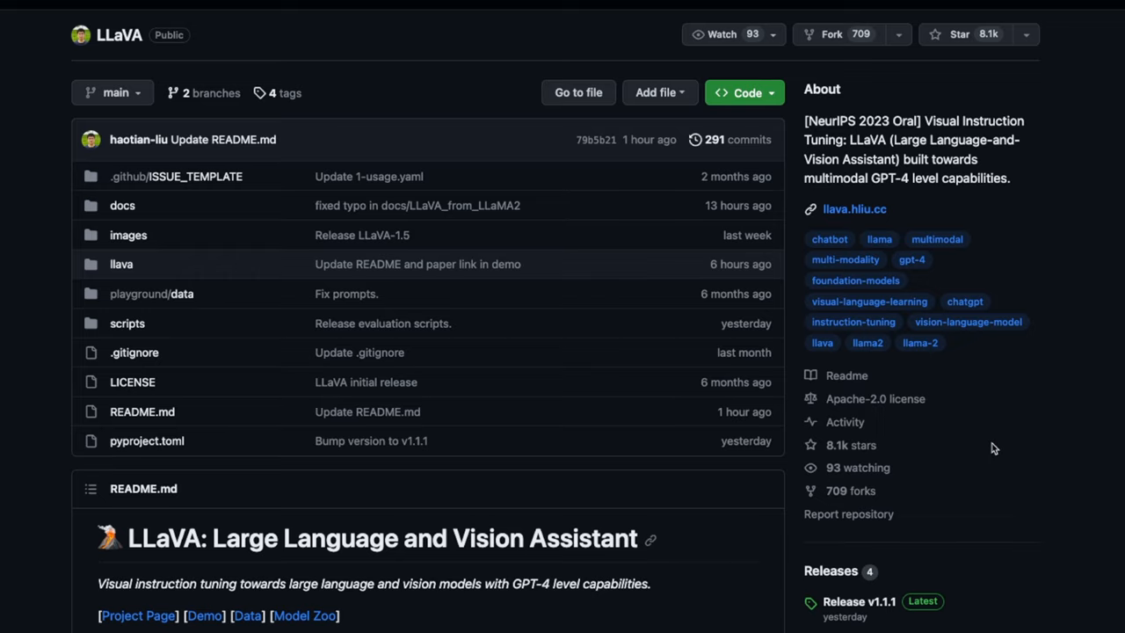
Reach the repo's Colab table and open the LLaVA_7b_8bit_colab 7B (8bit) notebook in Colab.
{"action": "scroll", "scroll_direction": "down", "scroll_amount": 3}
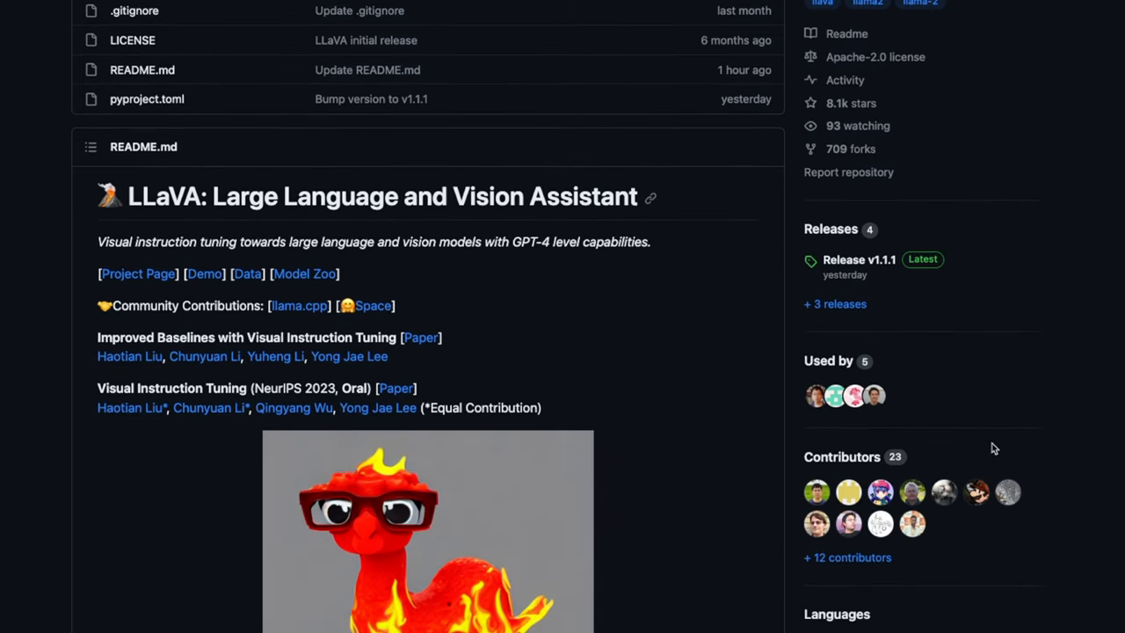
{"action": "scroll", "scroll_direction": "down", "scroll_amount": 3}
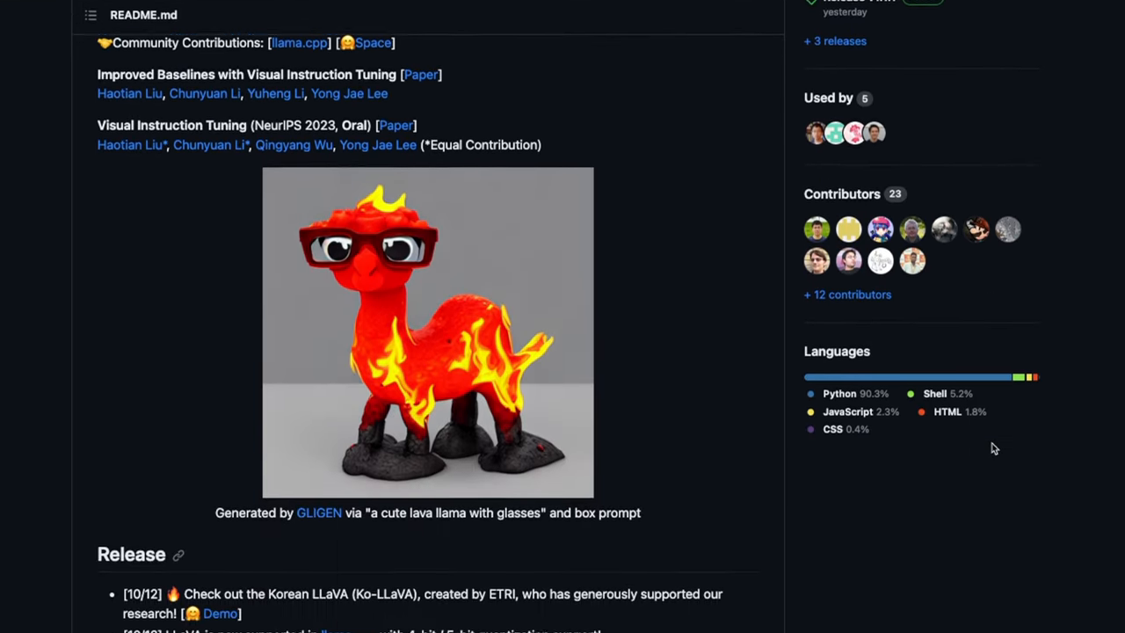
{"action": "scroll", "scroll_direction": "down", "scroll_amount": 3}
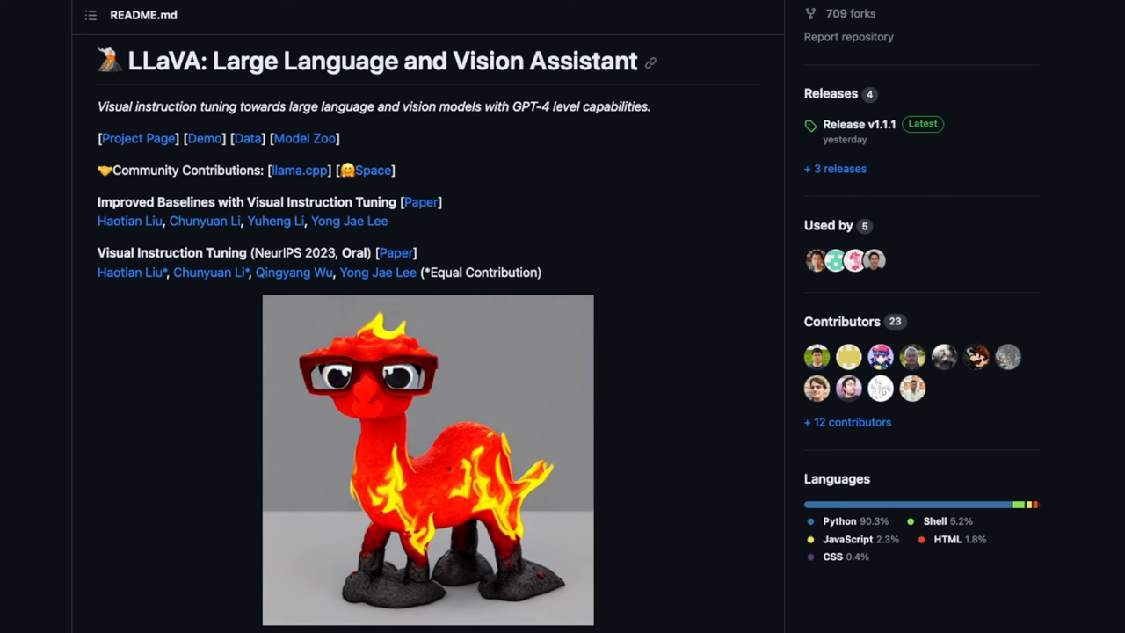
{"action": "mouse_move", "coordinate": [685, 274]}
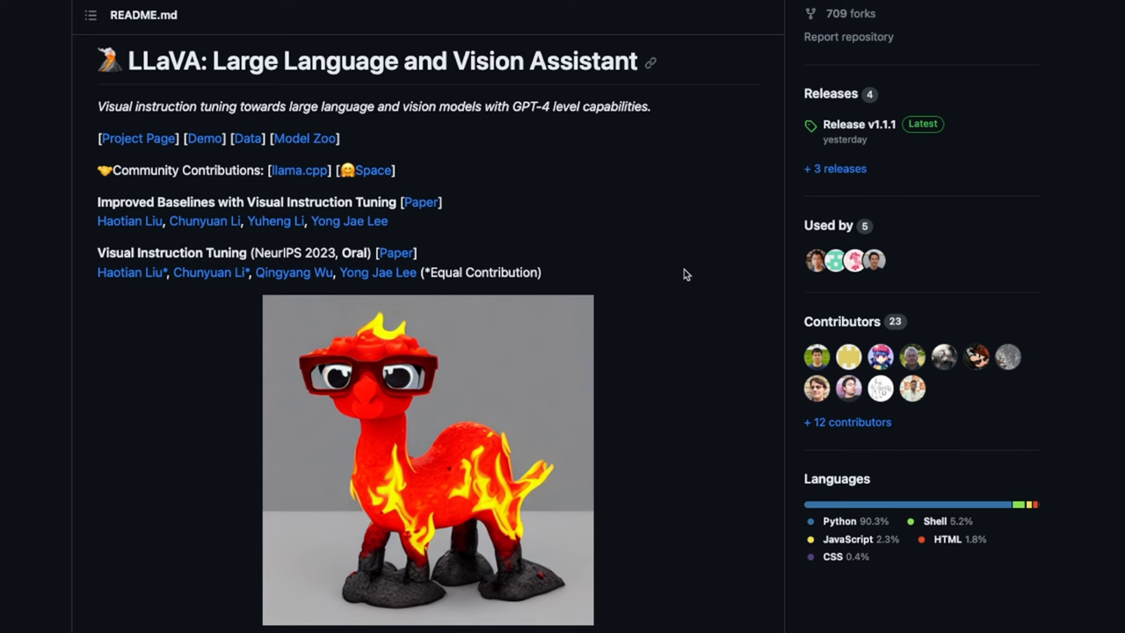
{"action": "scroll", "scroll_direction": "down", "scroll_amount": 3}
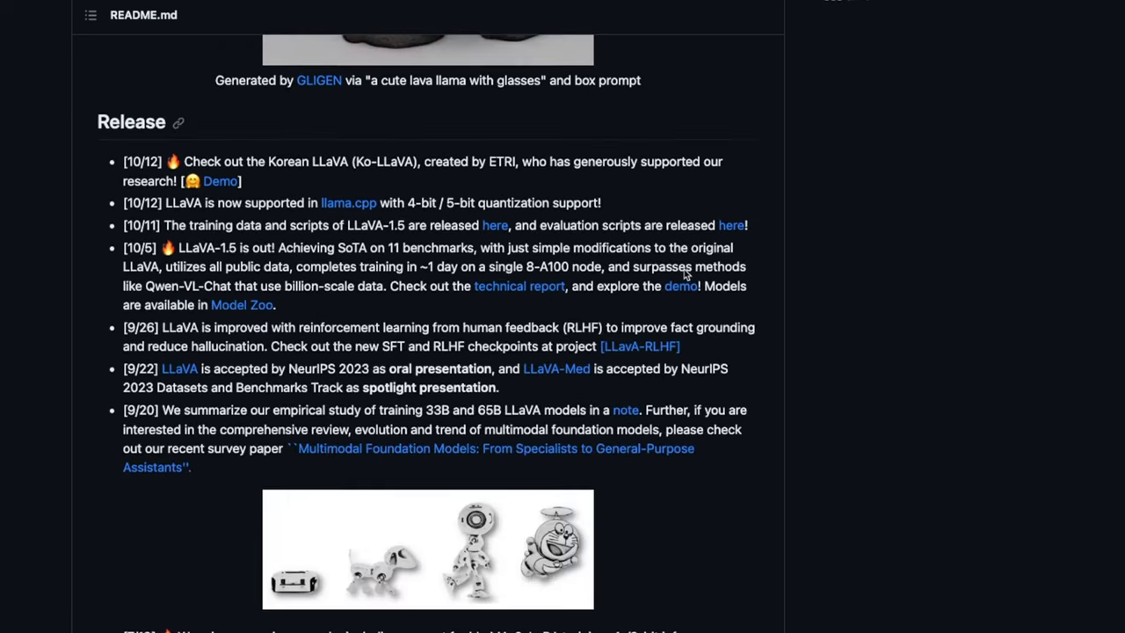
{"action": "scroll", "scroll_direction": "down", "scroll_amount": 3}
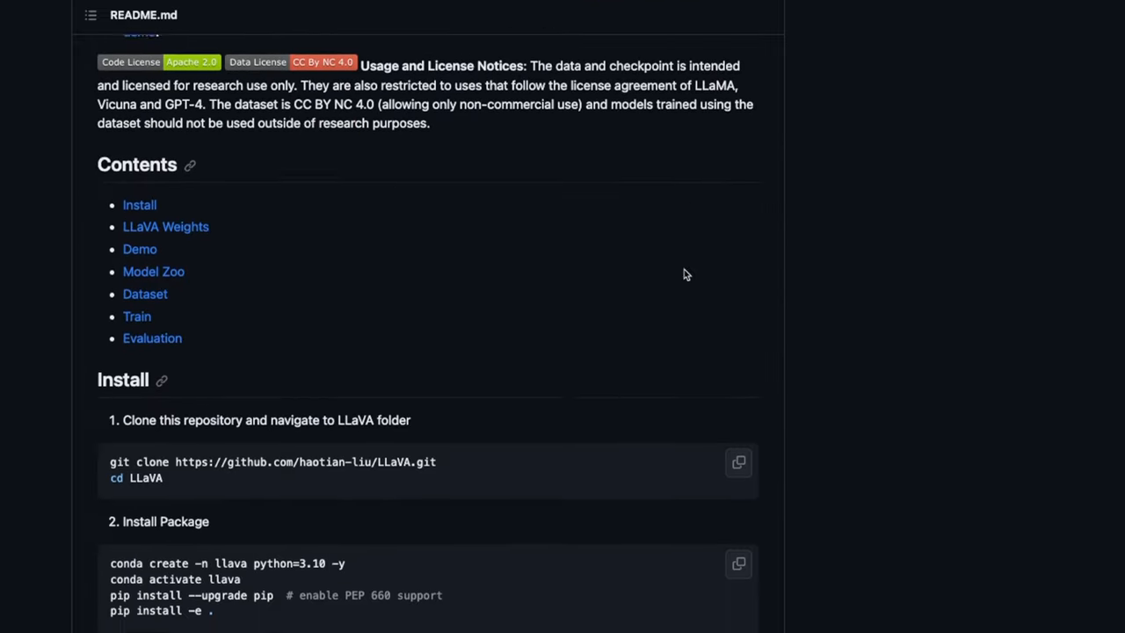
{"action": "scroll", "scroll_direction": "down", "scroll_amount": 3}
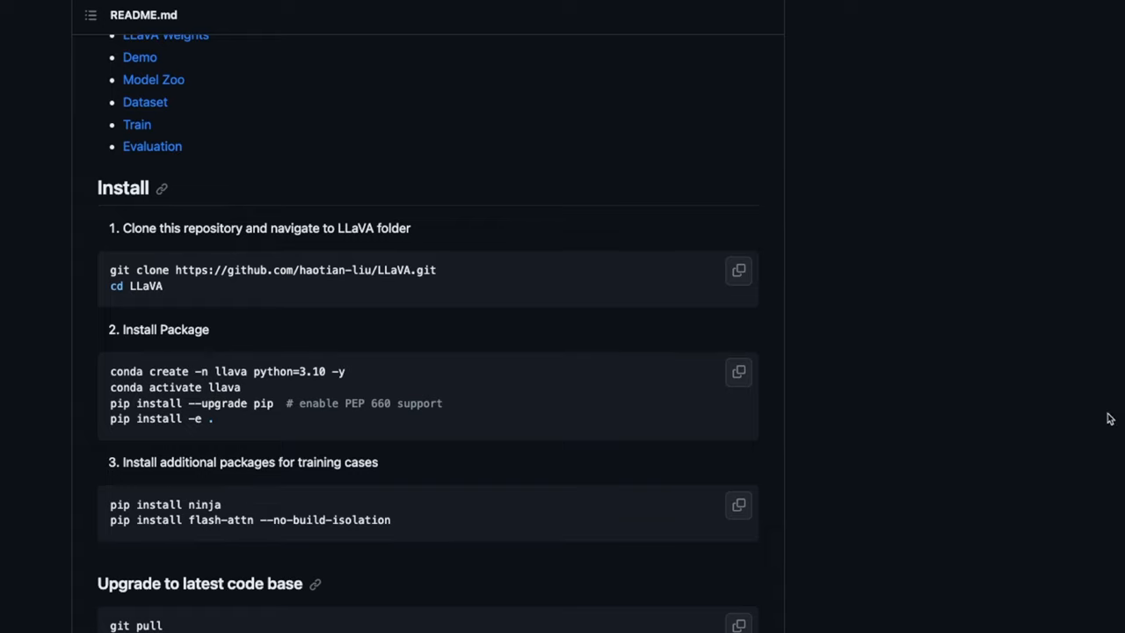
{"action": "scroll", "scroll_direction": "down", "scroll_amount": 3}
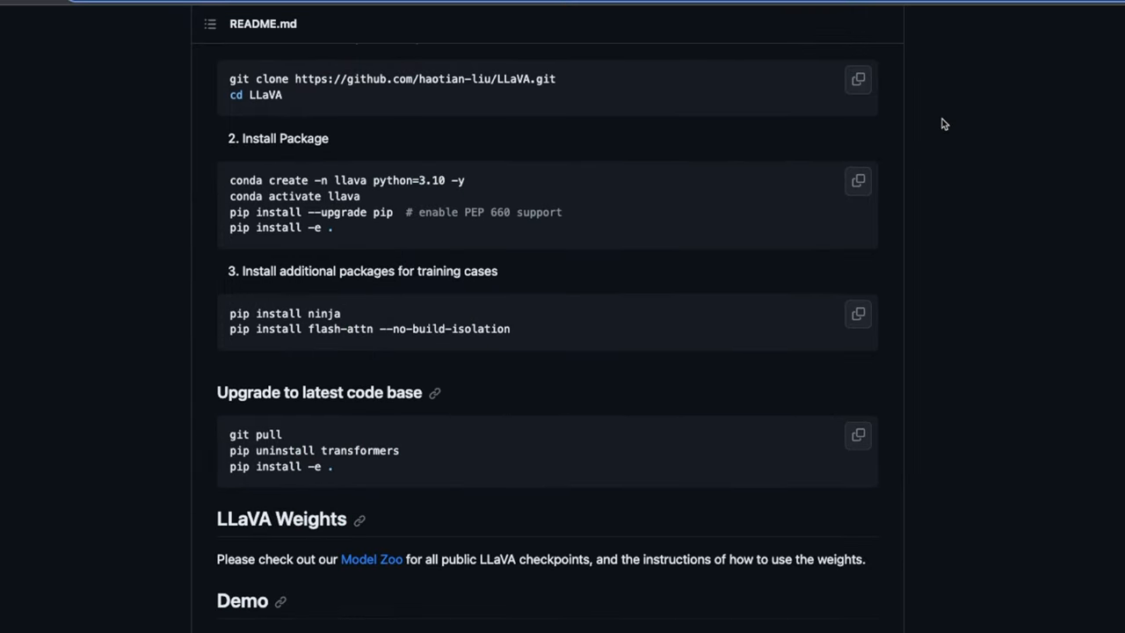
{"action": "scroll", "scroll_direction": "down", "scroll_amount": 3}
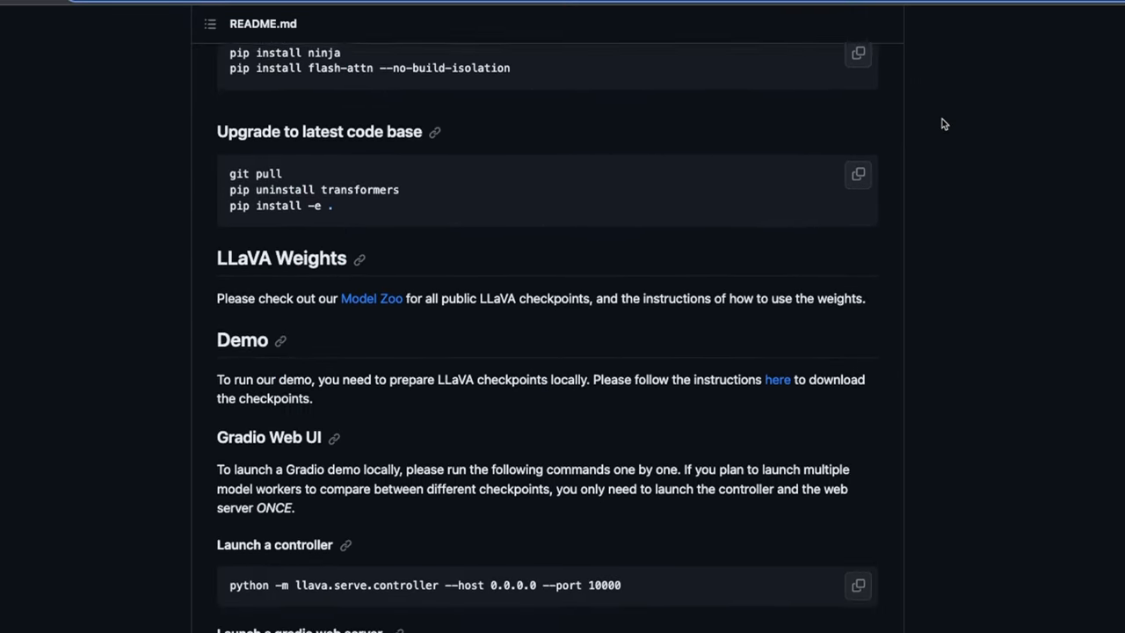
{"action": "scroll", "scroll_direction": "down", "scroll_amount": 3}
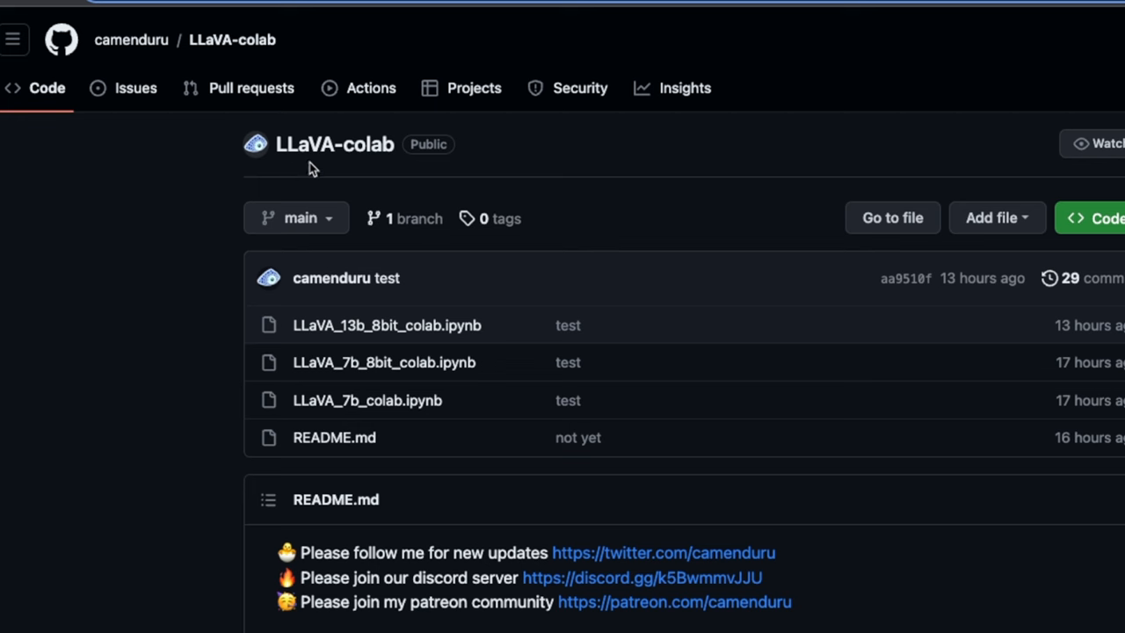
{"action": "mouse_move", "coordinate": [123, 64]}
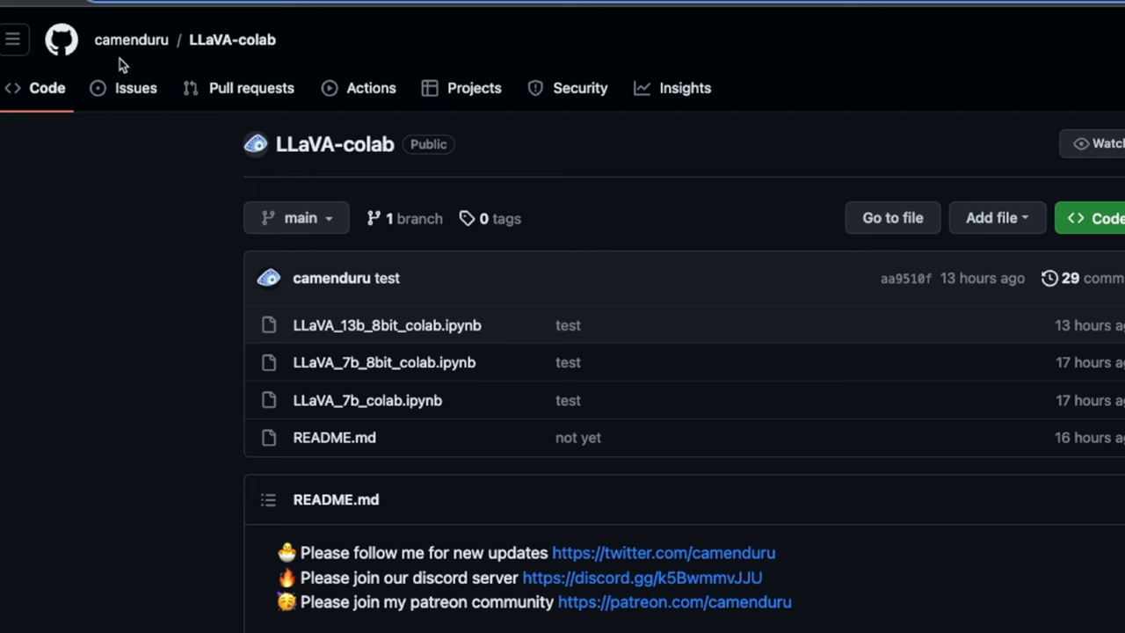
{"action": "mouse_move", "coordinate": [128, 65]}
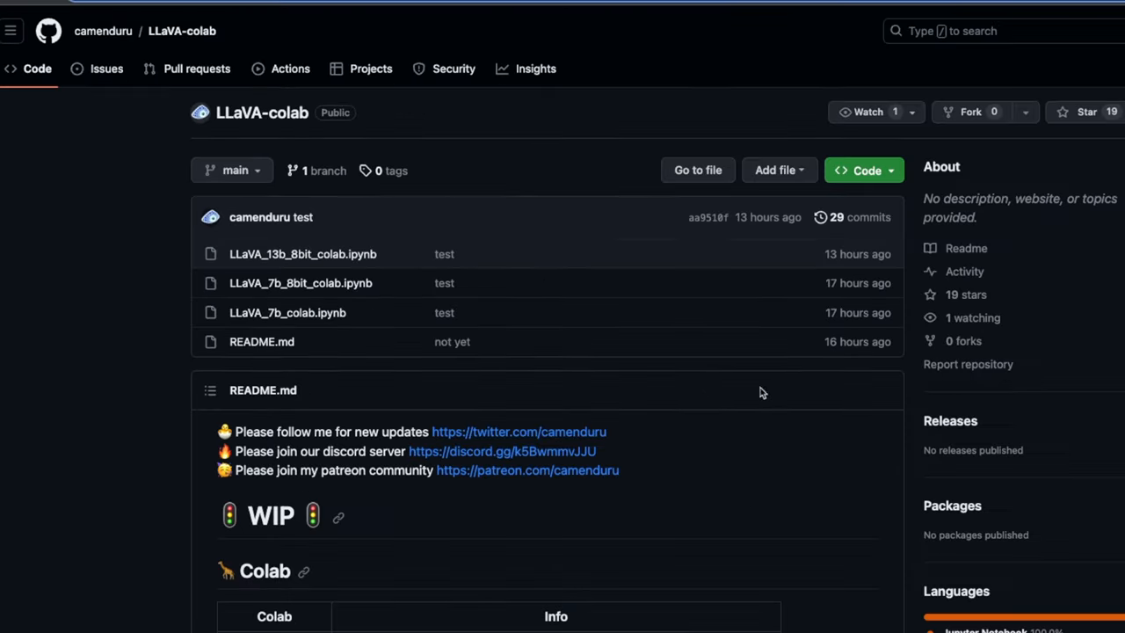
{"action": "scroll", "scroll_direction": "down", "scroll_amount": 3}
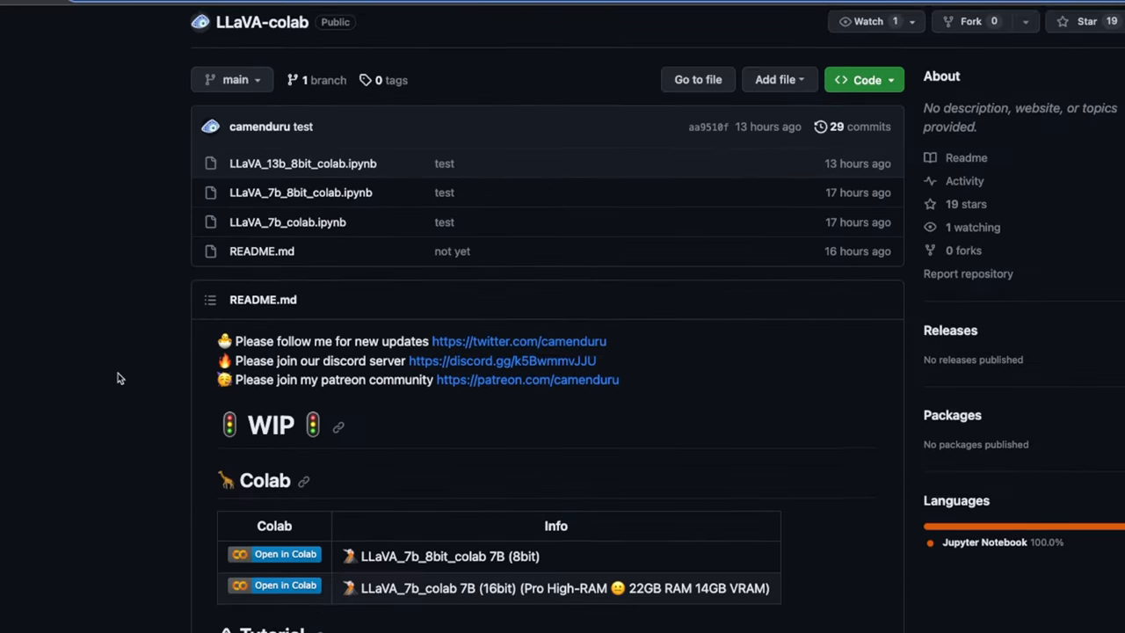
{"action": "scroll", "scroll_direction": "down", "scroll_amount": 3}
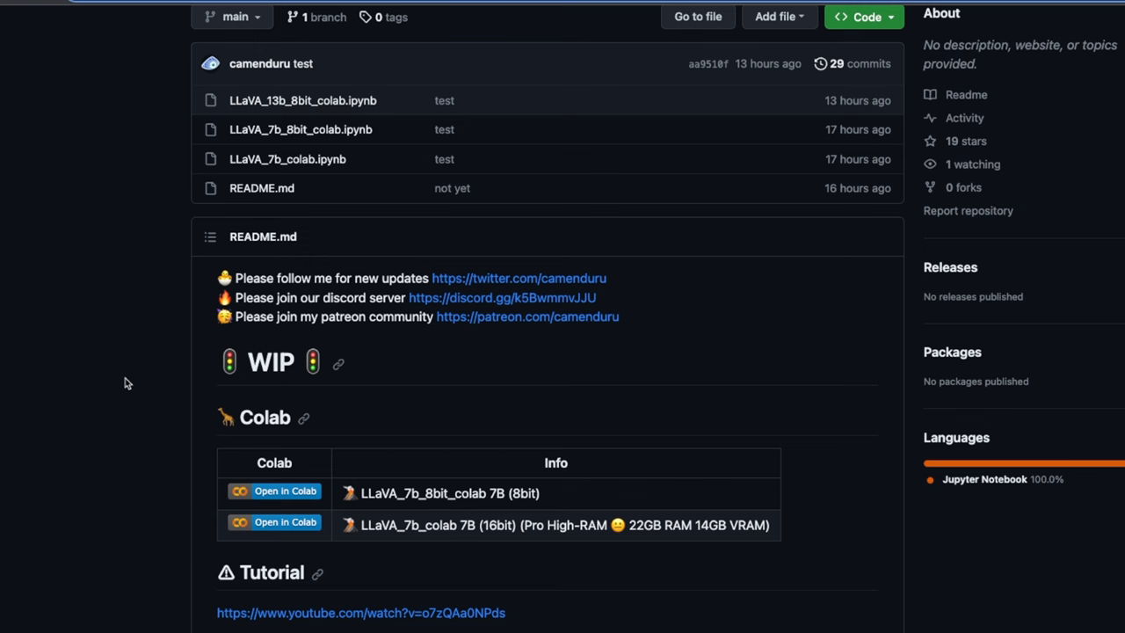
{"action": "mouse_move", "coordinate": [147, 530]}
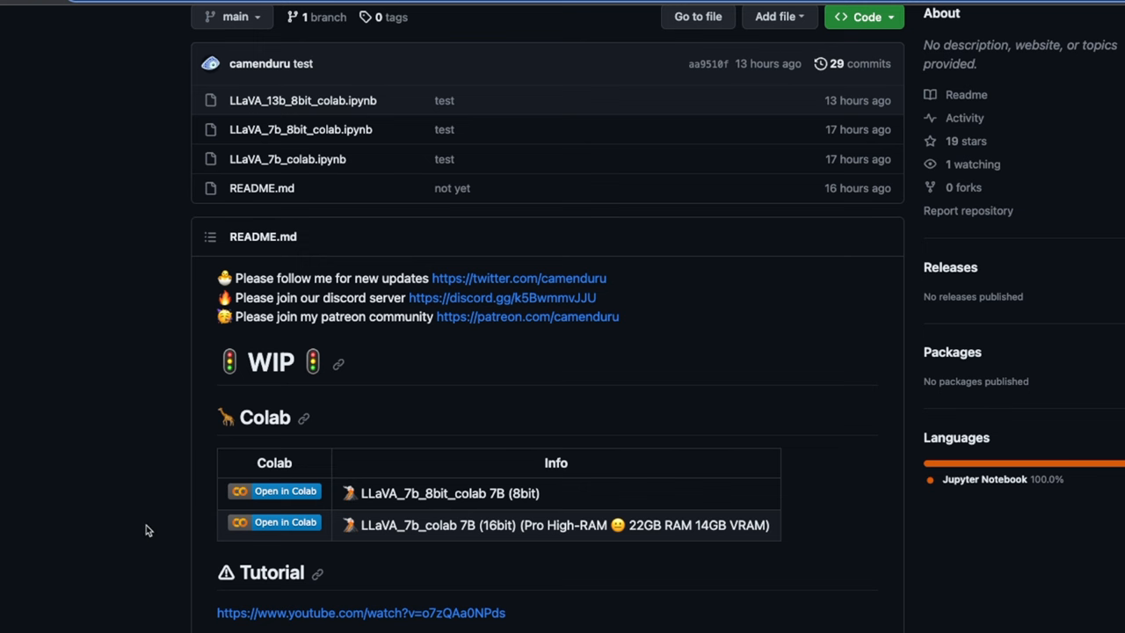
{"action": "scroll", "scroll_direction": "down", "scroll_amount": 3}
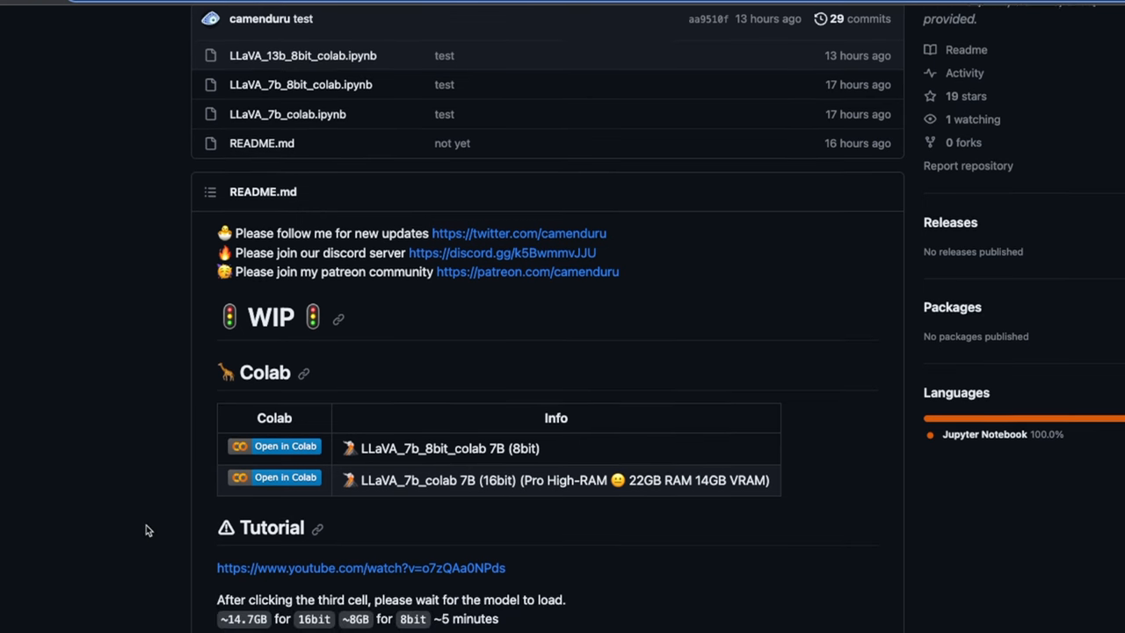
{"action": "scroll", "scroll_direction": "down", "scroll_amount": 3}
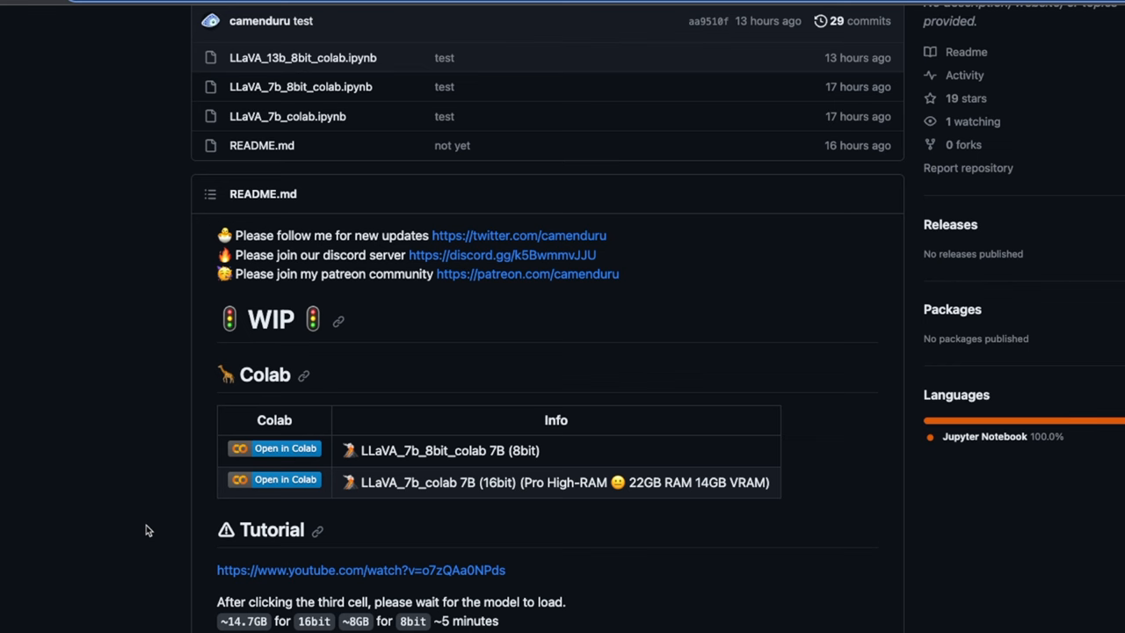
{"action": "scroll", "scroll_direction": "down", "scroll_amount": 3}
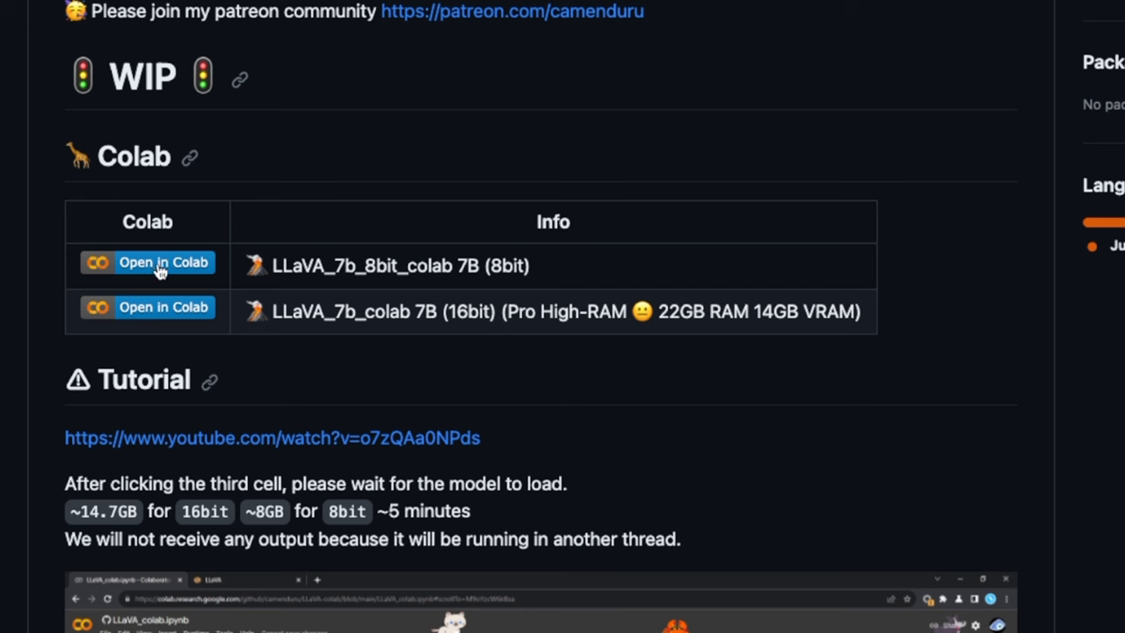
{"action": "mouse_move", "coordinate": [353, 267]}
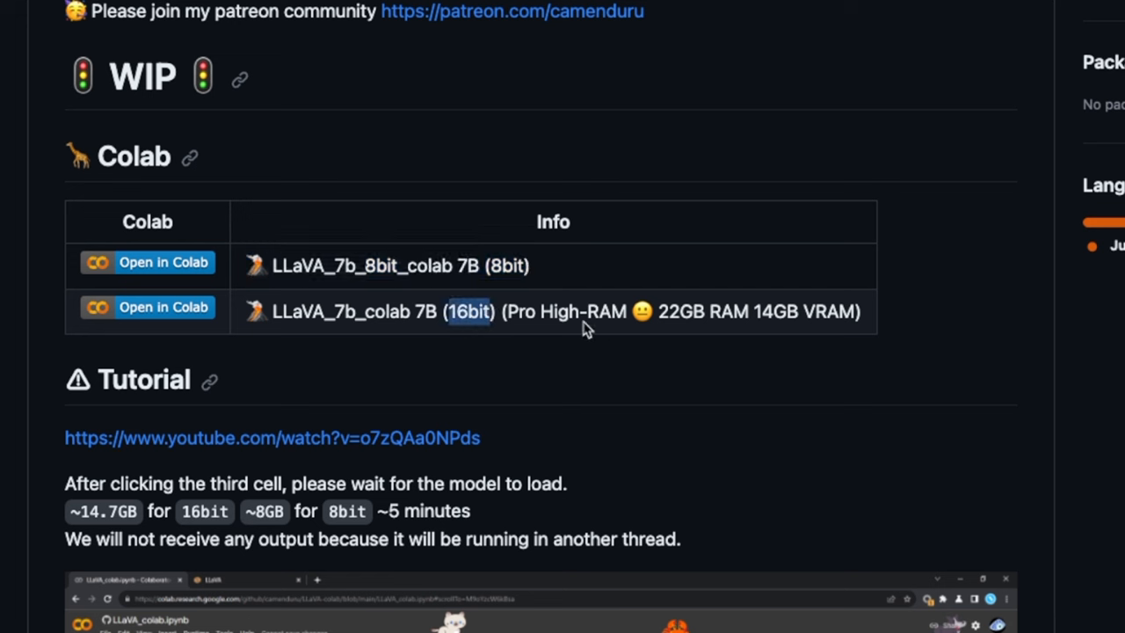
{"action": "mouse_move", "coordinate": [613, 318]}
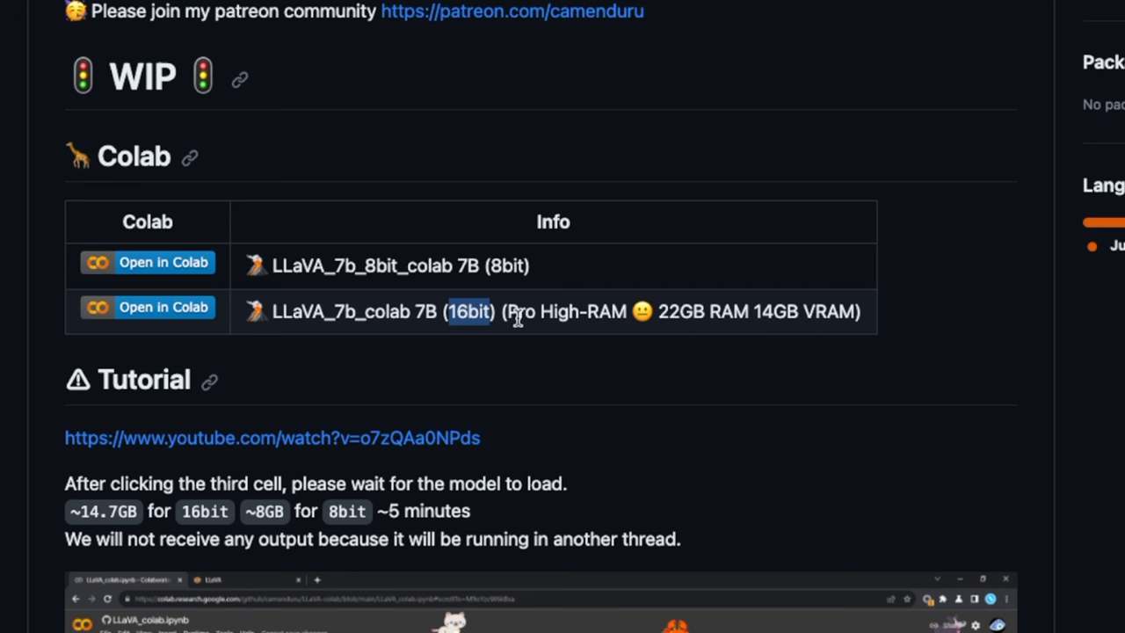
{"action": "mouse_move", "coordinate": [560, 317]}
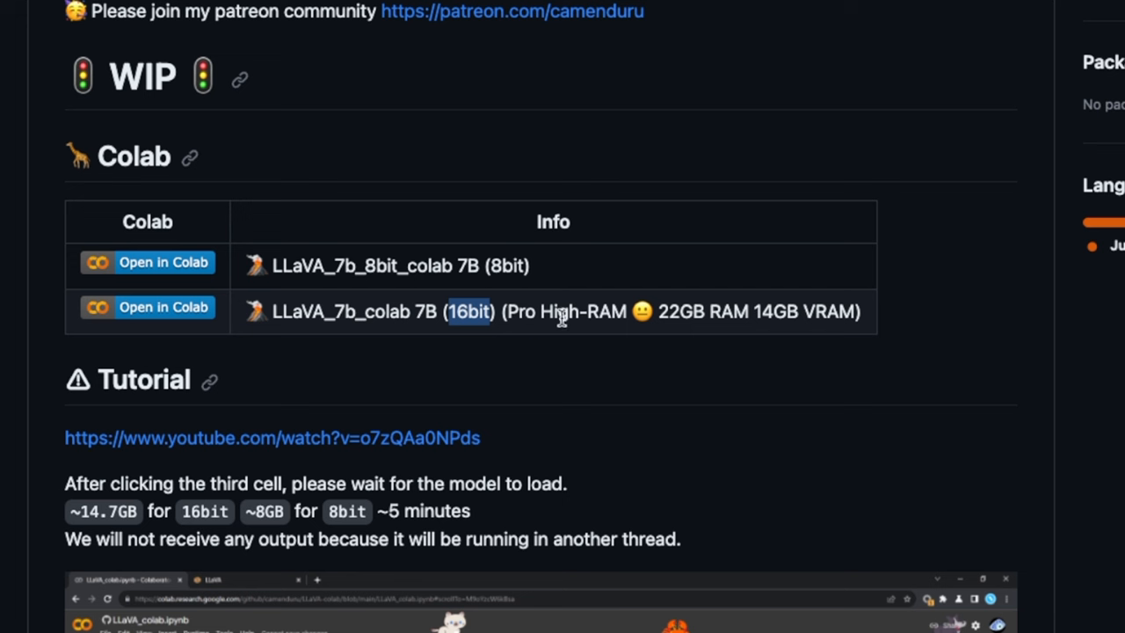
{"action": "mouse_move", "coordinate": [448, 291]}
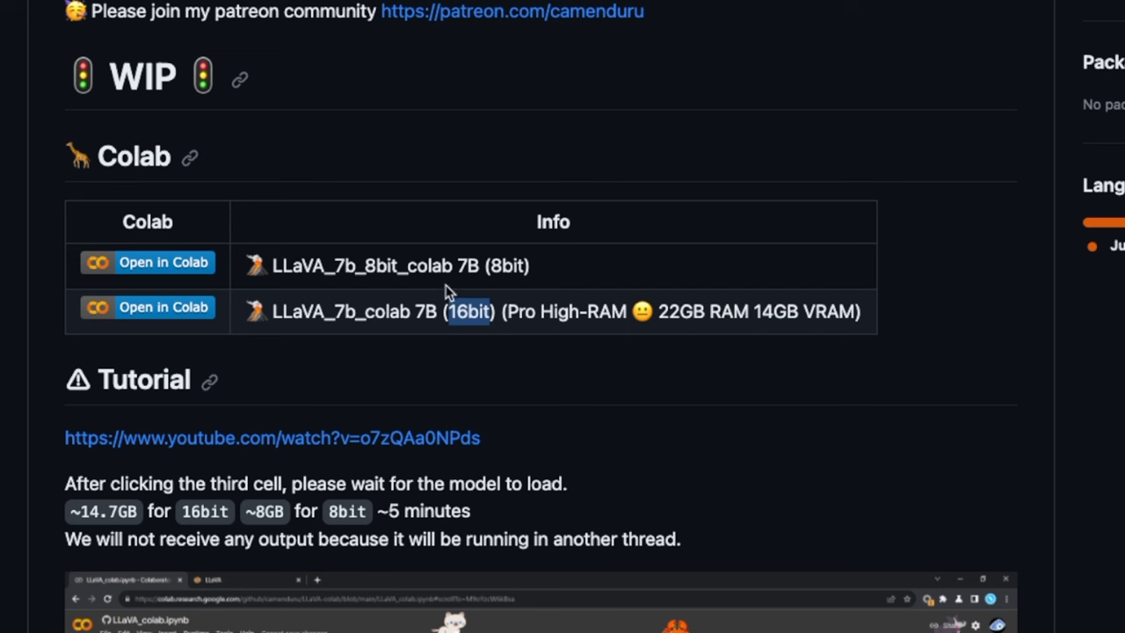
{"action": "mouse_move", "coordinate": [172, 268]}
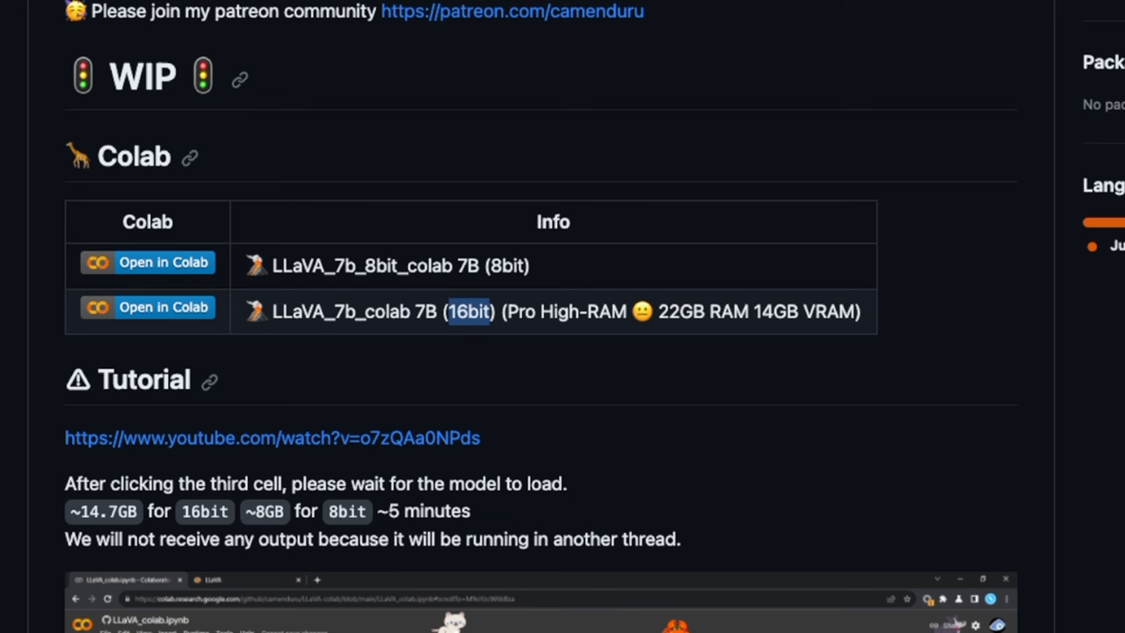
{"action": "left_click", "coordinate": [147, 262]}
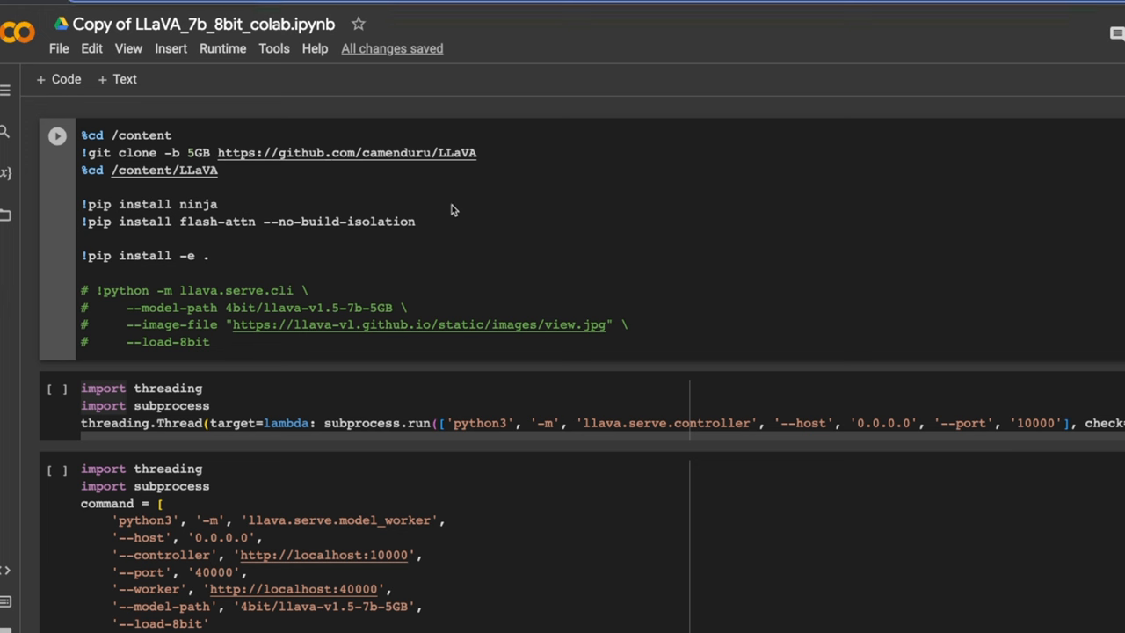
{"action": "mouse_move", "coordinate": [337, 255]}
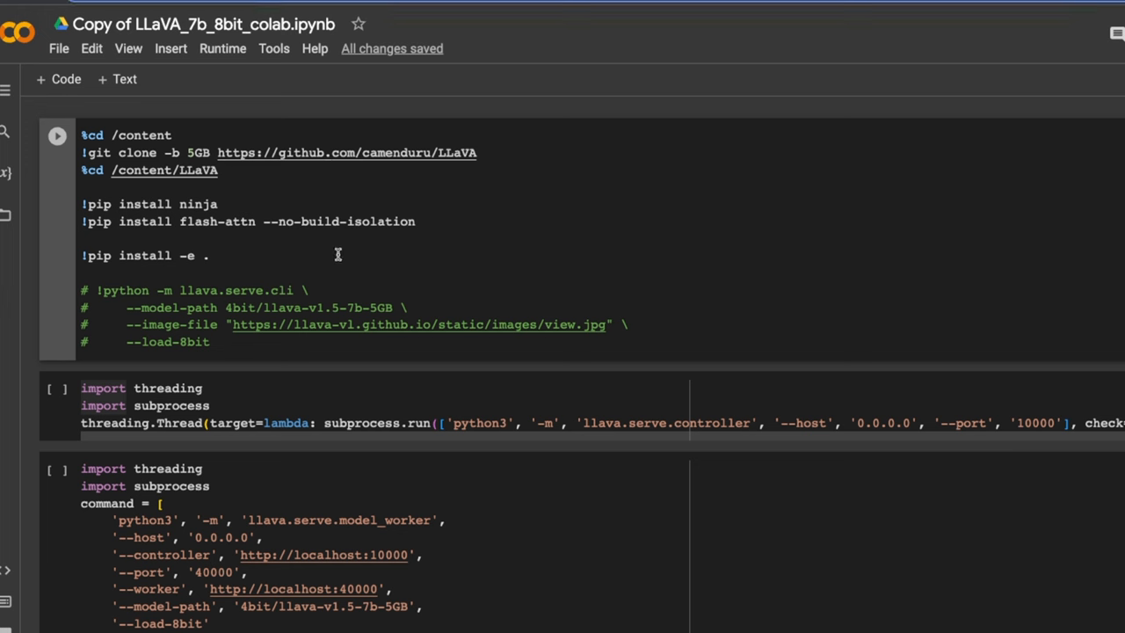
{"action": "mouse_move", "coordinate": [337, 254]}
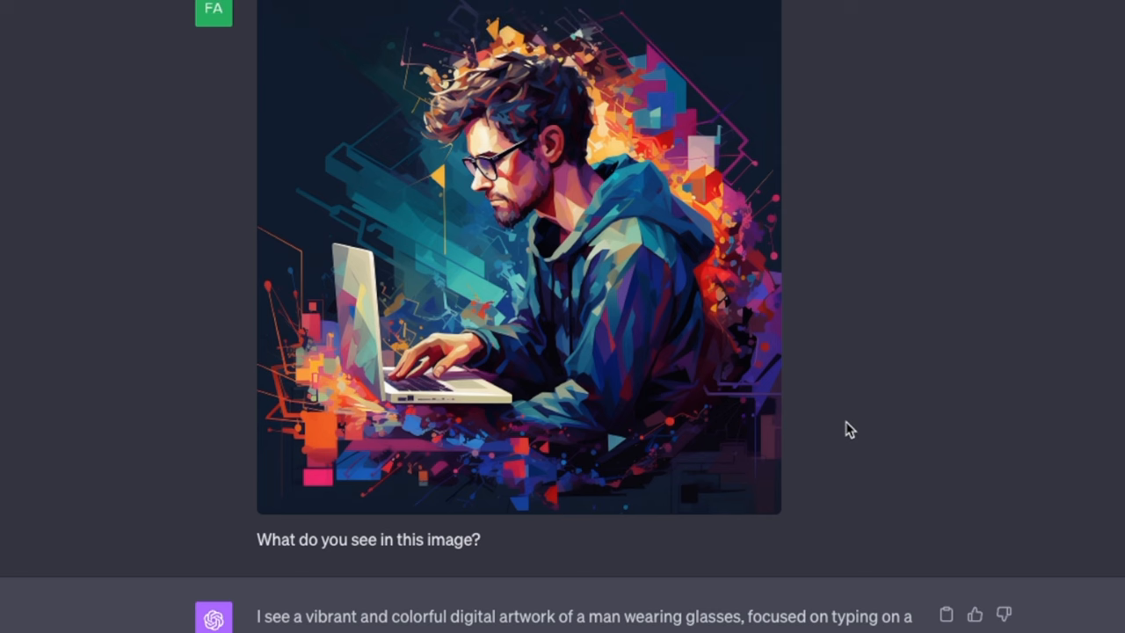
{"action": "mouse_move", "coordinate": [420, 582]}
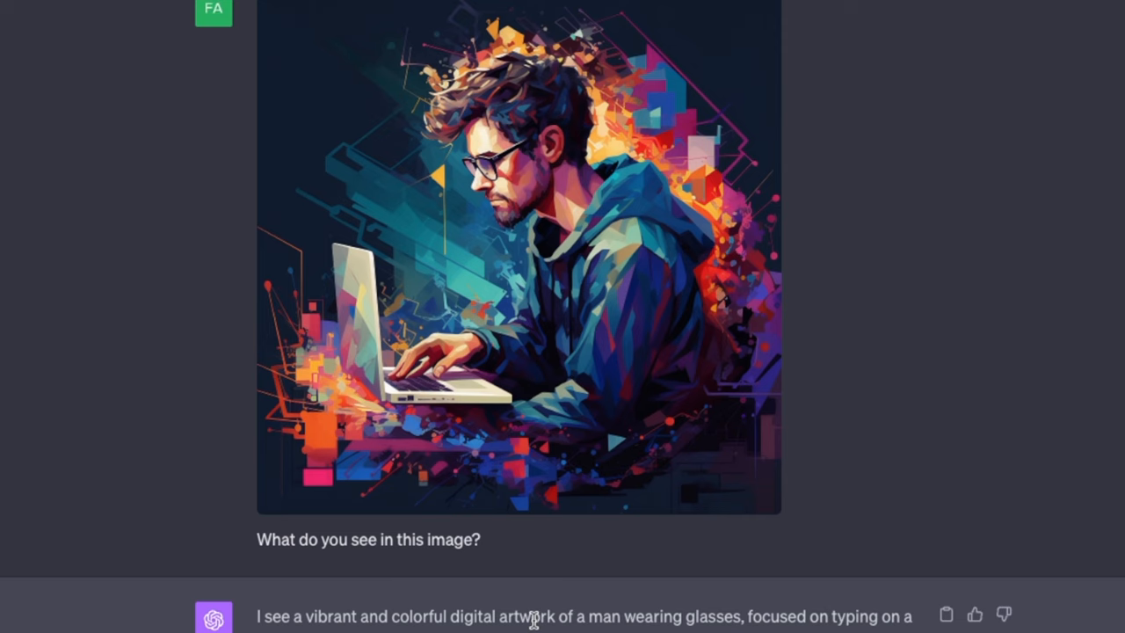
{"action": "scroll", "scroll_direction": "down", "scroll_amount": 3}
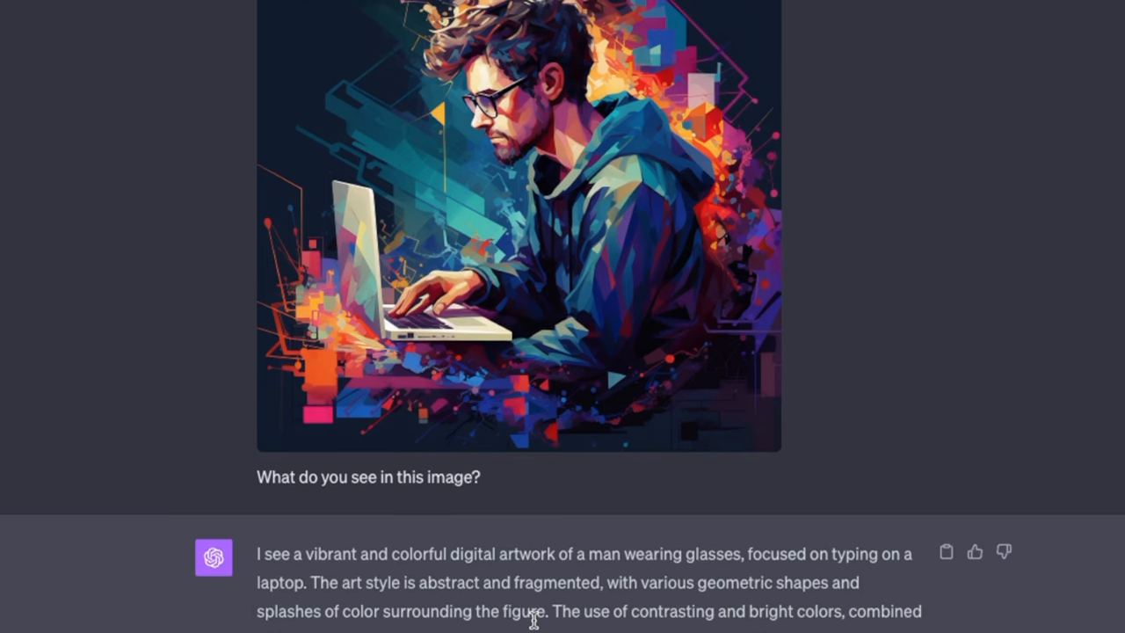
{"action": "mouse_move", "coordinate": [441, 602]}
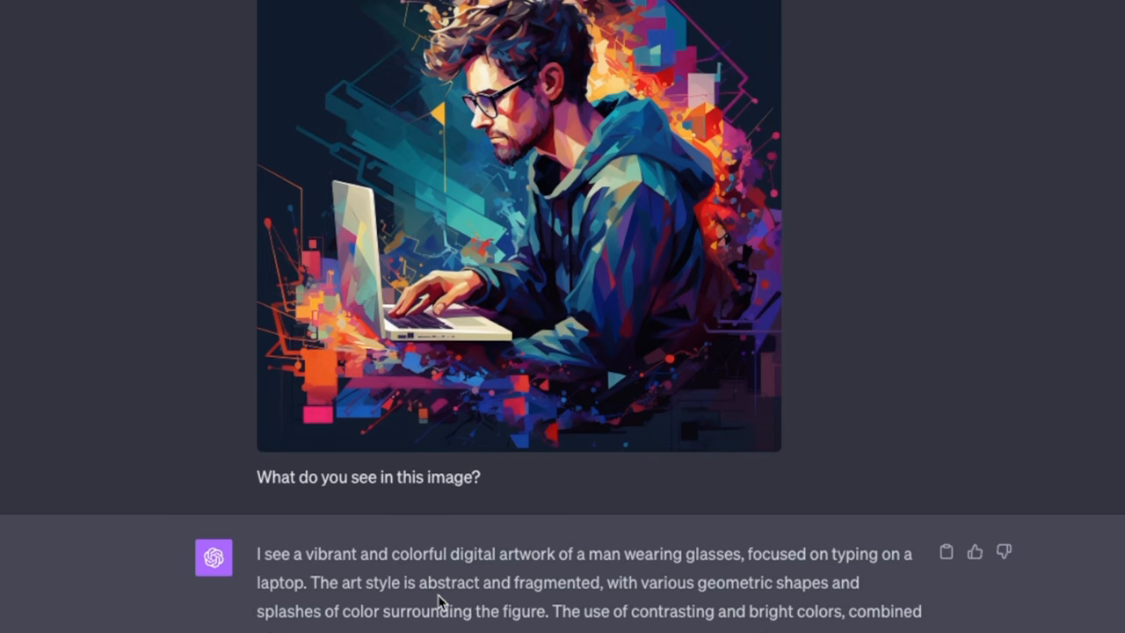
{"action": "scroll", "scroll_direction": "down", "scroll_amount": 3}
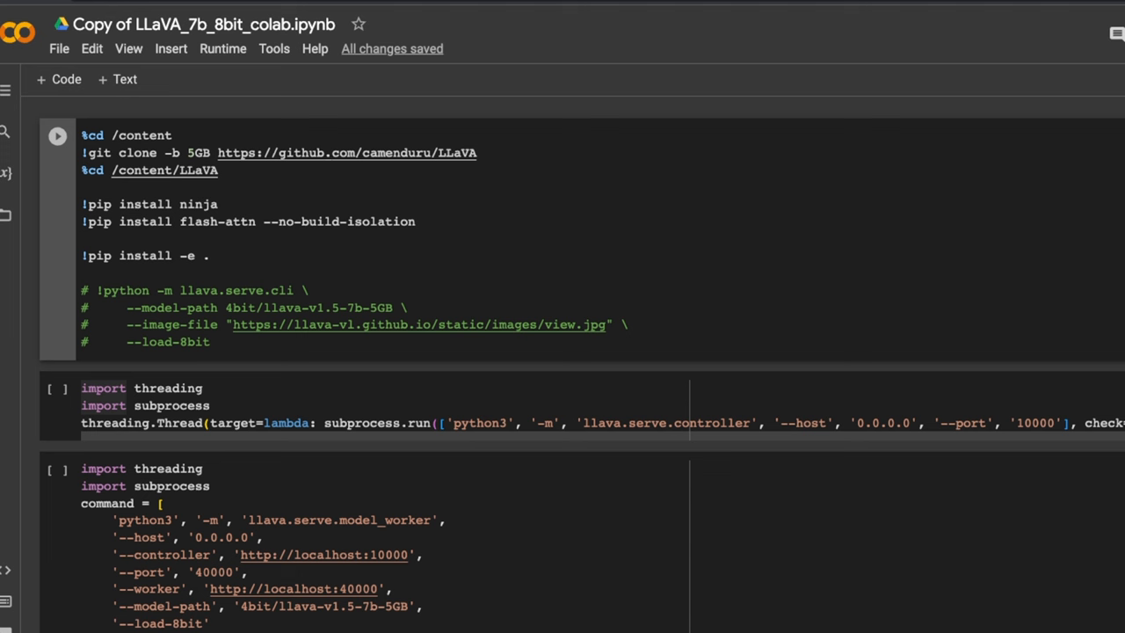
{"action": "mouse_move", "coordinate": [628, 293]}
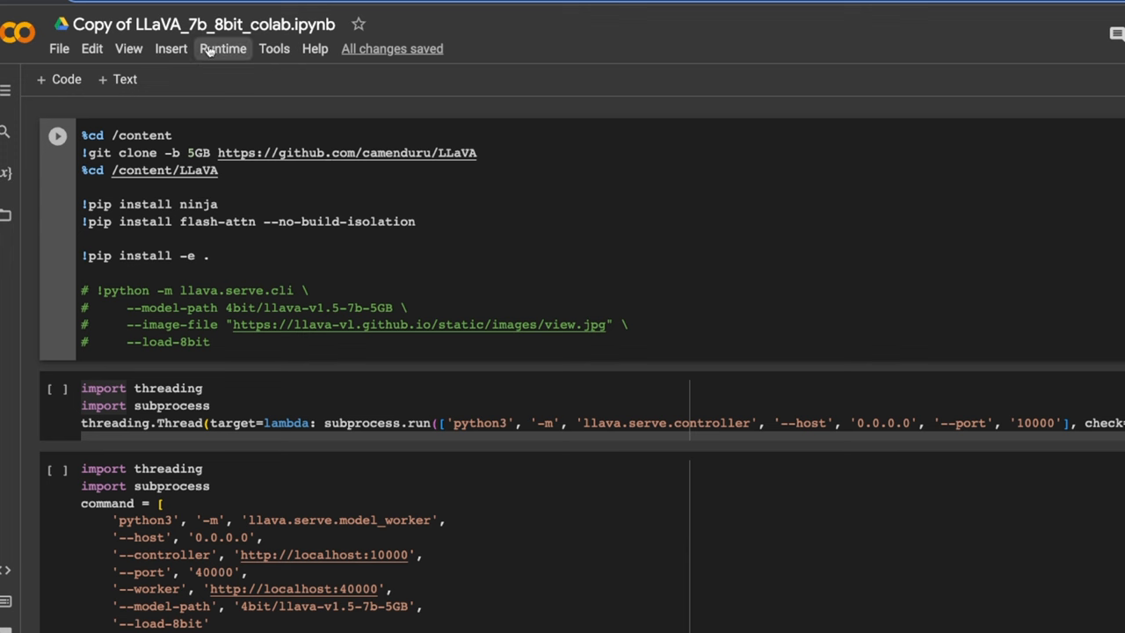
Glance at the File menu, then set the runtime type to T4 GPU and save it.
{"action": "left_click", "coordinate": [59, 48]}
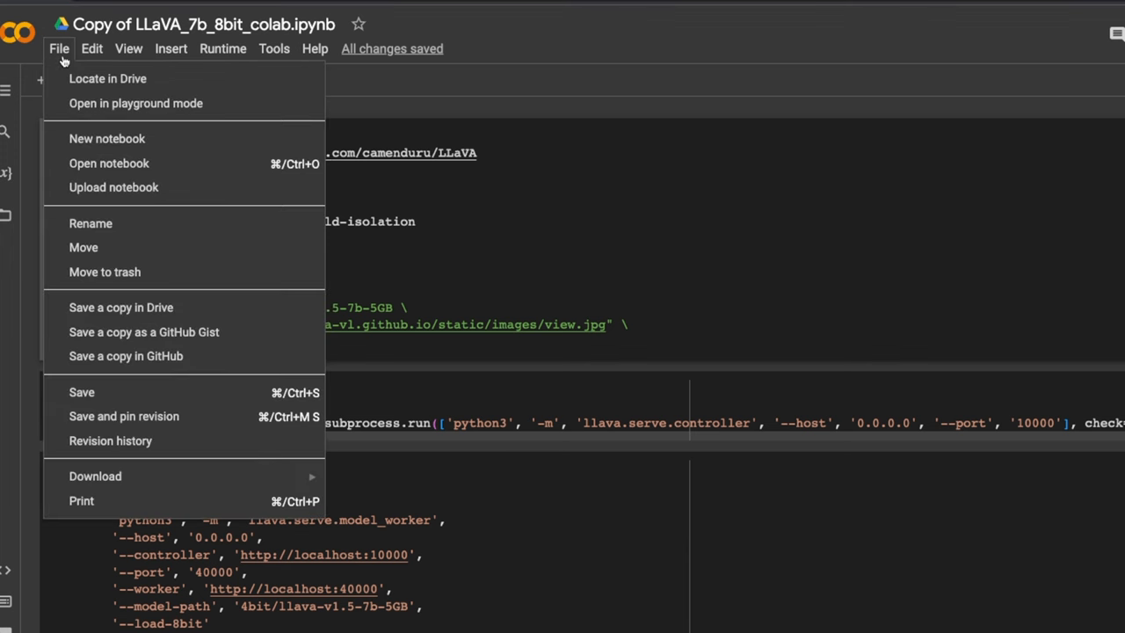
{"action": "mouse_move", "coordinate": [121, 306]}
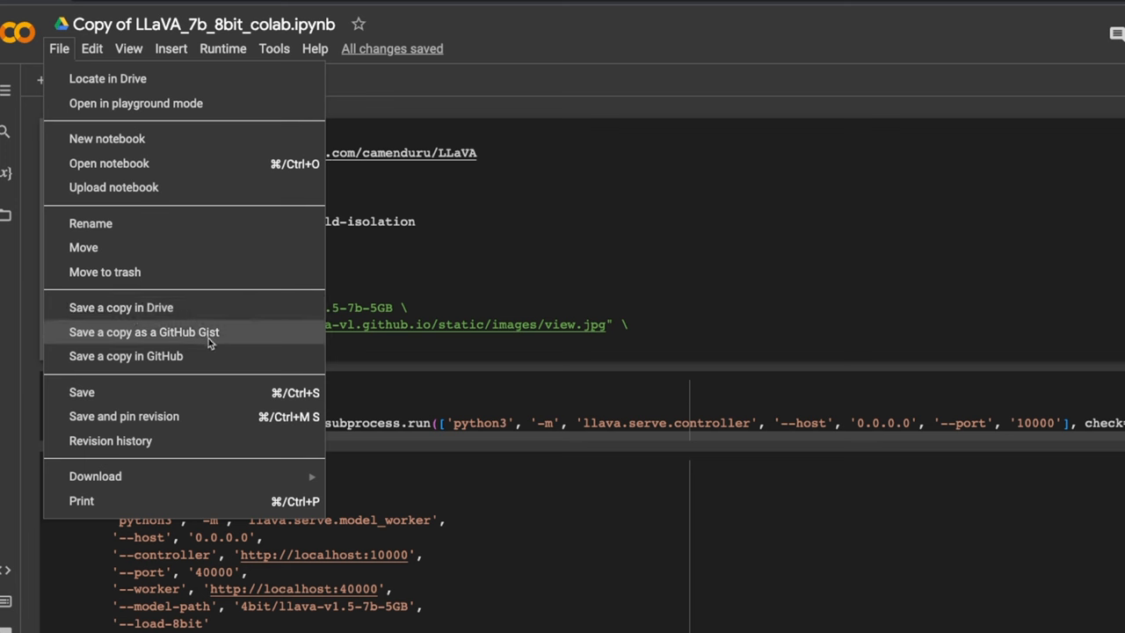
{"action": "left_click", "coordinate": [560, 231]}
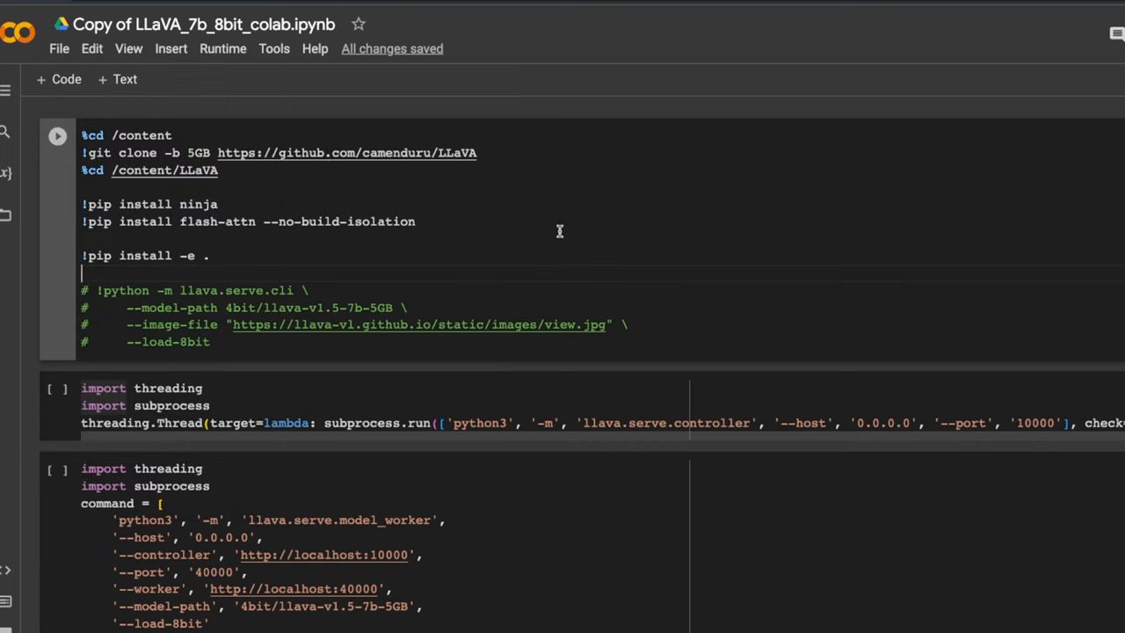
{"action": "mouse_move", "coordinate": [348, 264]}
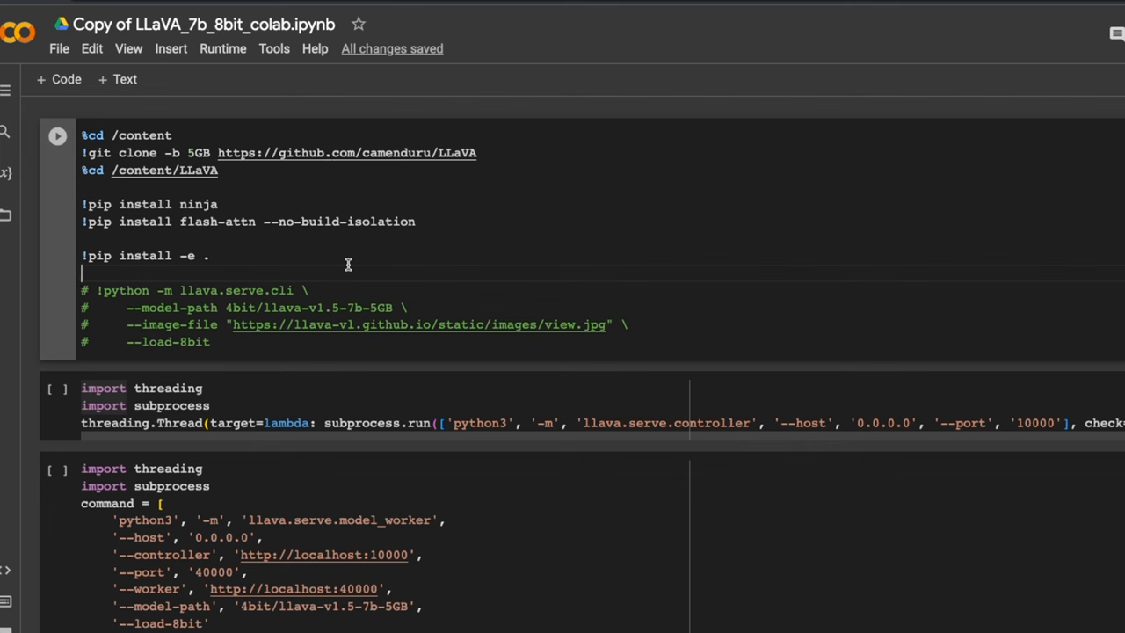
{"action": "left_click", "coordinate": [222, 49]}
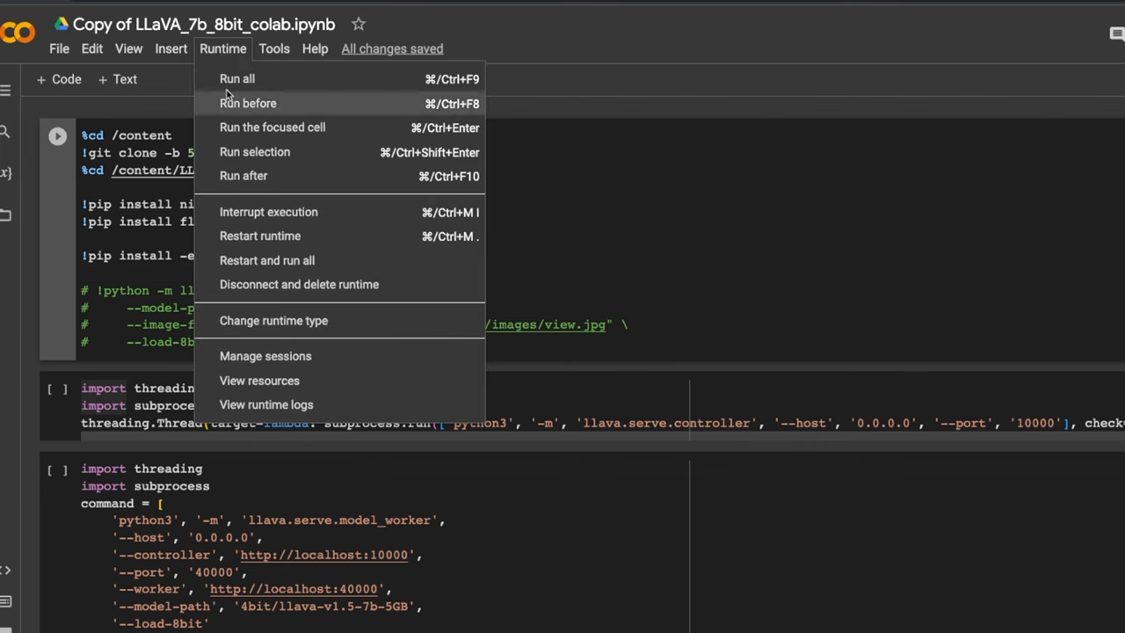
{"action": "left_click", "coordinate": [274, 320]}
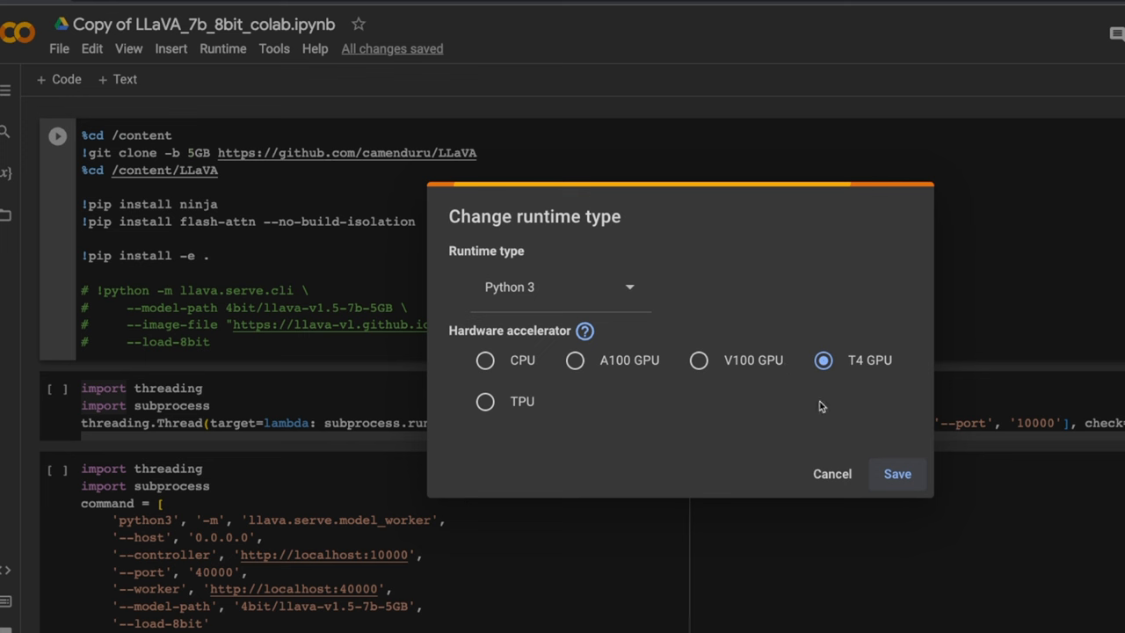
{"action": "mouse_move", "coordinate": [897, 474]}
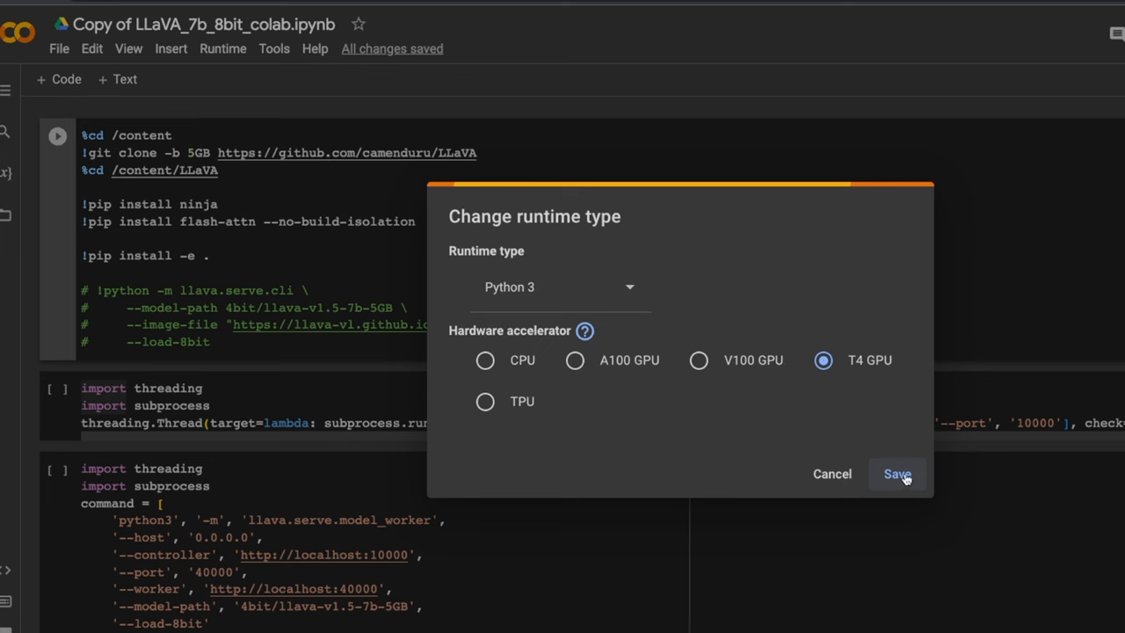
{"action": "mouse_move", "coordinate": [850, 401]}
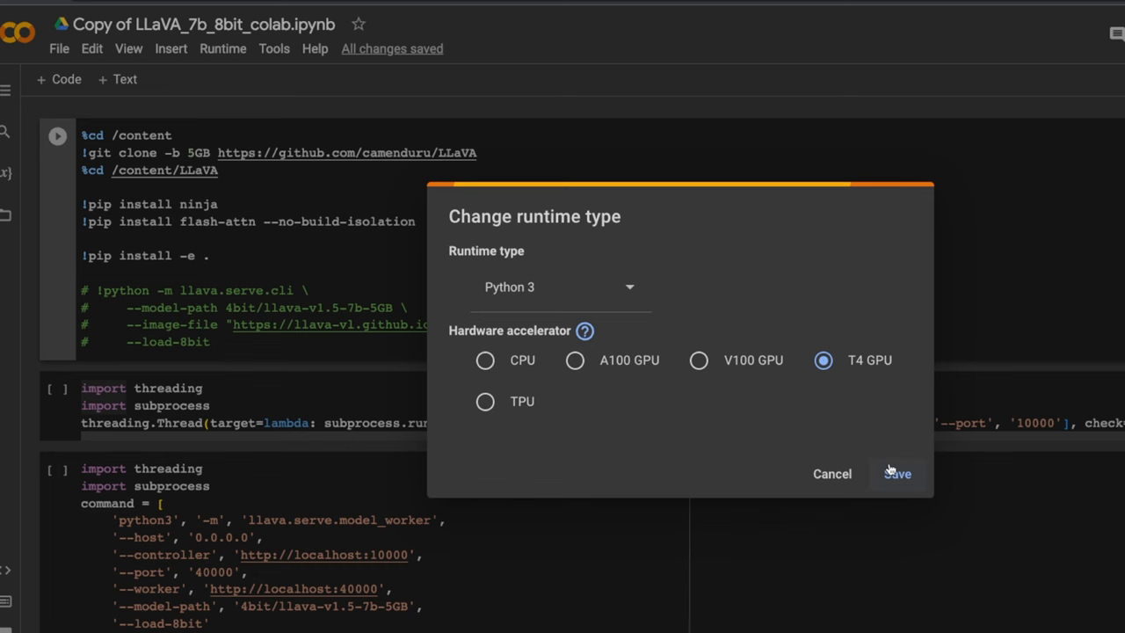
{"action": "left_click", "coordinate": [896, 473]}
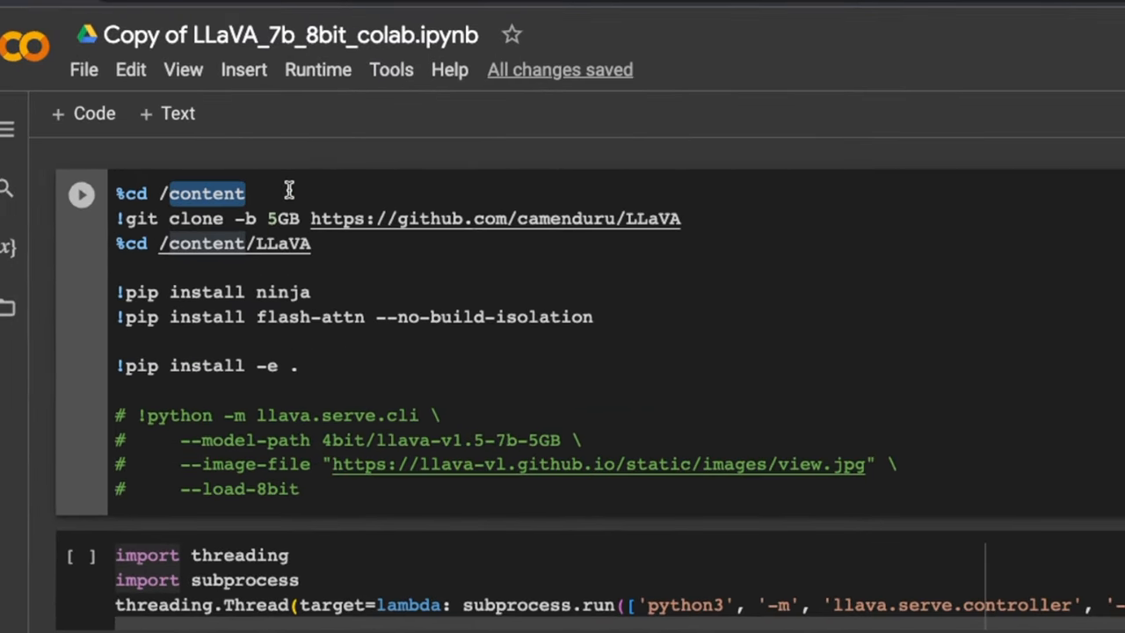
{"action": "mouse_move", "coordinate": [467, 211]}
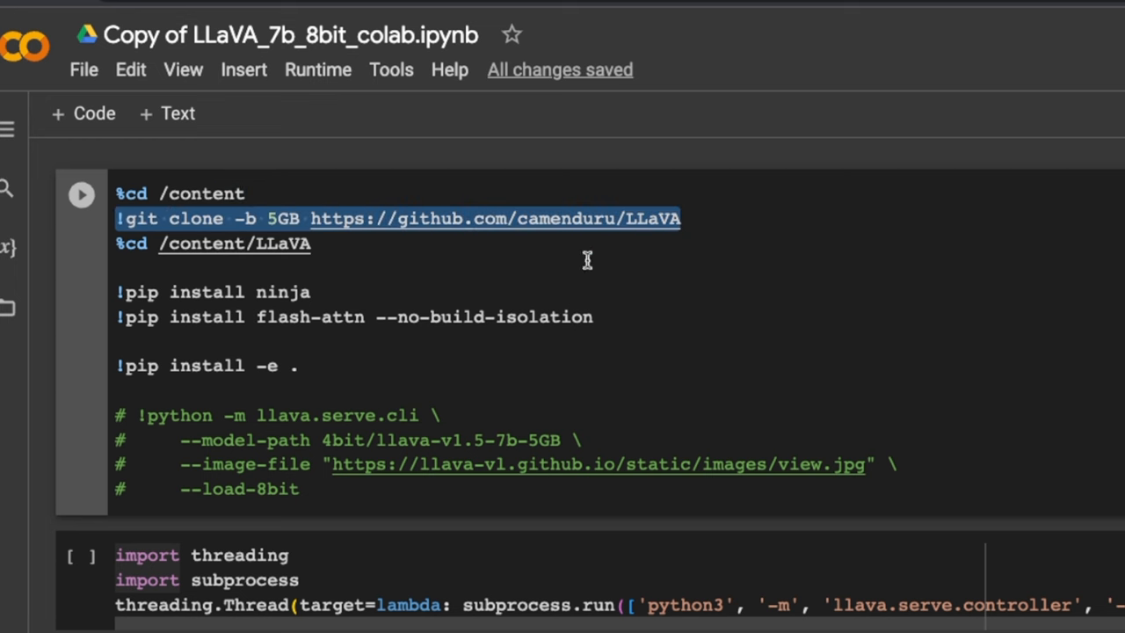
{"action": "mouse_move", "coordinate": [774, 238]}
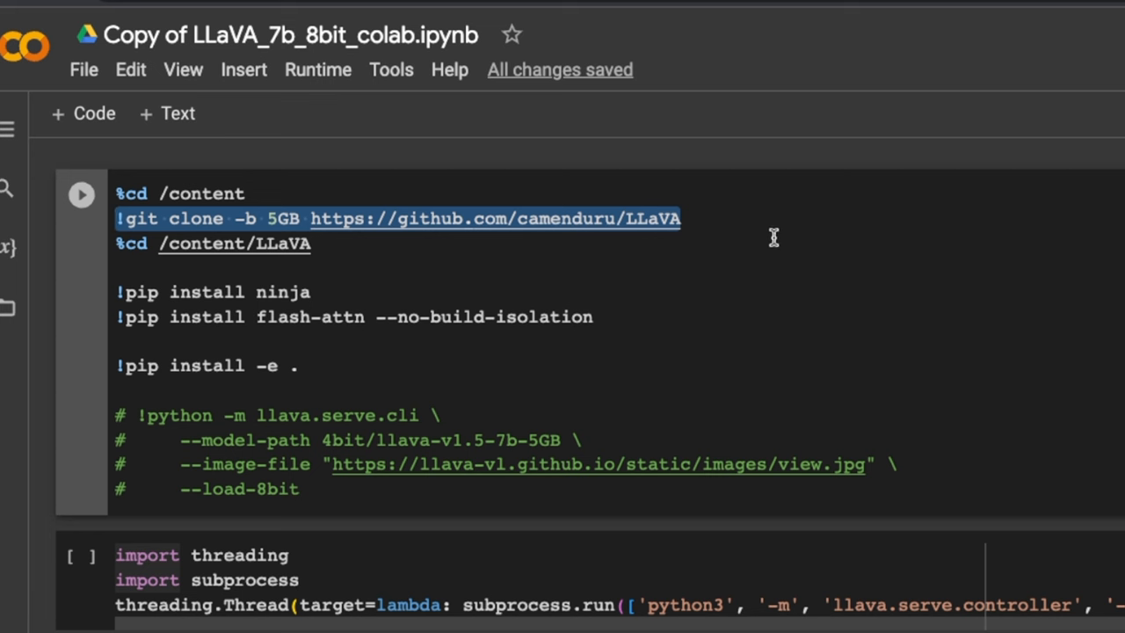
{"action": "mouse_move", "coordinate": [768, 230]}
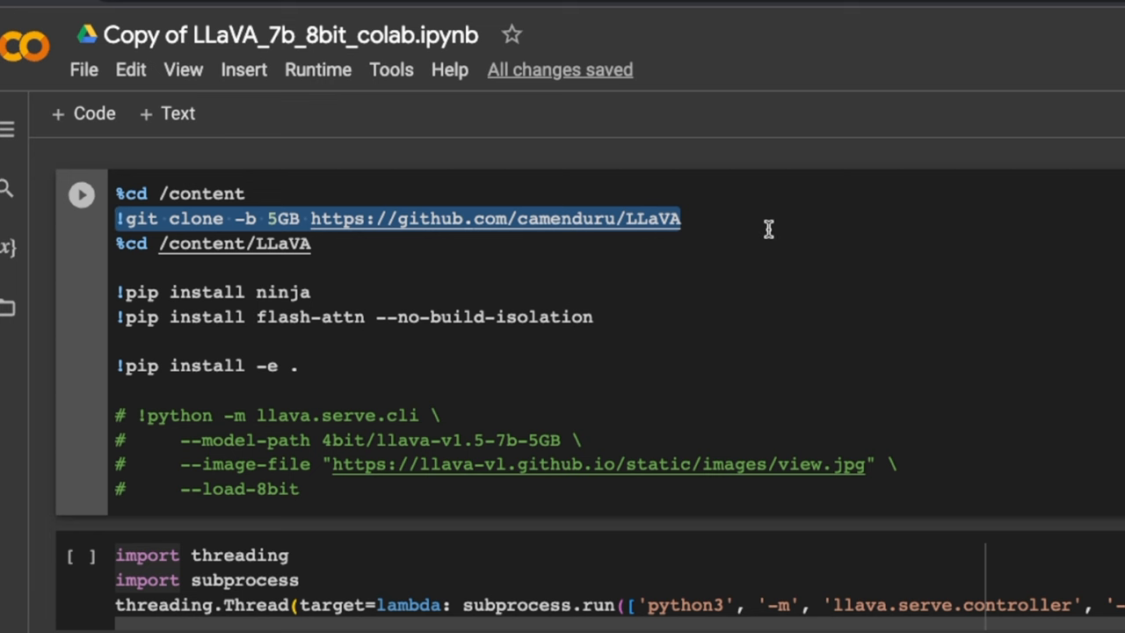
{"action": "double_click", "coordinate": [281, 292]}
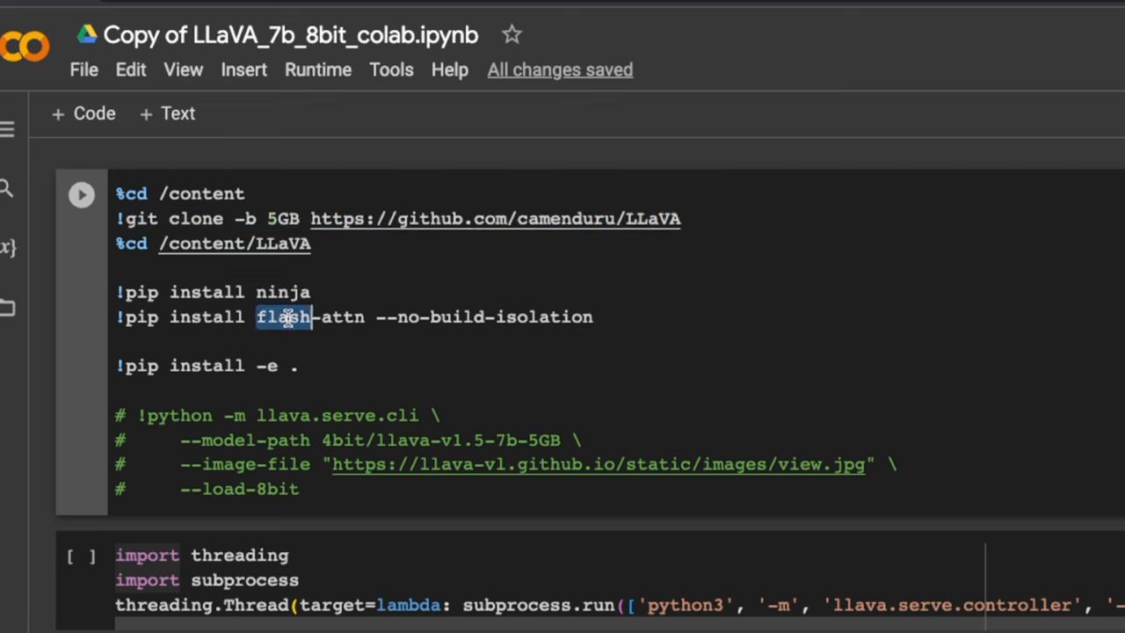
{"action": "mouse_move", "coordinate": [398, 317]}
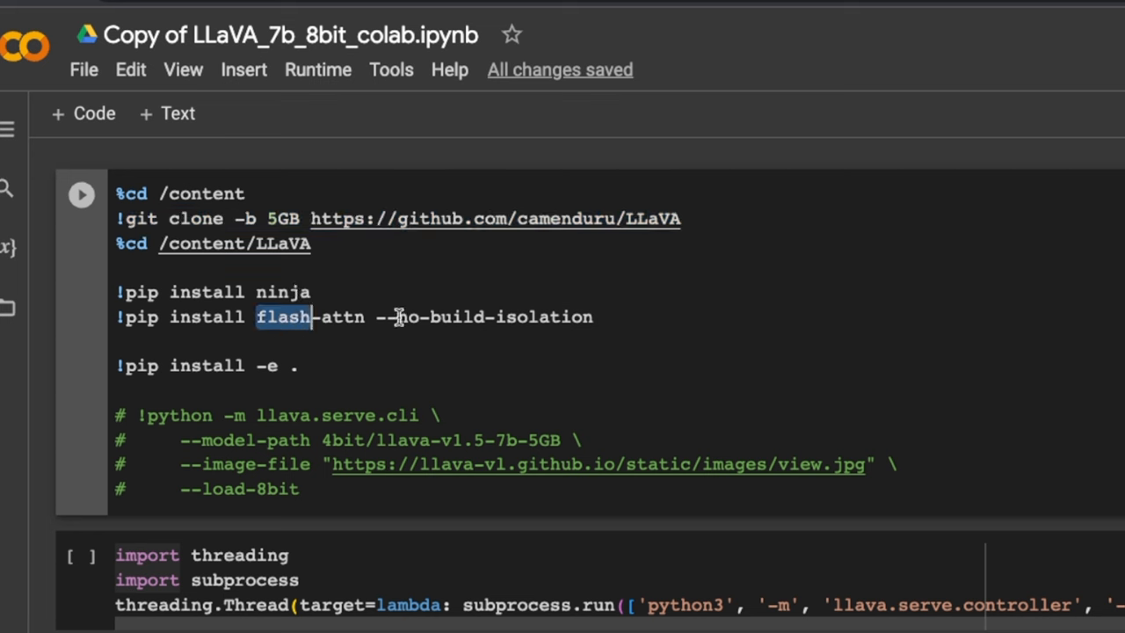
{"action": "mouse_move", "coordinate": [565, 346]}
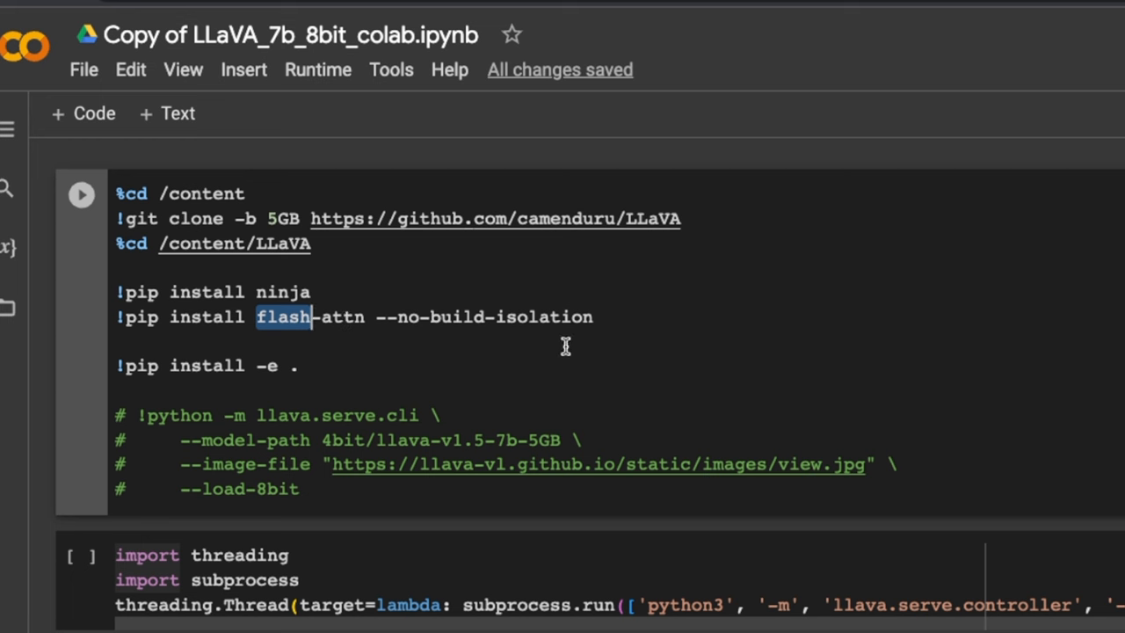
{"action": "left_click", "coordinate": [615, 318]}
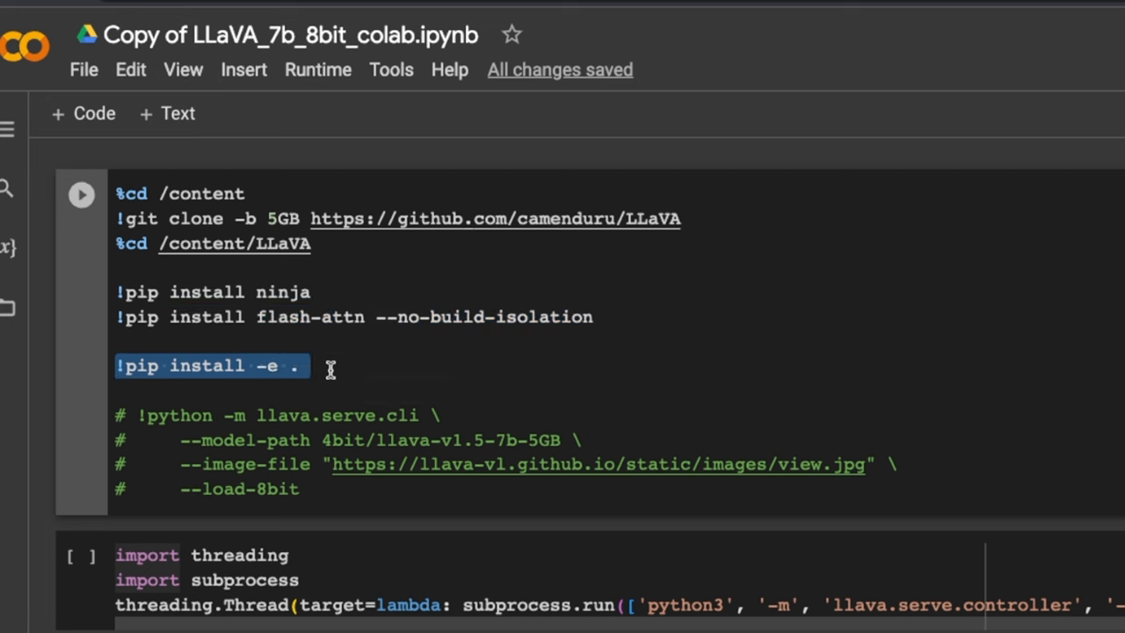
{"action": "mouse_move", "coordinate": [455, 300]}
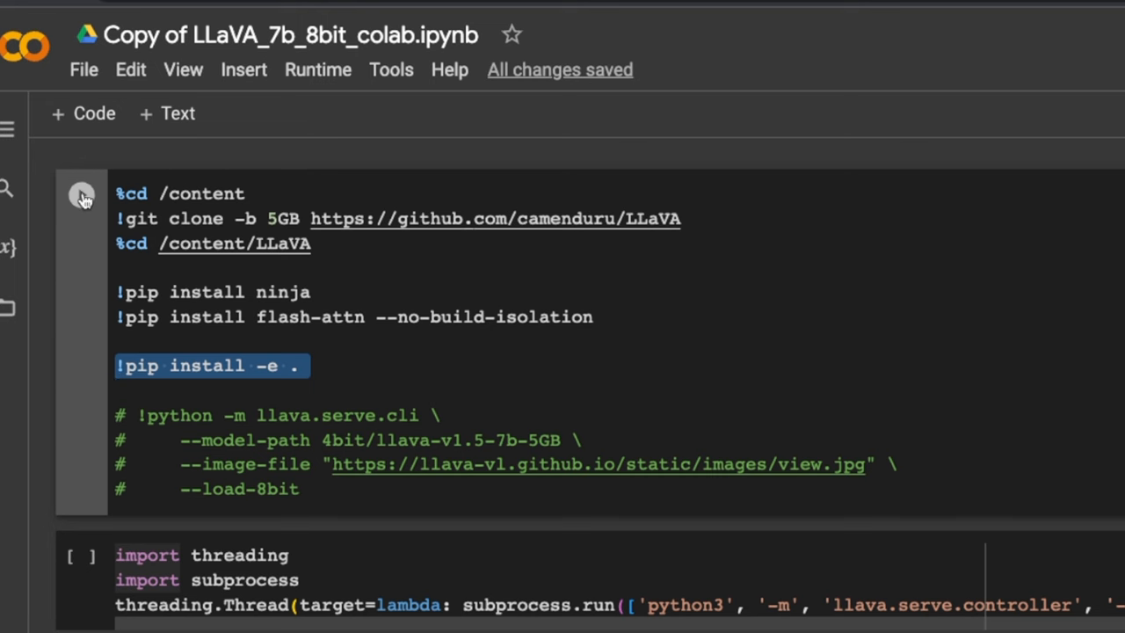
Run the clone-and-install setup cell, then start the LLaVA controller cell in the background.
{"action": "left_click", "coordinate": [81, 194]}
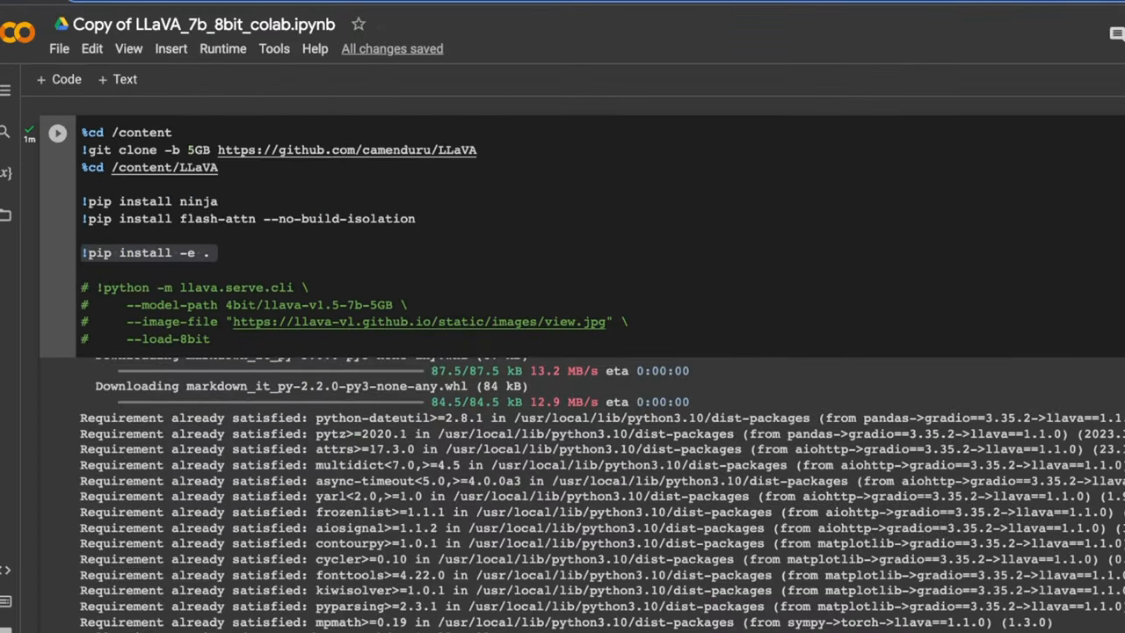
{"action": "mouse_move", "coordinate": [27, 393]}
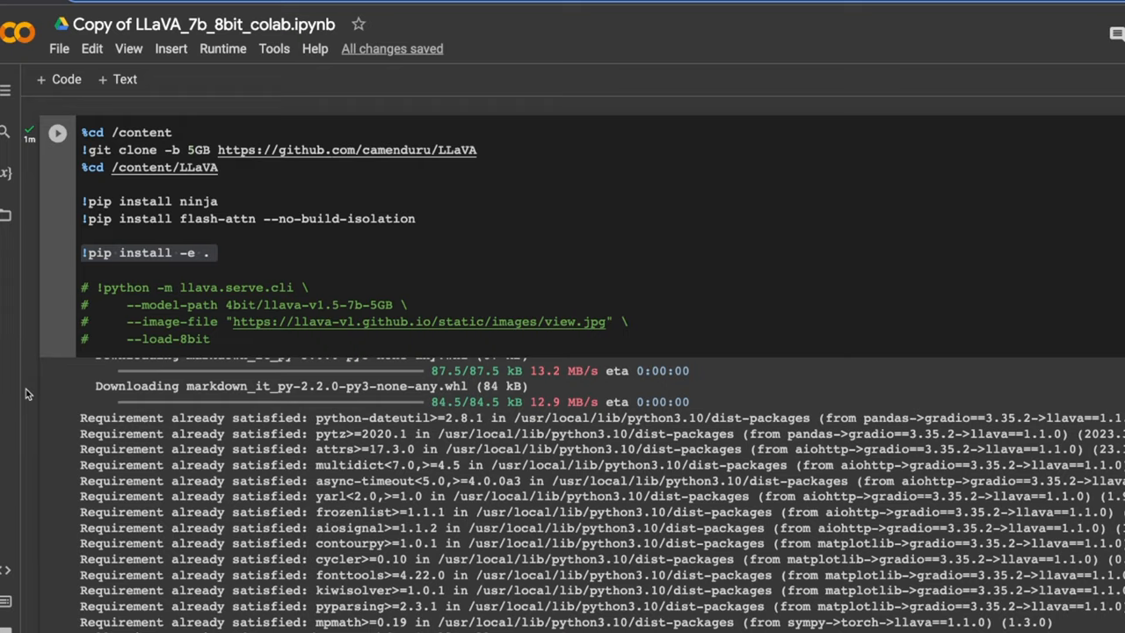
{"action": "scroll", "scroll_direction": "down", "scroll_amount": 3}
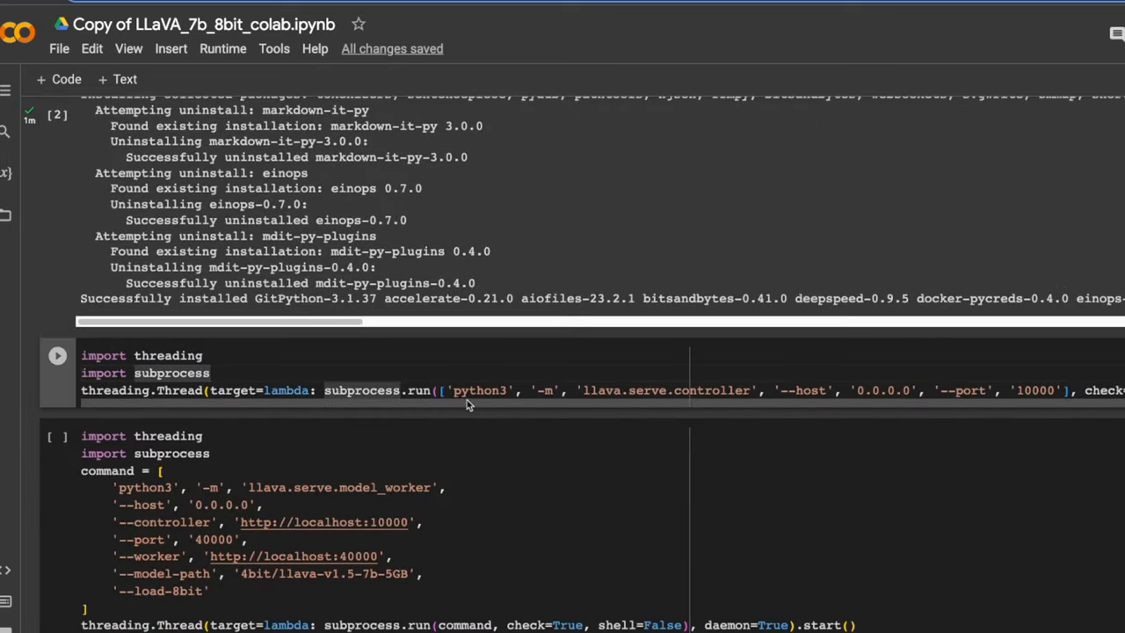
{"action": "mouse_move", "coordinate": [539, 372]}
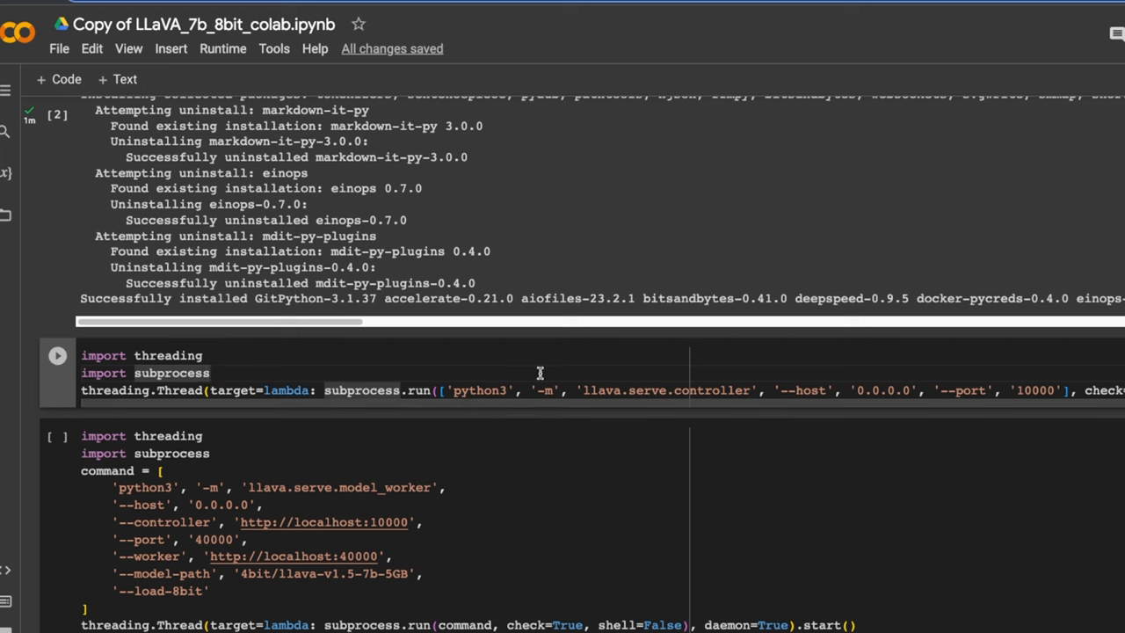
{"action": "mouse_move", "coordinate": [615, 375]}
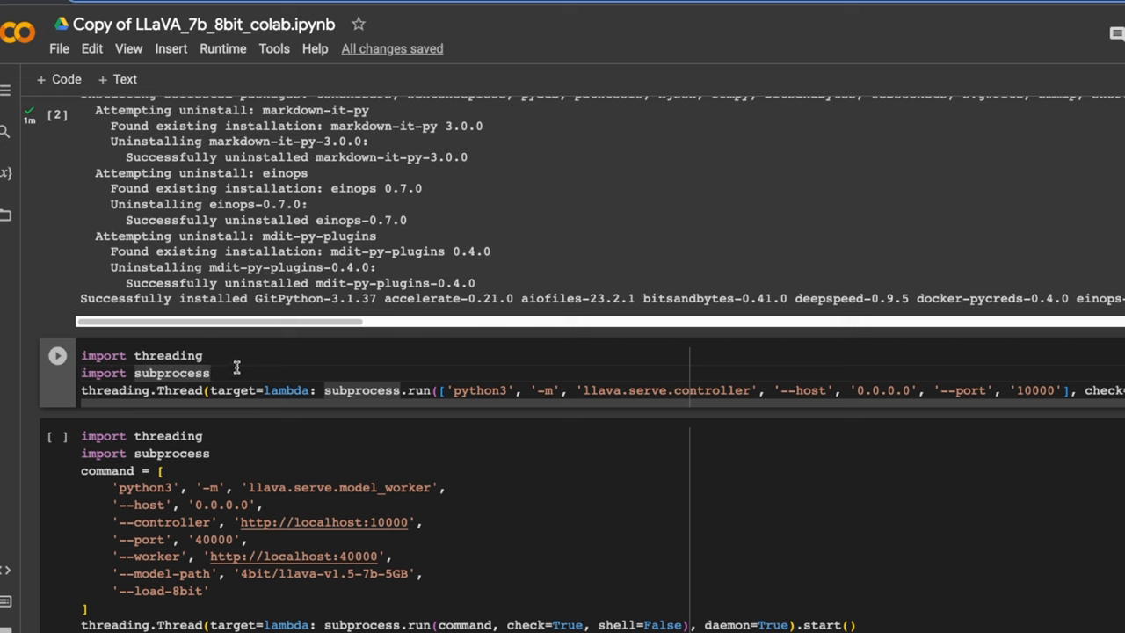
{"action": "left_click", "coordinate": [58, 355]}
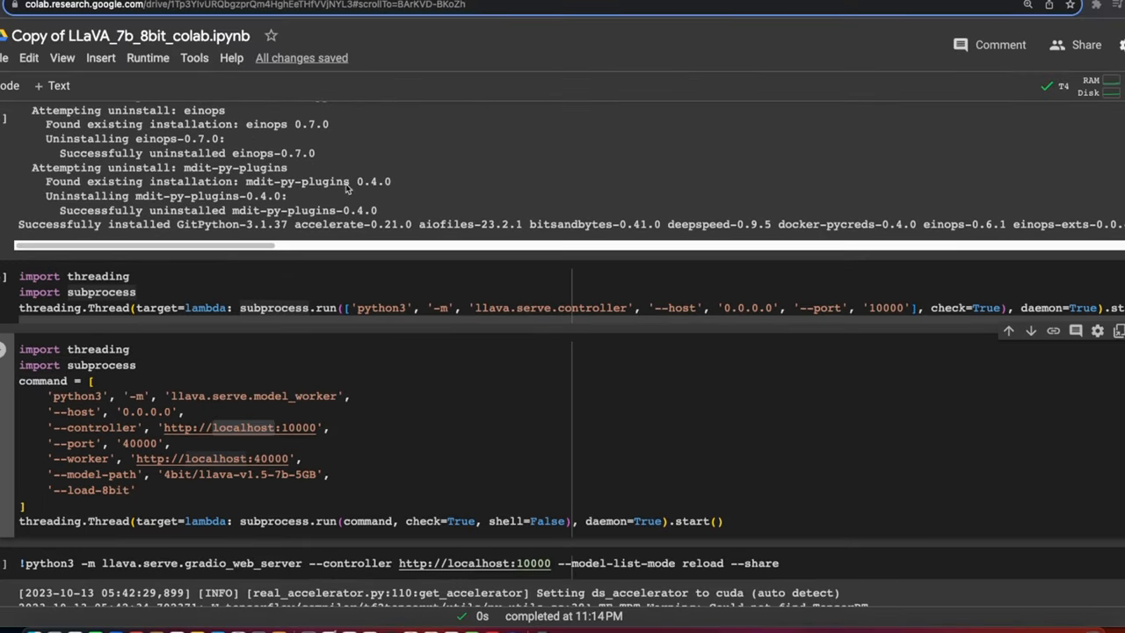
Review the controller localhost address and model_worker command while the Resources panel shows disk use rising.
{"action": "double_click", "coordinate": [237, 427]}
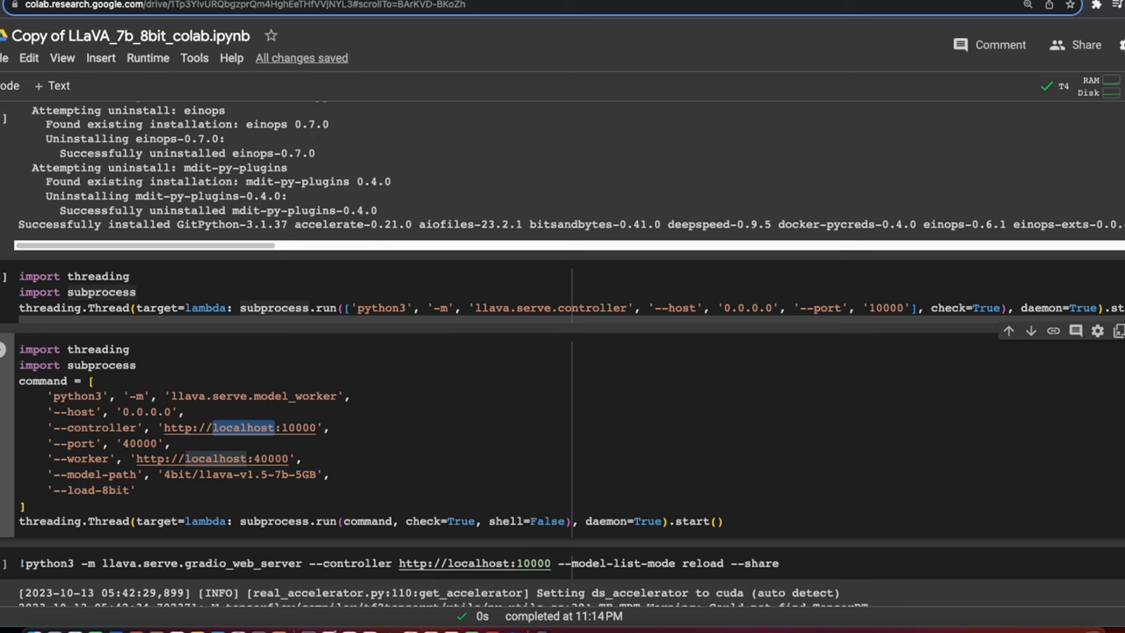
{"action": "left_click", "coordinate": [1087, 86]}
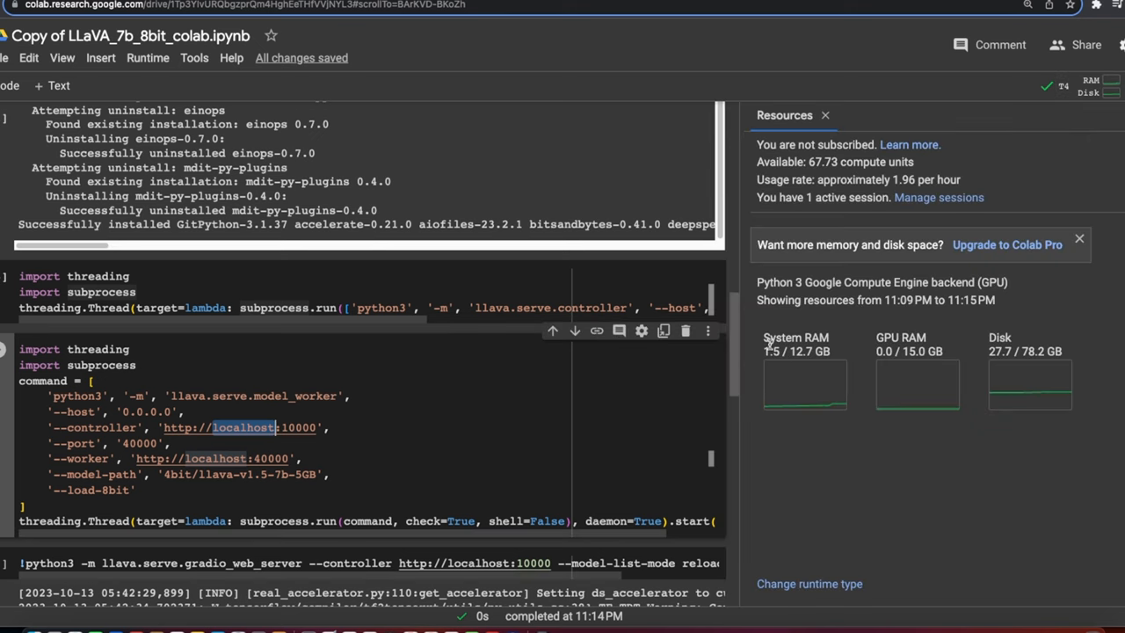
{"action": "mouse_move", "coordinate": [767, 353]}
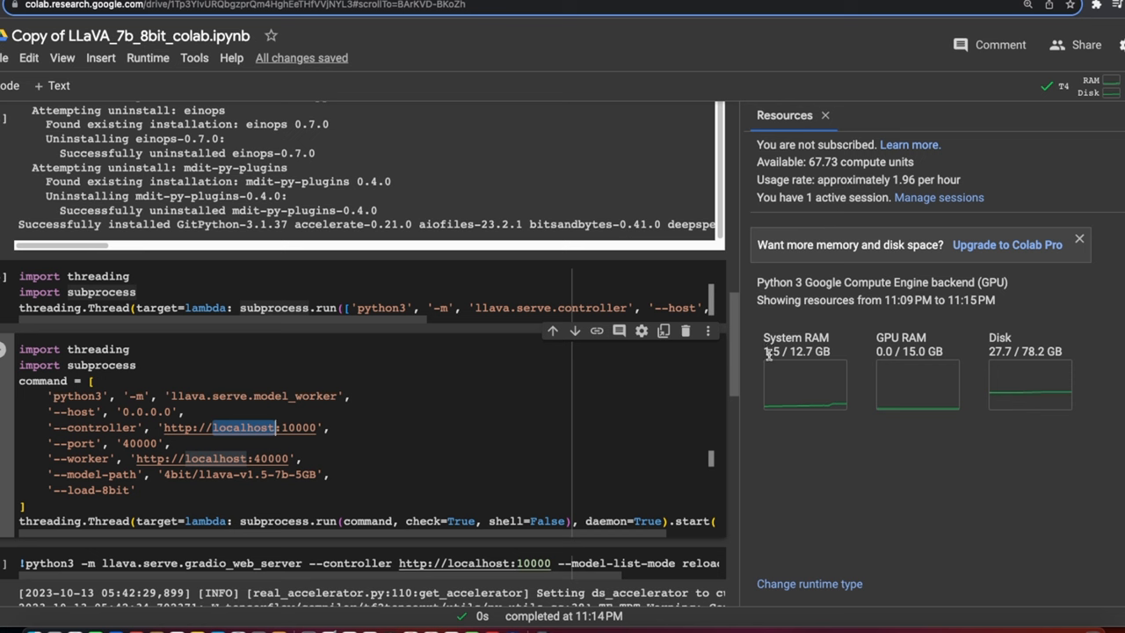
{"action": "mouse_move", "coordinate": [883, 352]}
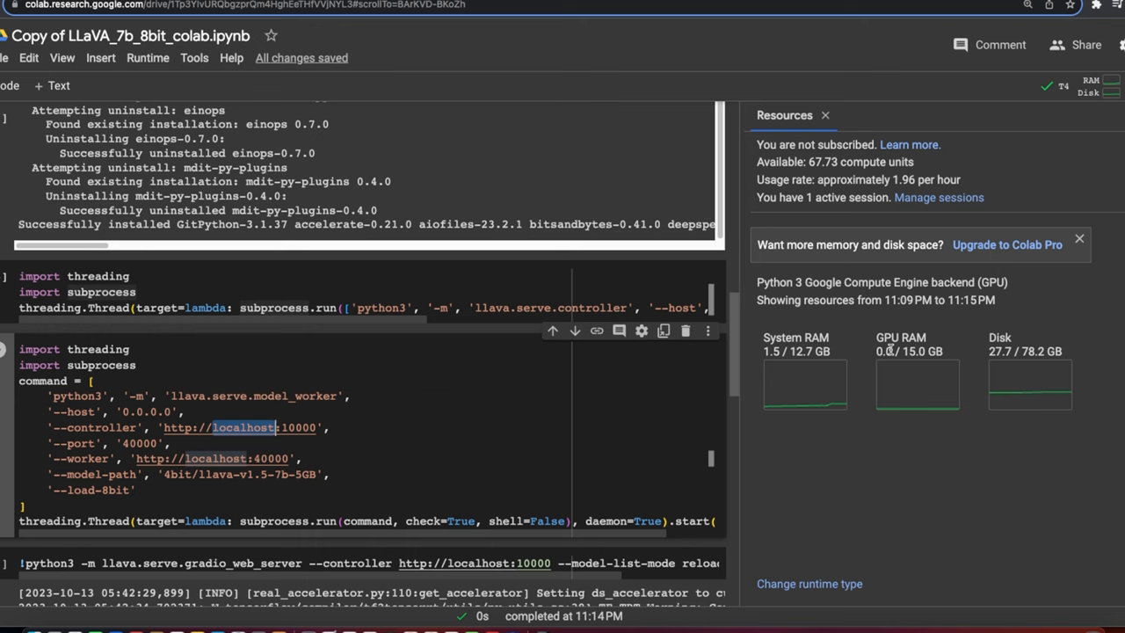
{"action": "mouse_move", "coordinate": [420, 443]}
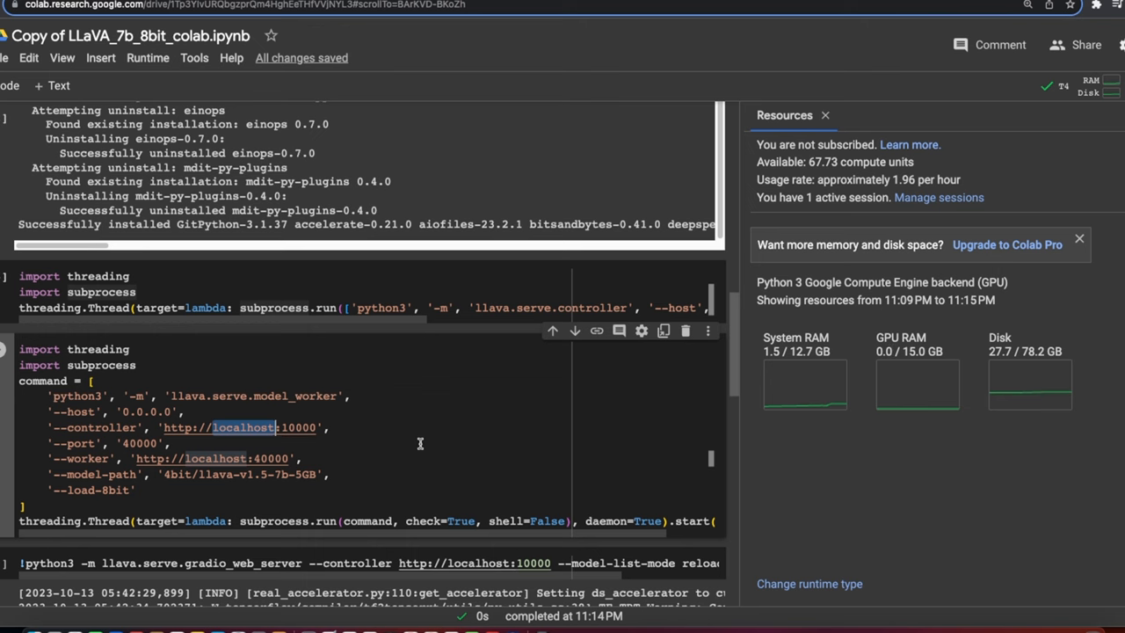
{"action": "scroll", "scroll_direction": "down", "scroll_amount": 3}
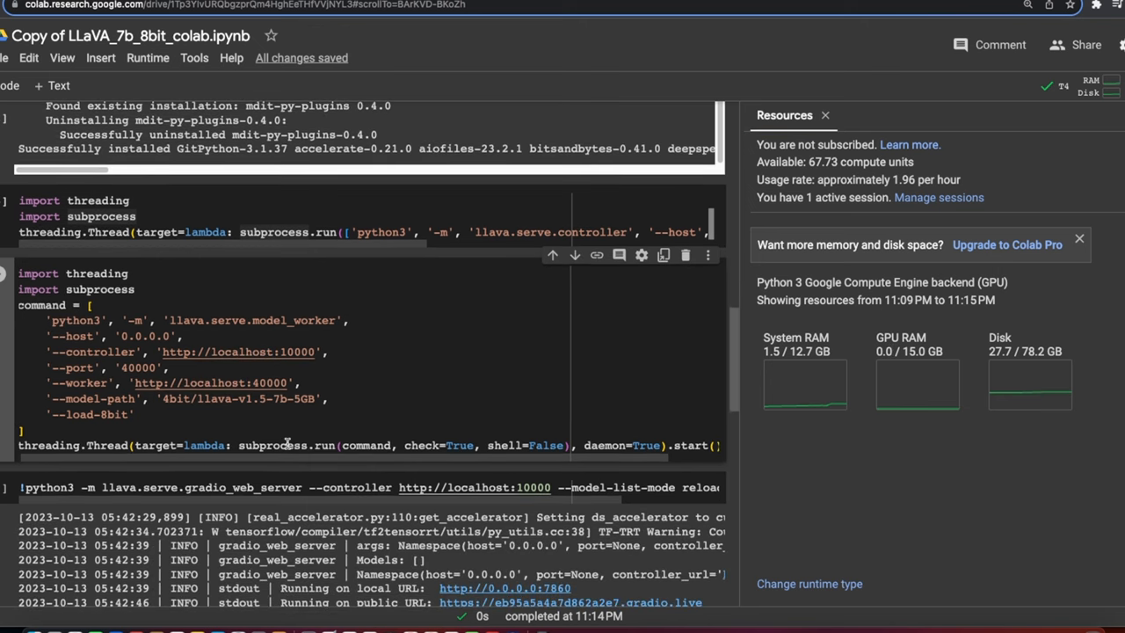
{"action": "double_click", "coordinate": [295, 320]}
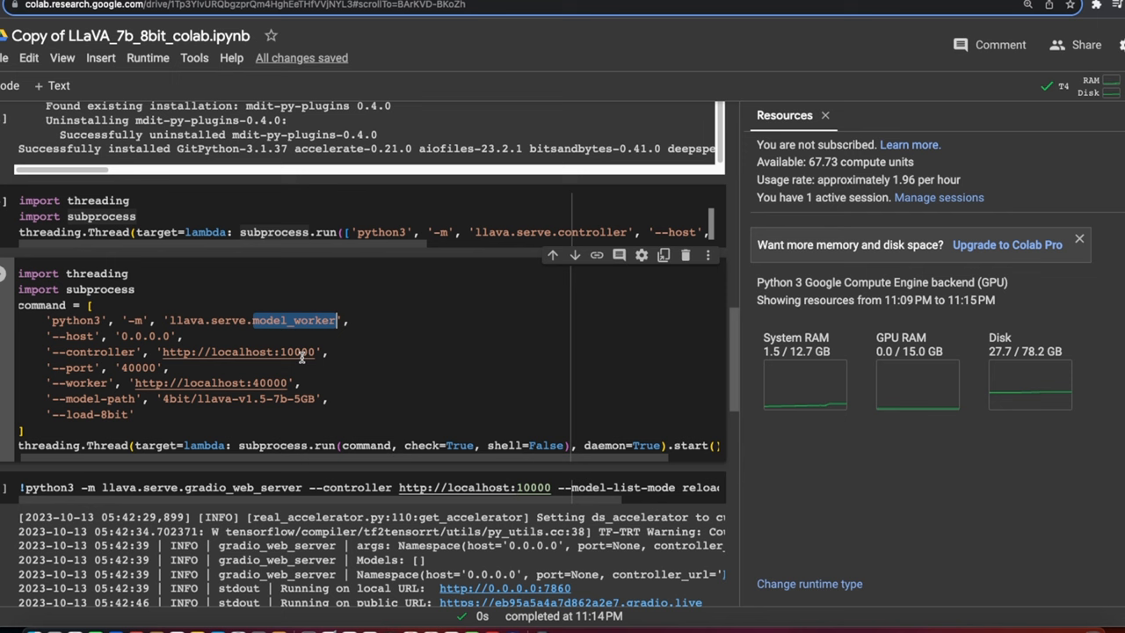
{"action": "mouse_move", "coordinate": [140, 370]}
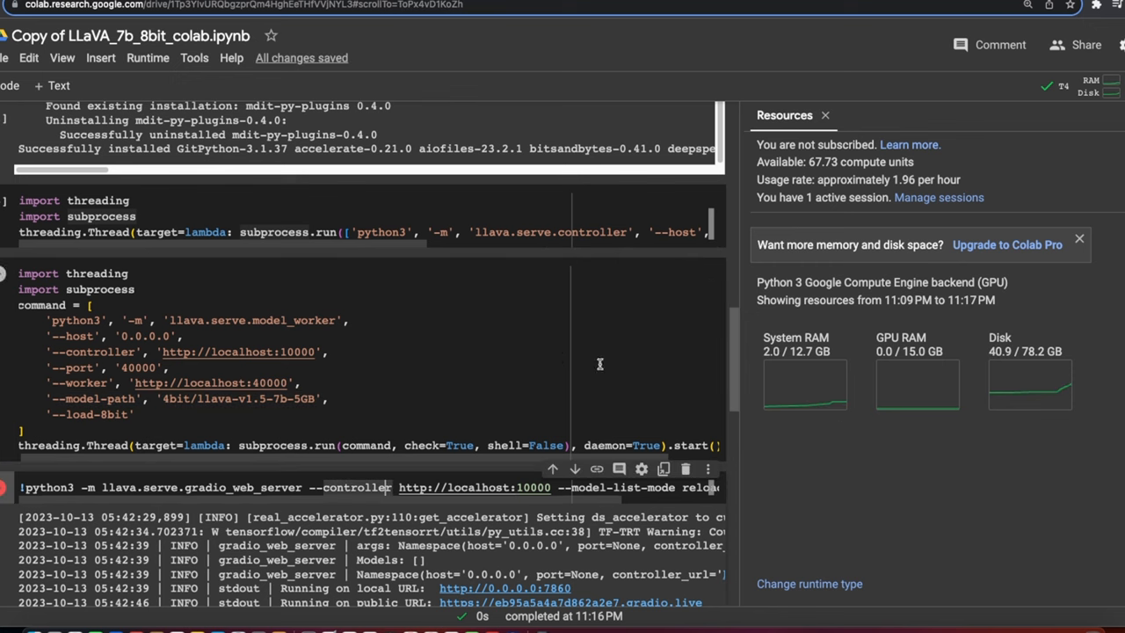
{"action": "mouse_move", "coordinate": [644, 407]}
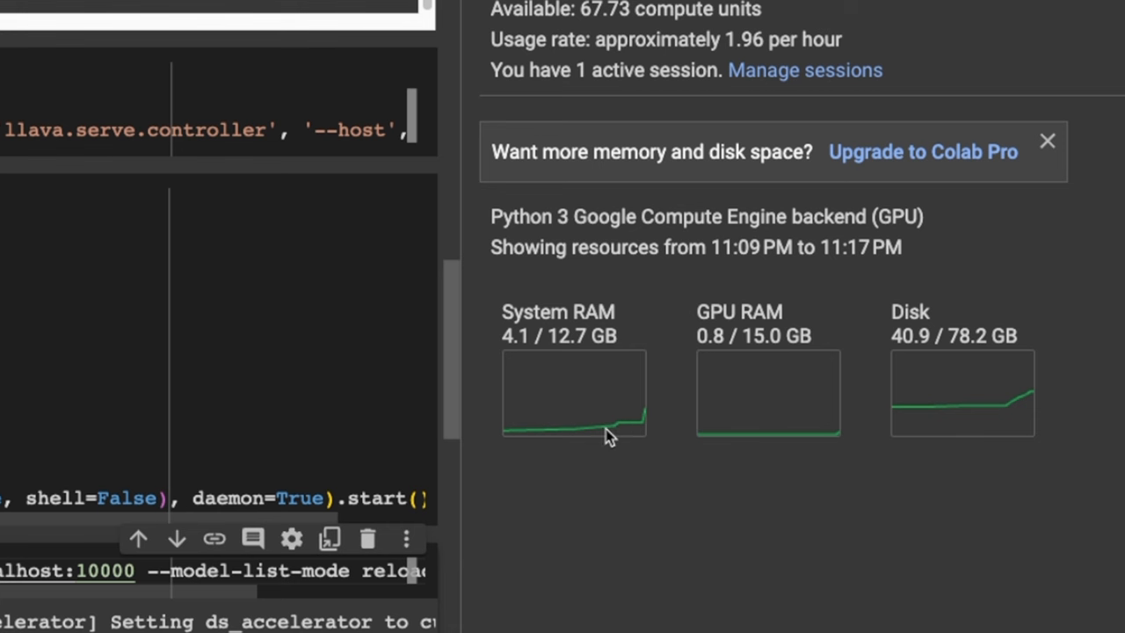
{"action": "mouse_move", "coordinate": [1080, 401]}
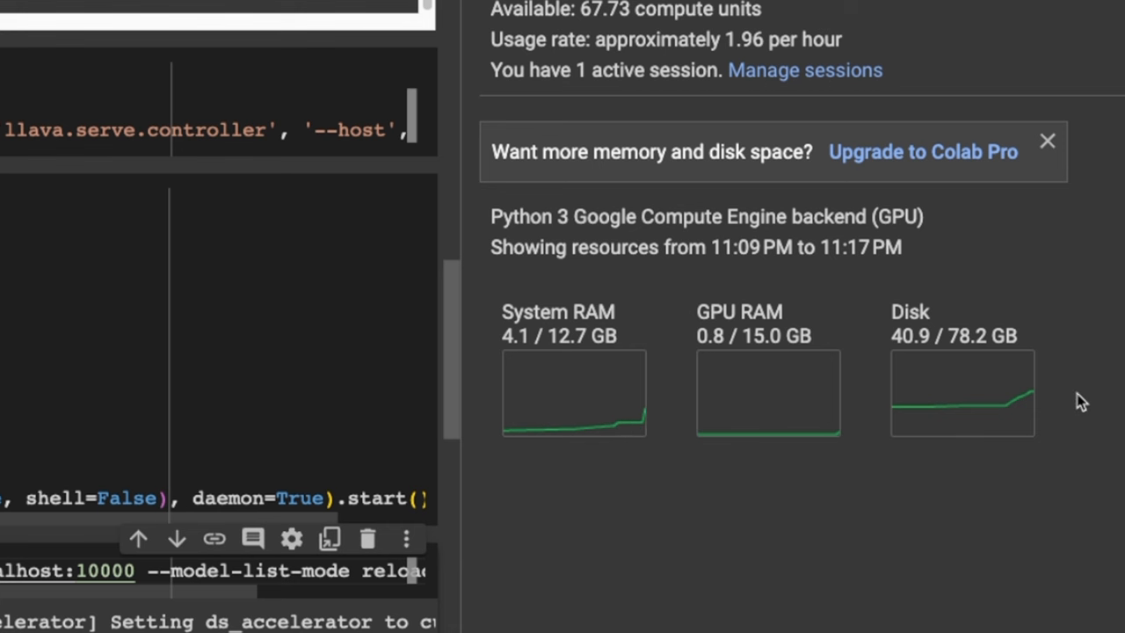
{"action": "mouse_move", "coordinate": [745, 451]}
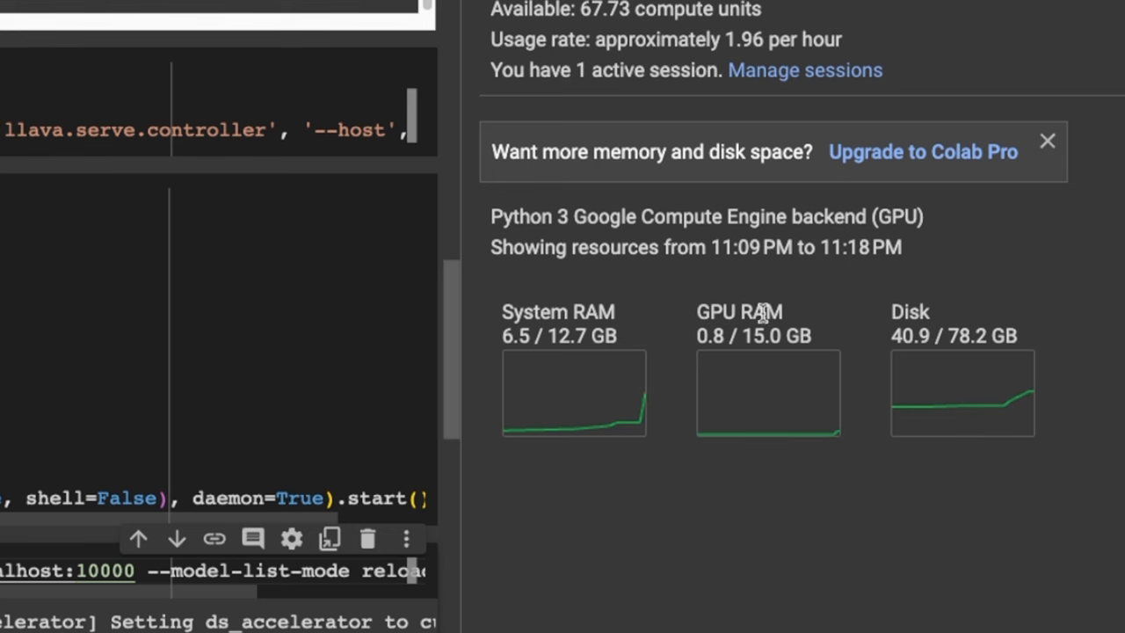
{"action": "double_click", "coordinate": [738, 312]}
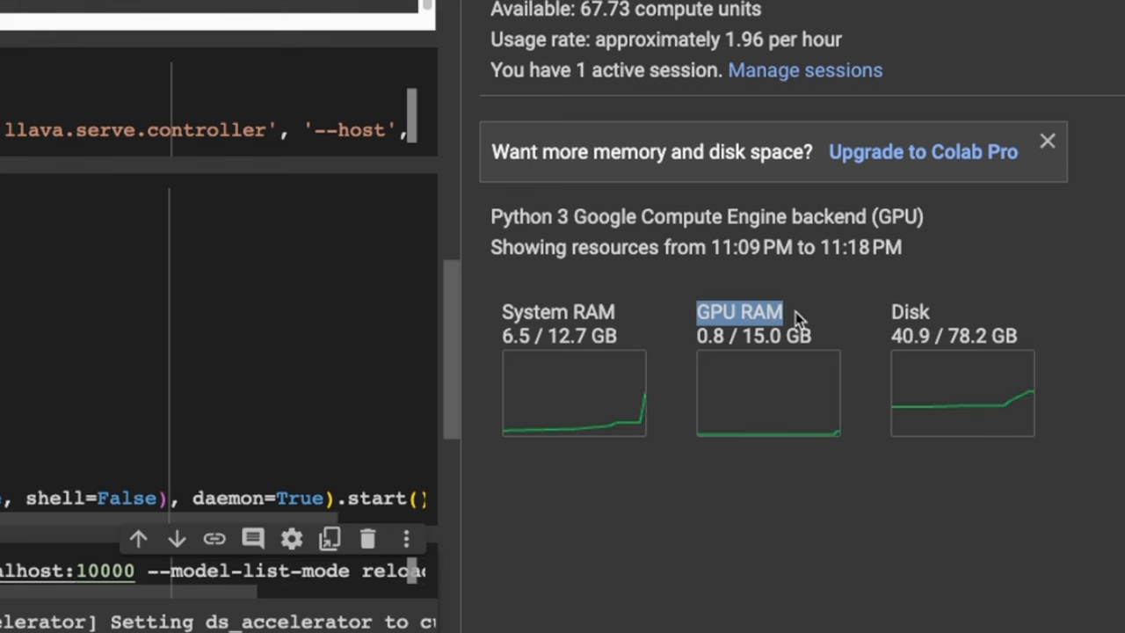
{"action": "mouse_move", "coordinate": [596, 420]}
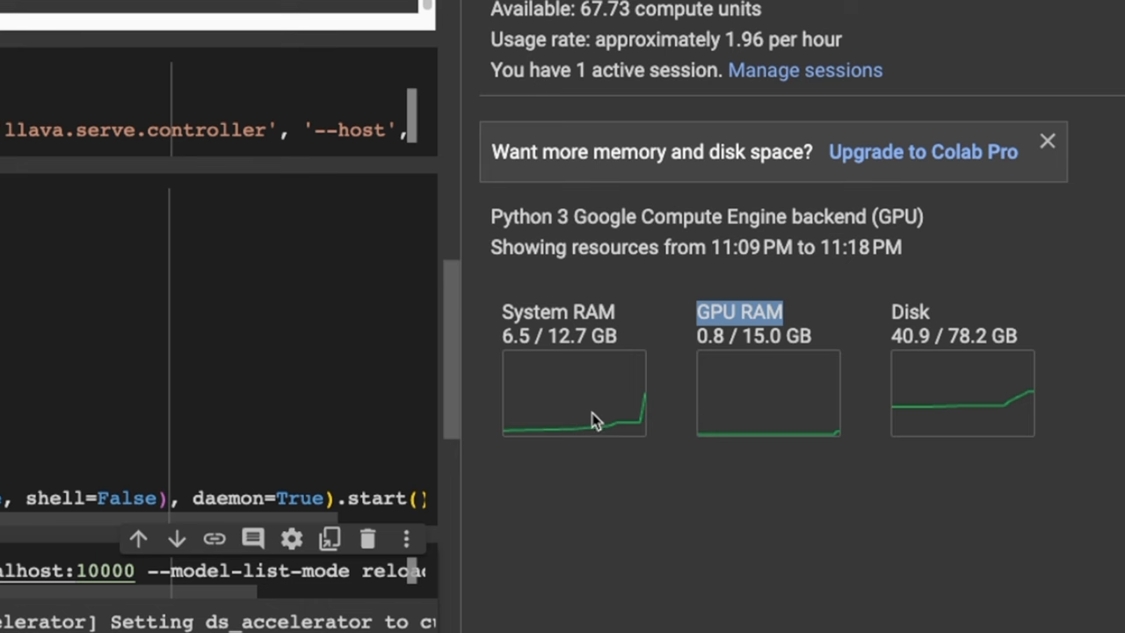
{"action": "mouse_move", "coordinate": [850, 485]}
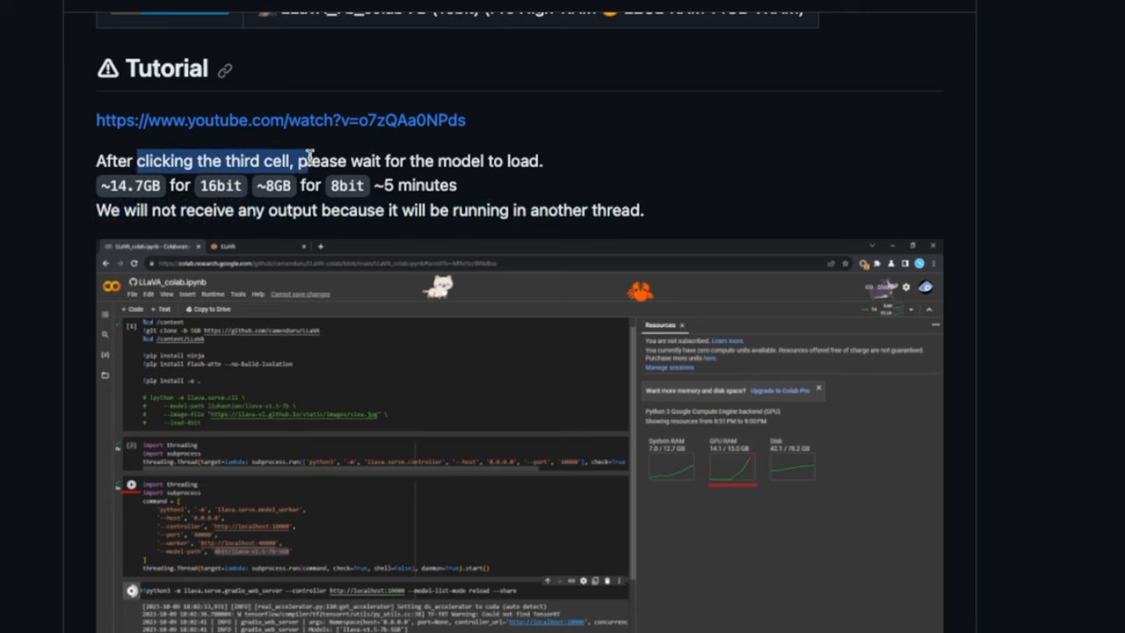
{"action": "mouse_move", "coordinate": [134, 183]}
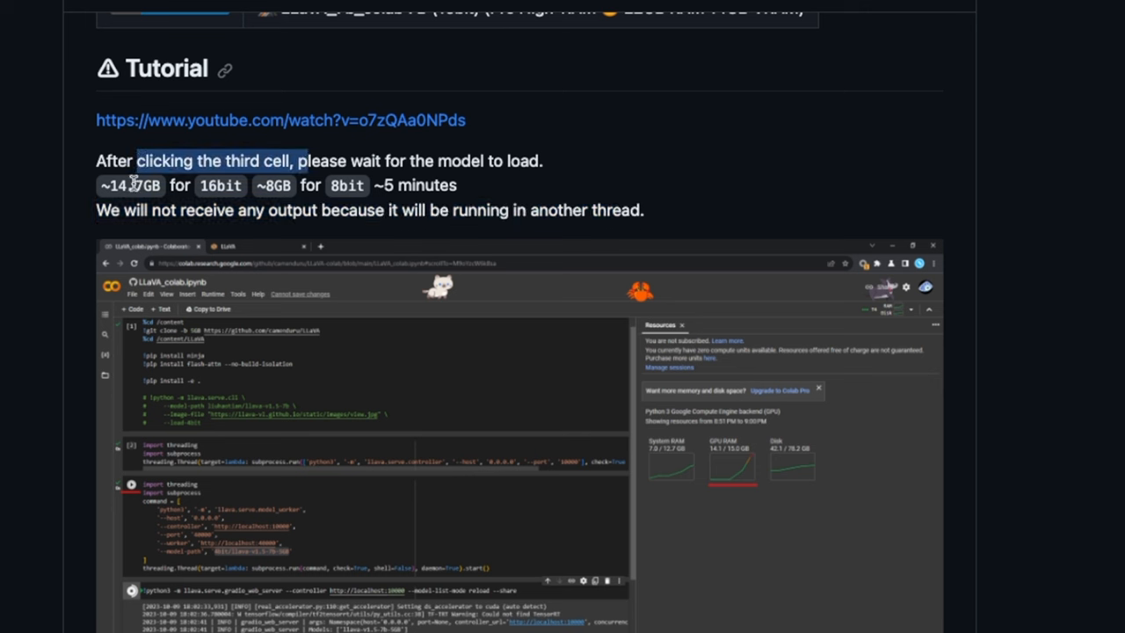
Highlight the README note on model-load memory: ~14.7GB for 16bit, ~8GB for 8bit.
{"action": "left_click_drag", "start_coordinate": [139, 161], "coordinate": [248, 185]}
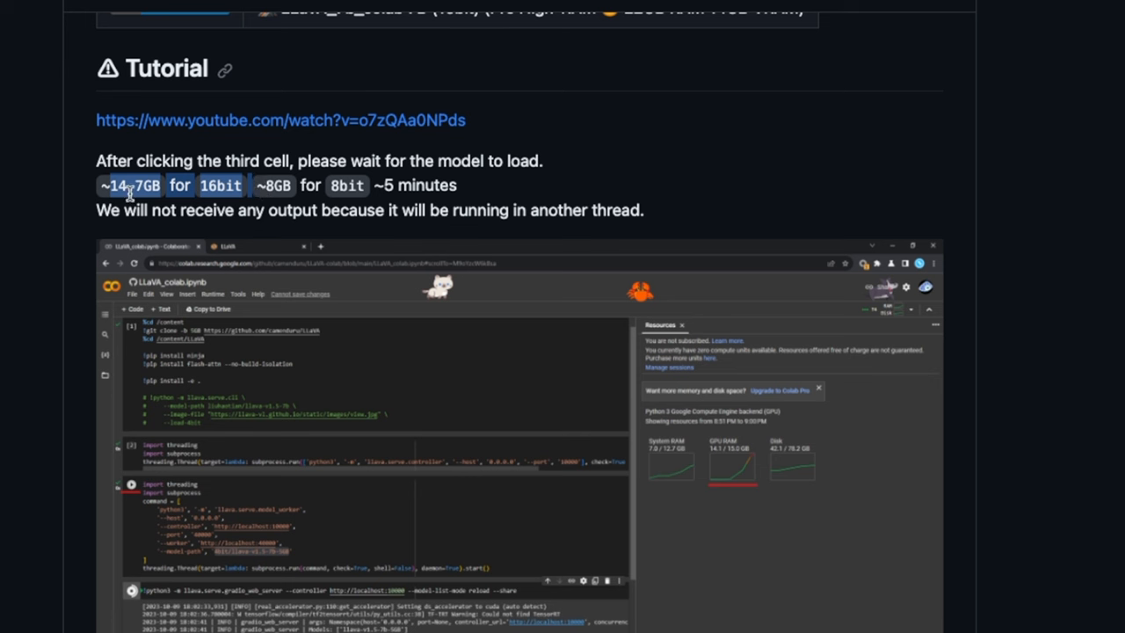
{"action": "mouse_move", "coordinate": [166, 203]}
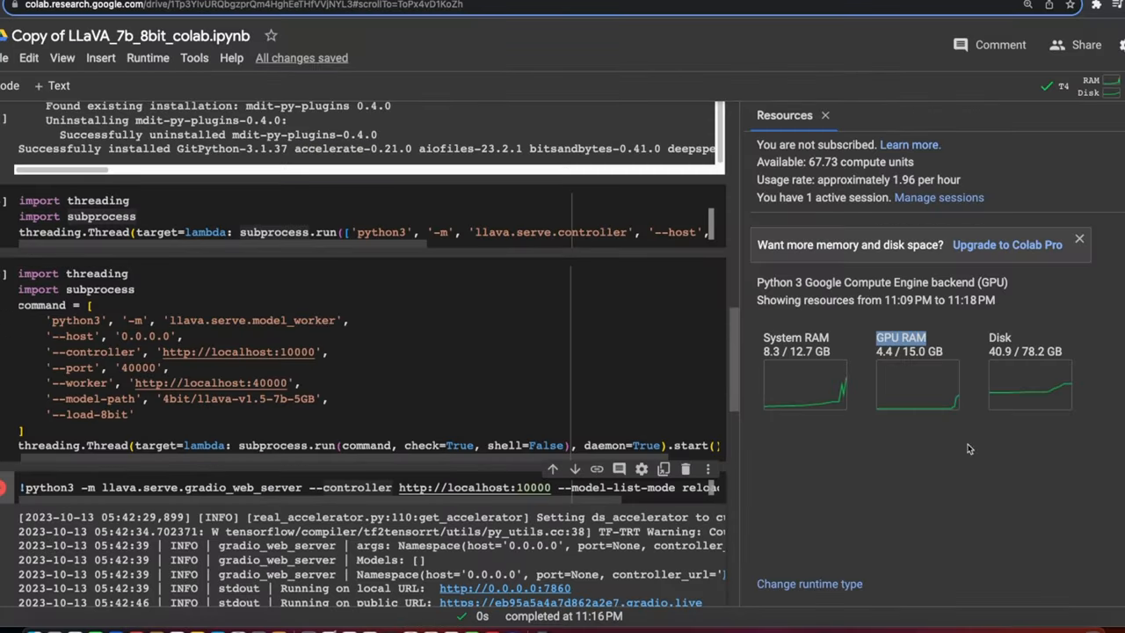
{"action": "mouse_move", "coordinate": [1035, 409]}
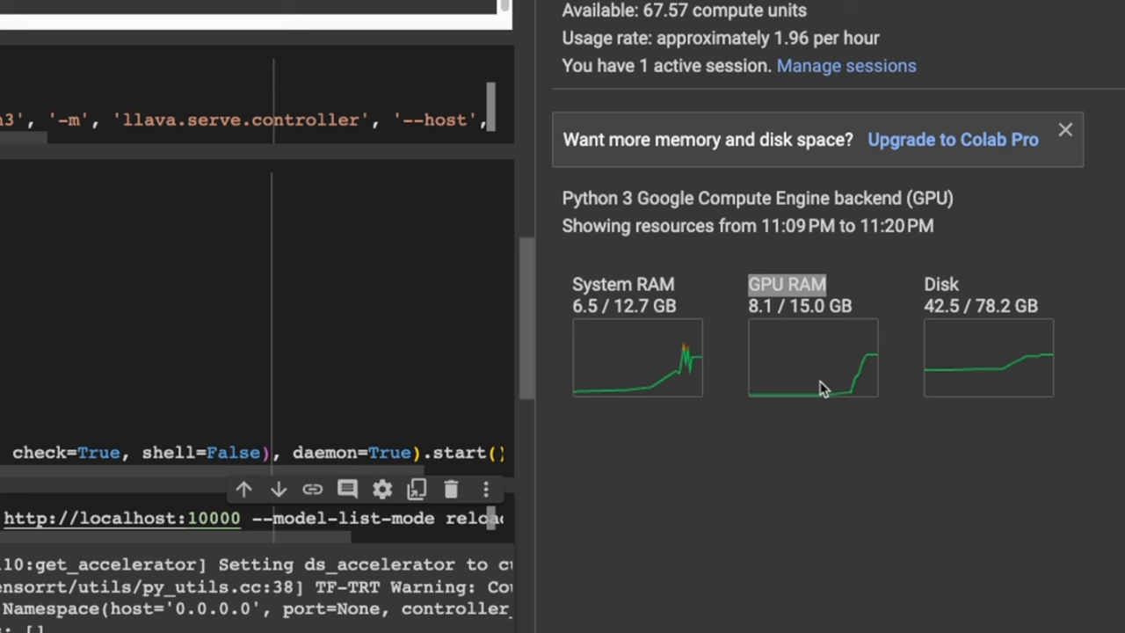
{"action": "mouse_move", "coordinate": [778, 321]}
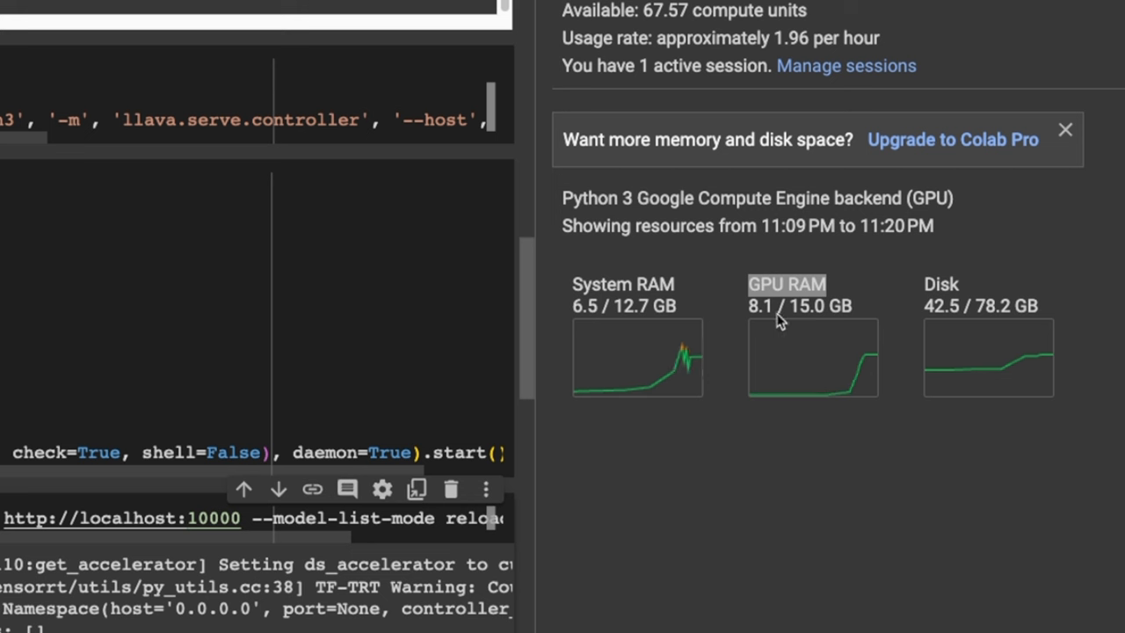
{"action": "mouse_move", "coordinate": [764, 332]}
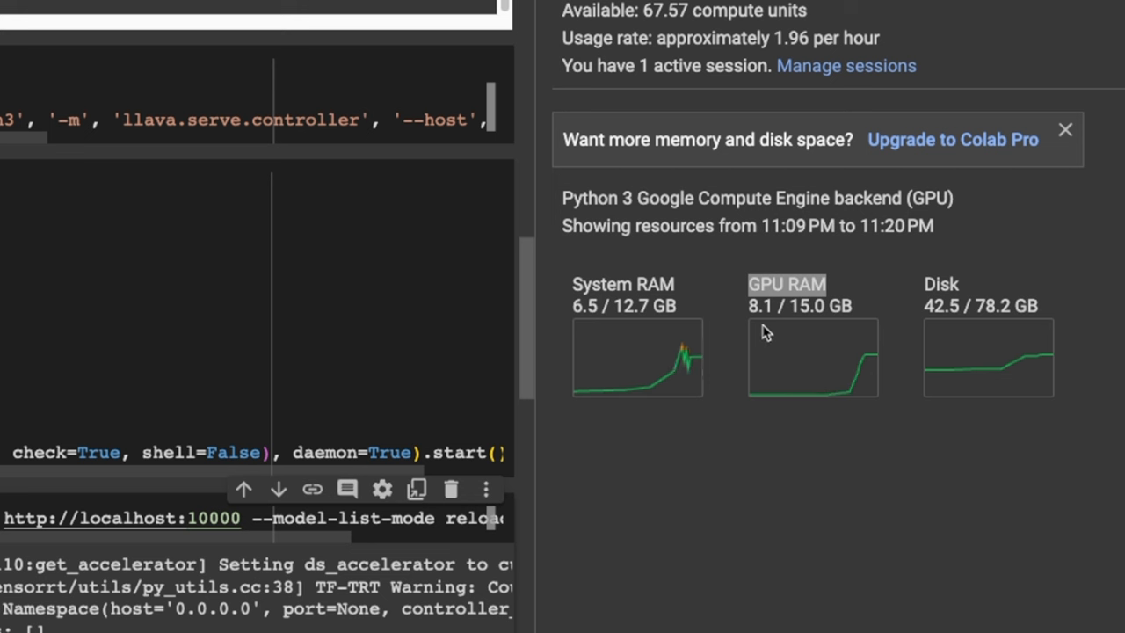
{"action": "mouse_move", "coordinate": [879, 352]}
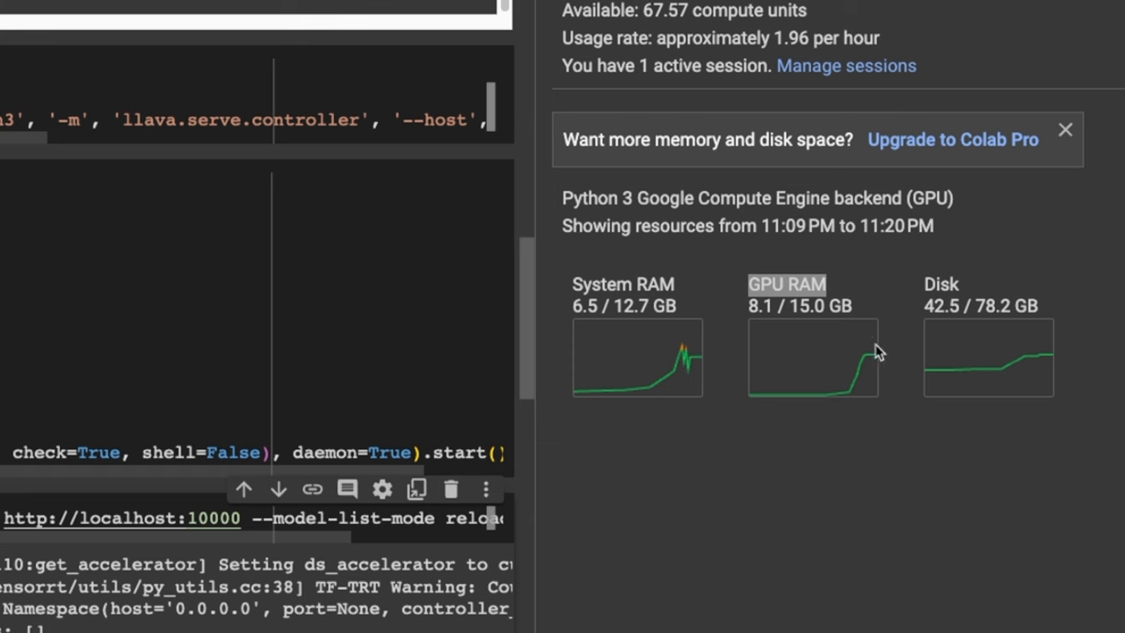
{"action": "mouse_move", "coordinate": [889, 367]}
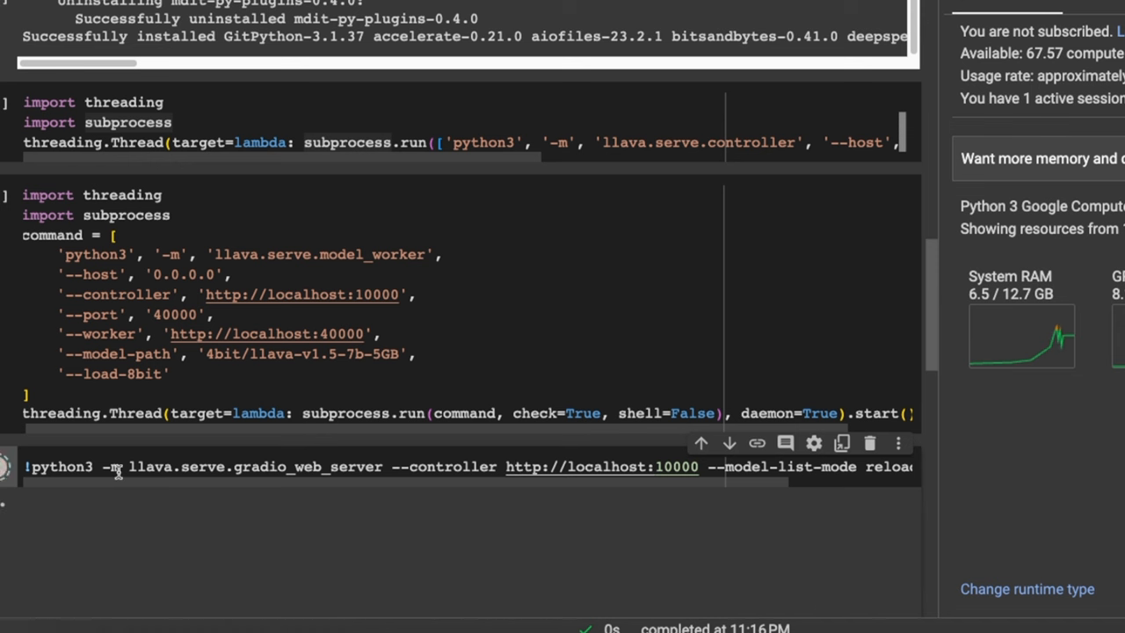
Rerun the Gradio web server cell and open its public gradio.live demo link.
{"action": "left_click", "coordinate": [7, 467]}
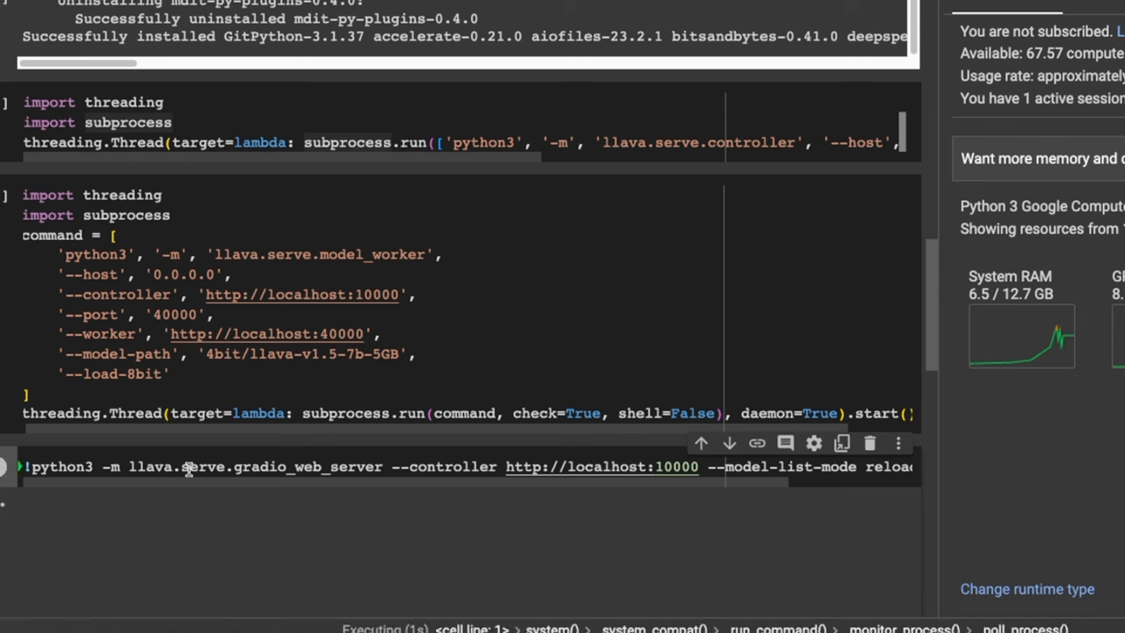
{"action": "scroll", "scroll_direction": "down", "scroll_amount": 3}
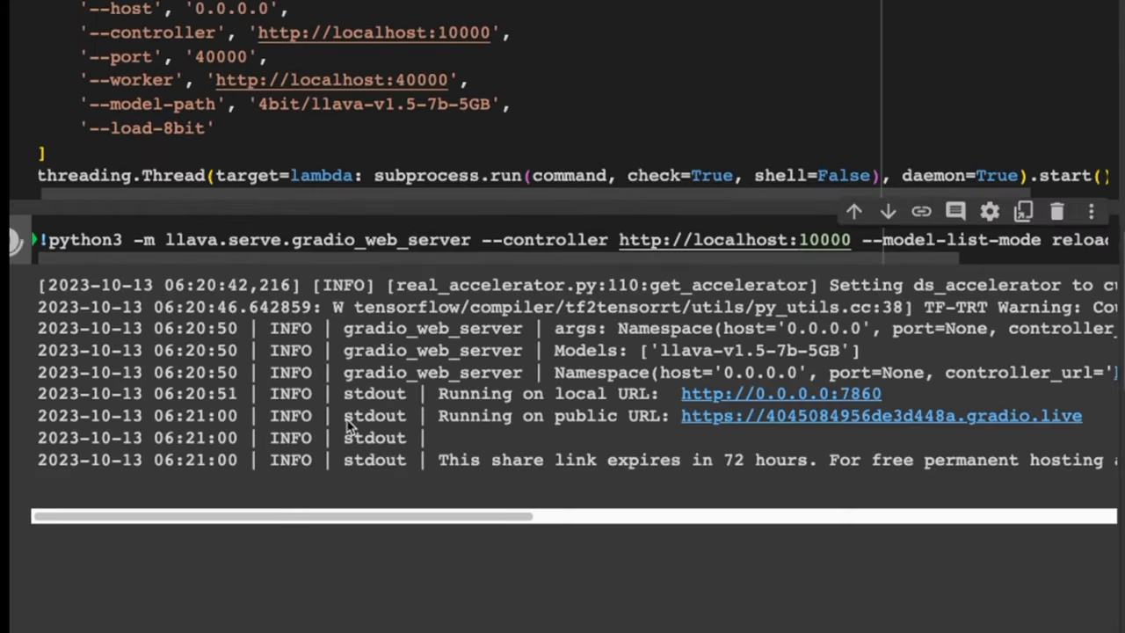
{"action": "mouse_move", "coordinate": [605, 353]}
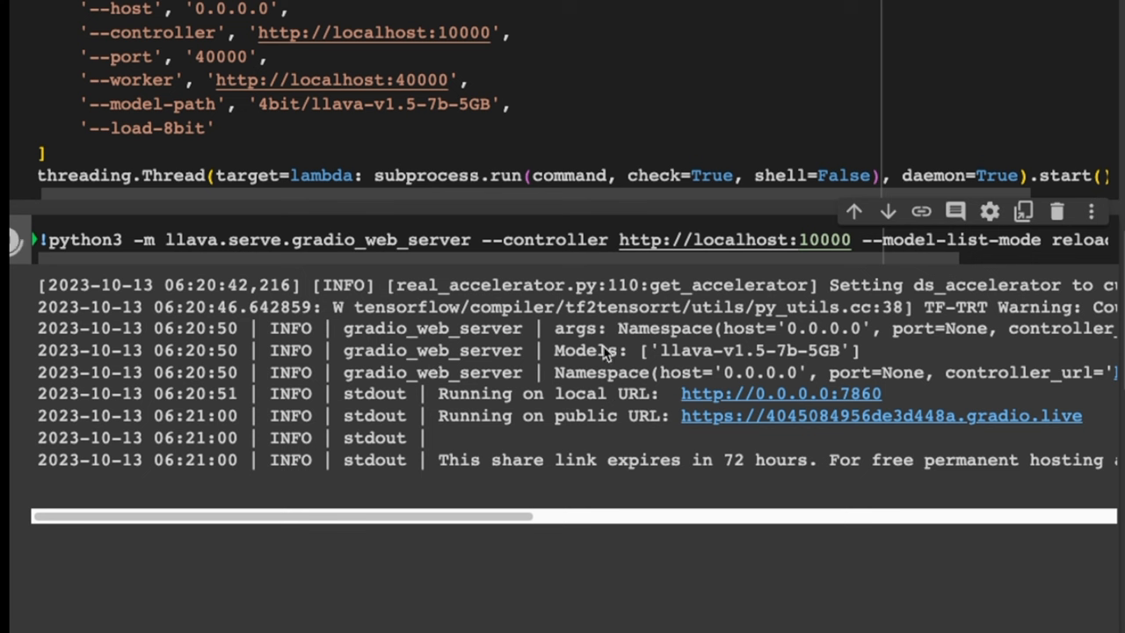
{"action": "mouse_move", "coordinate": [736, 344]}
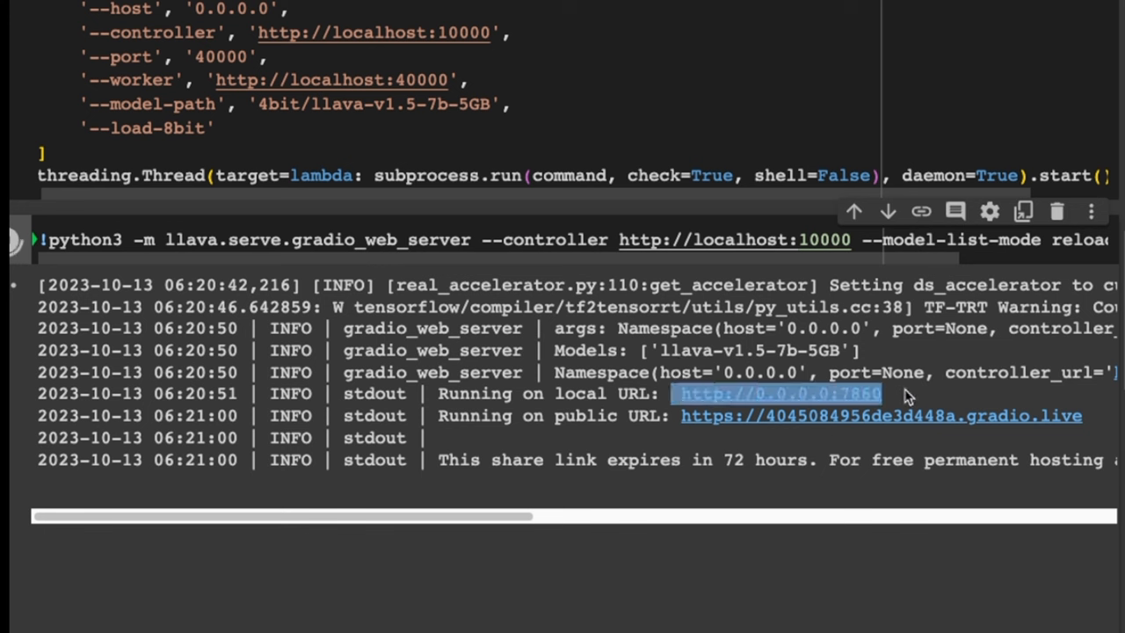
{"action": "mouse_move", "coordinate": [848, 404]}
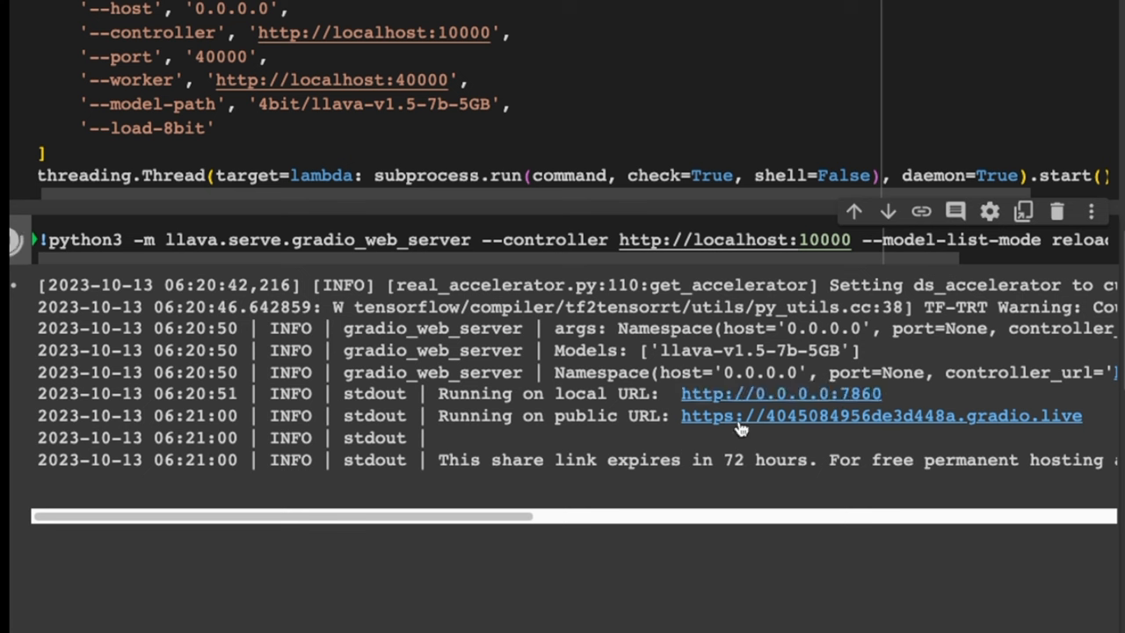
{"action": "mouse_move", "coordinate": [712, 430]}
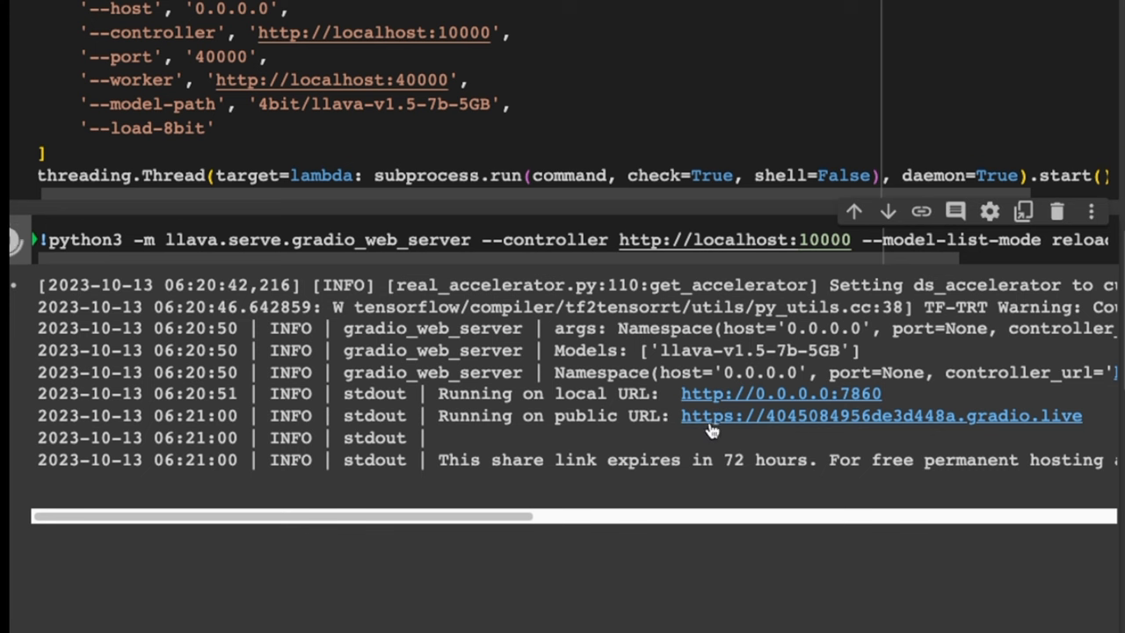
{"action": "mouse_move", "coordinate": [820, 427]}
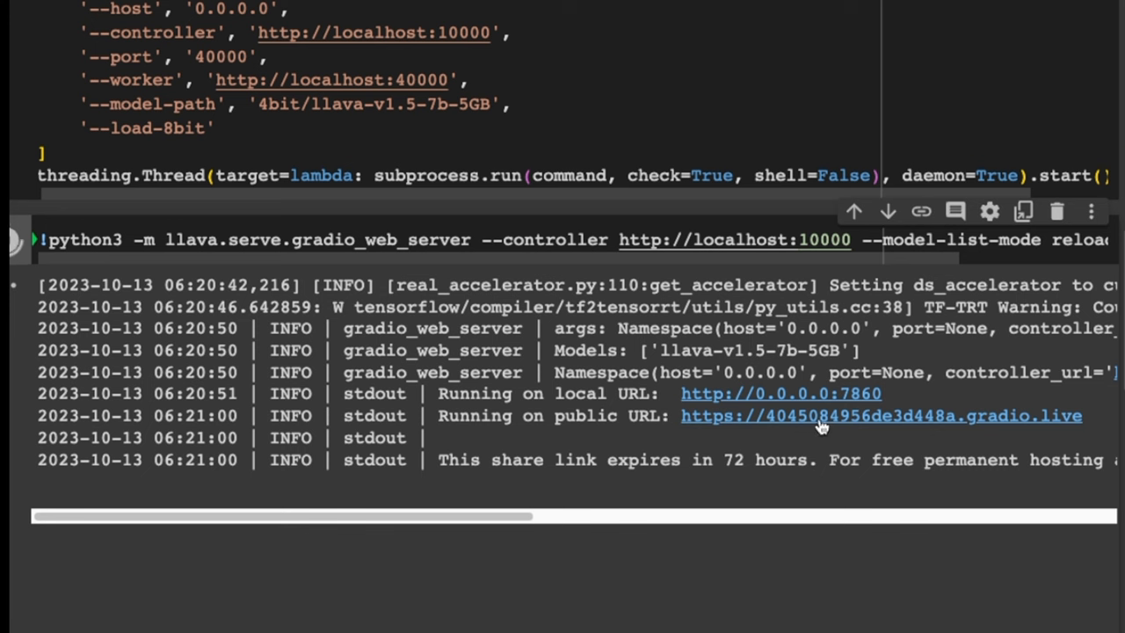
{"action": "mouse_move", "coordinate": [879, 424]}
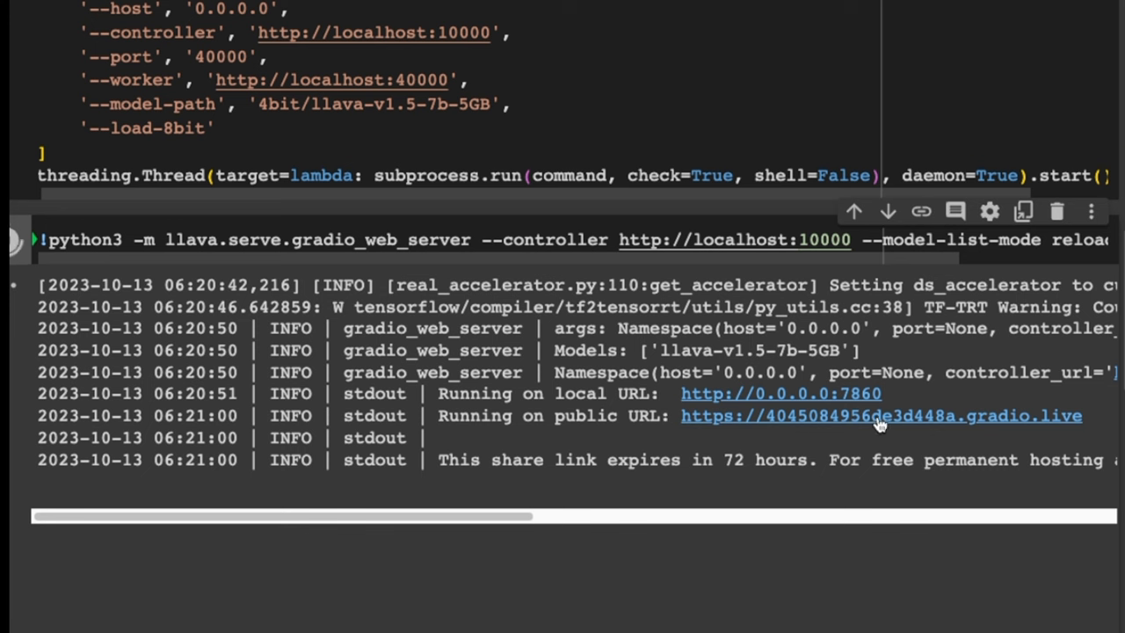
{"action": "mouse_move", "coordinate": [885, 423]}
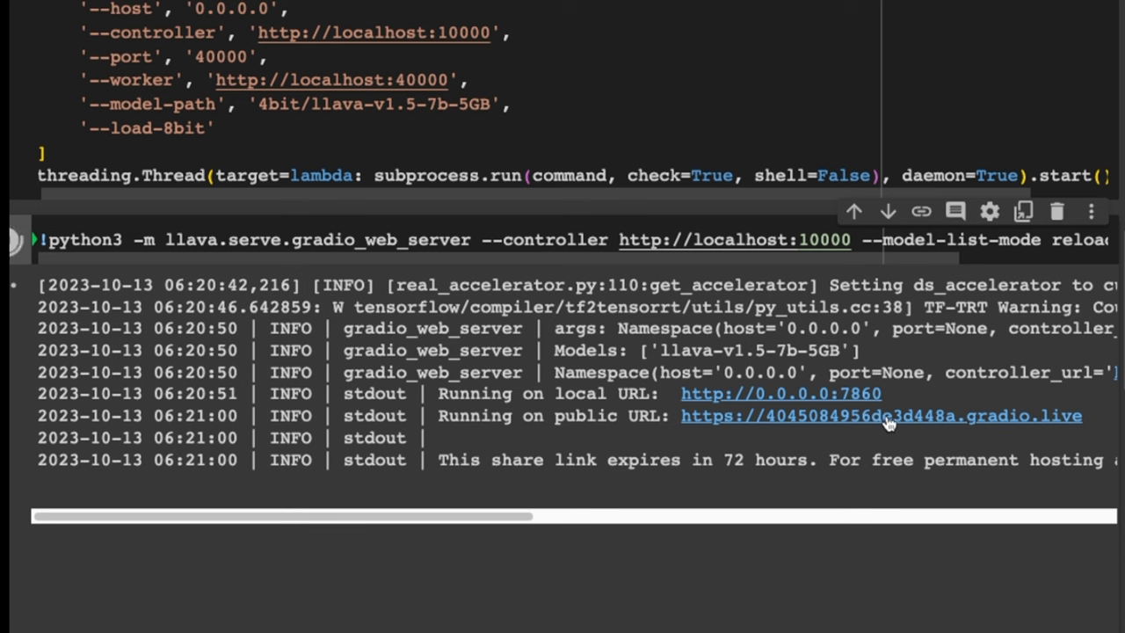
{"action": "mouse_move", "coordinate": [947, 422]}
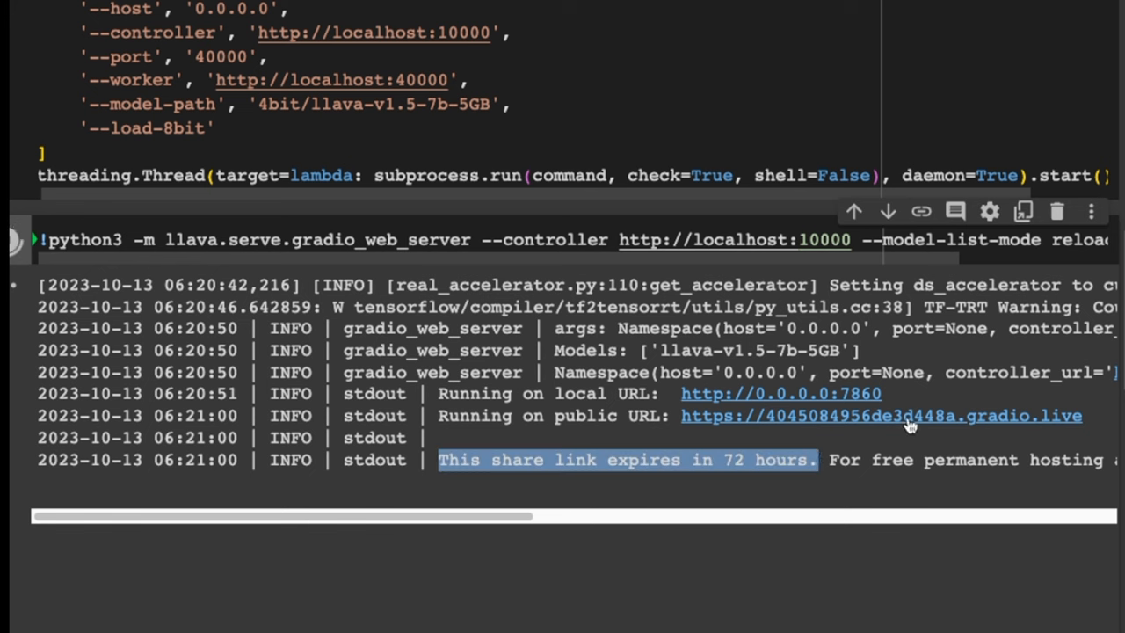
{"action": "mouse_move", "coordinate": [920, 427]}
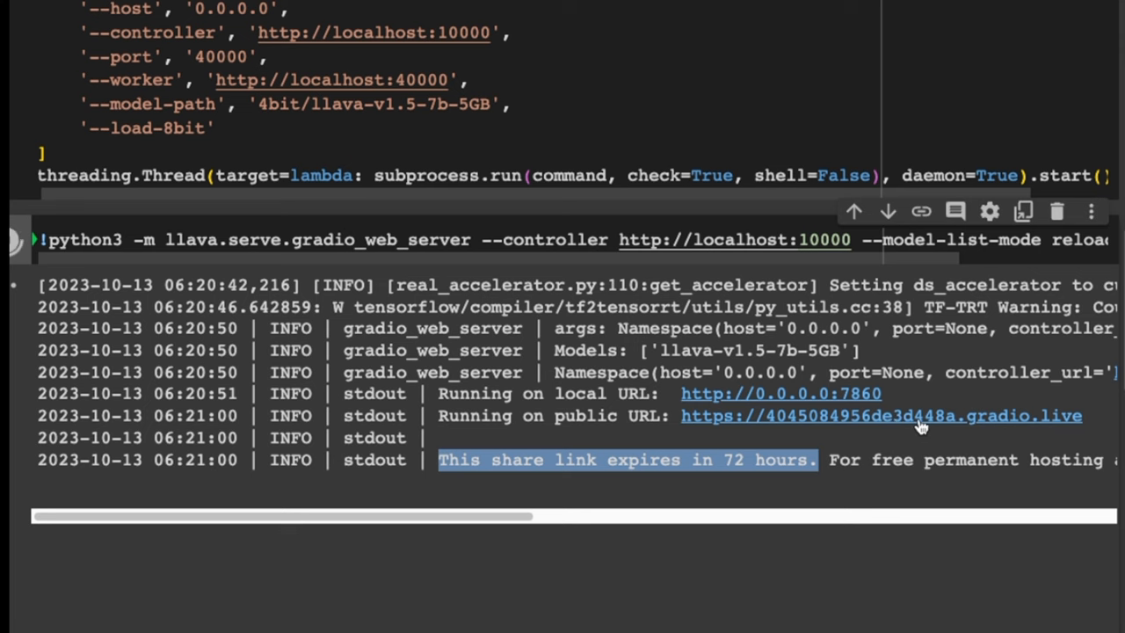
{"action": "left_click", "coordinate": [880, 415]}
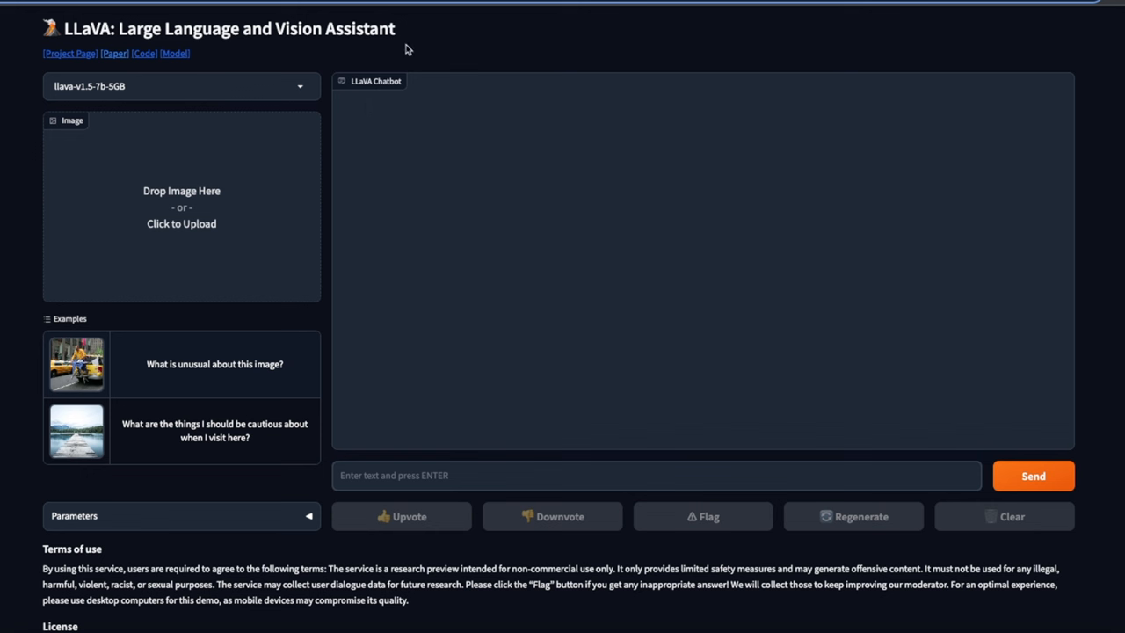
{"action": "mouse_move", "coordinate": [402, 50]}
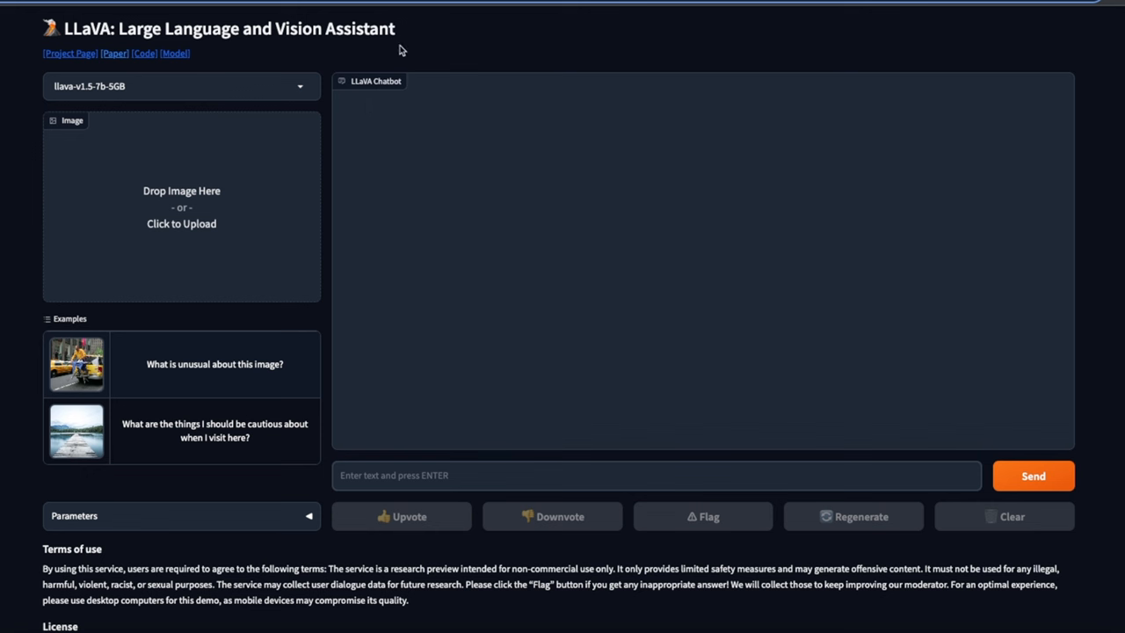
{"action": "mouse_move", "coordinate": [511, 288]}
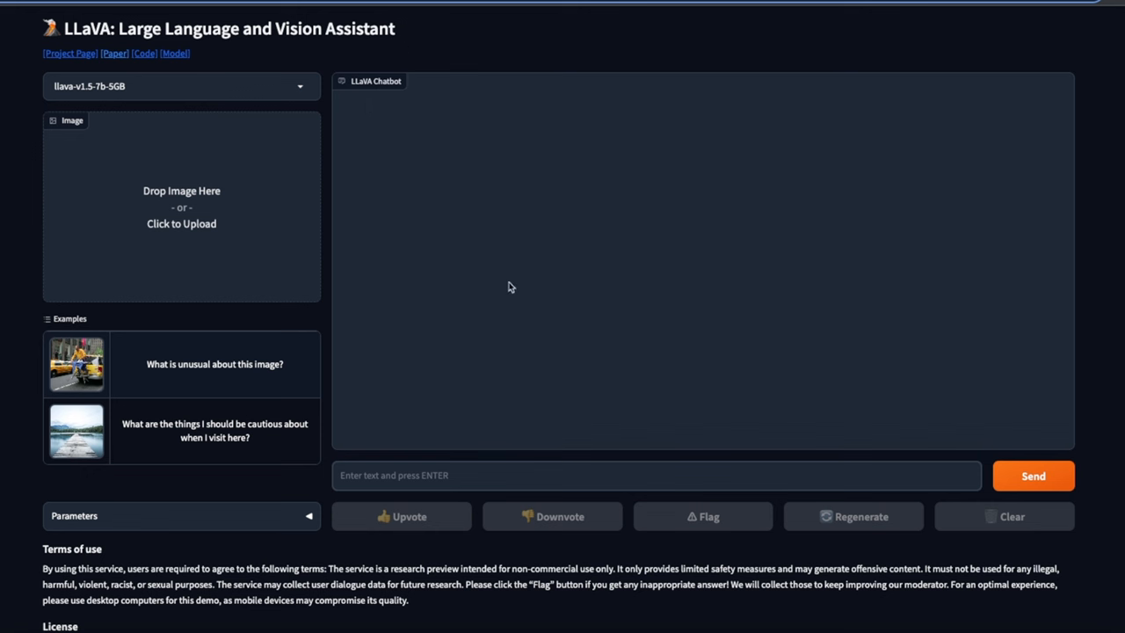
{"action": "mouse_move", "coordinate": [431, 297]}
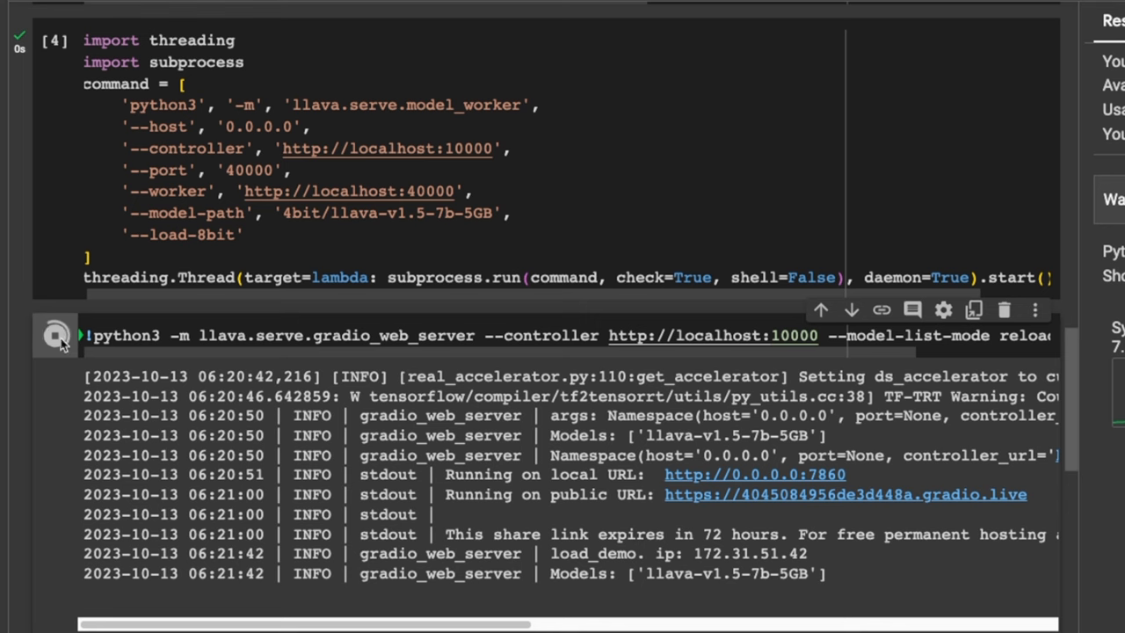
{"action": "left_click", "coordinate": [54, 335]}
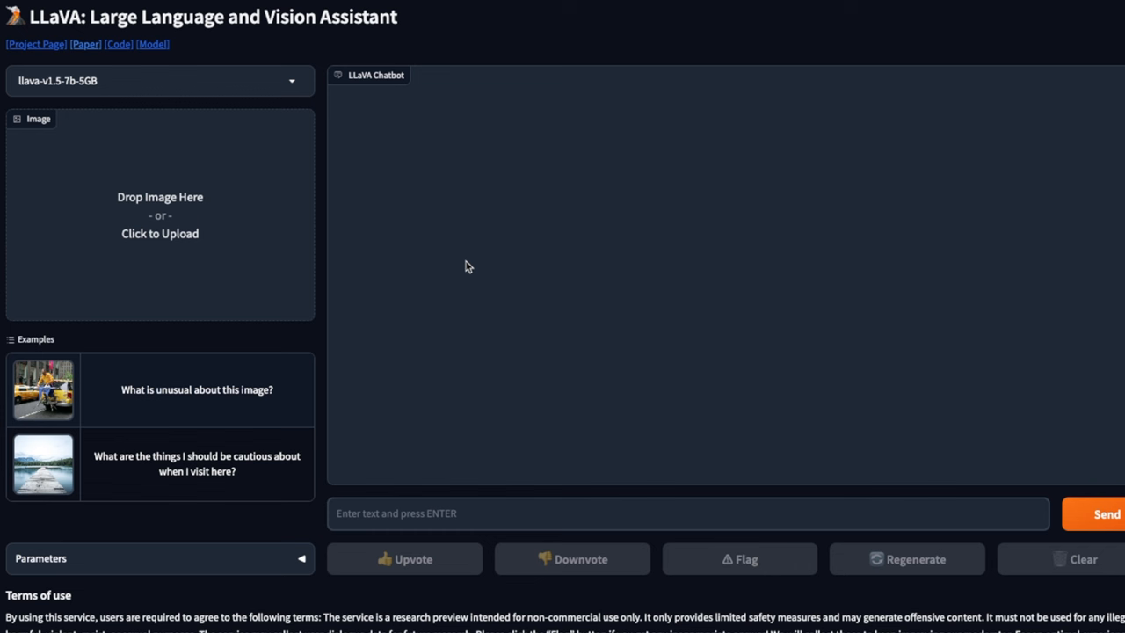
{"action": "mouse_move", "coordinate": [359, 228]}
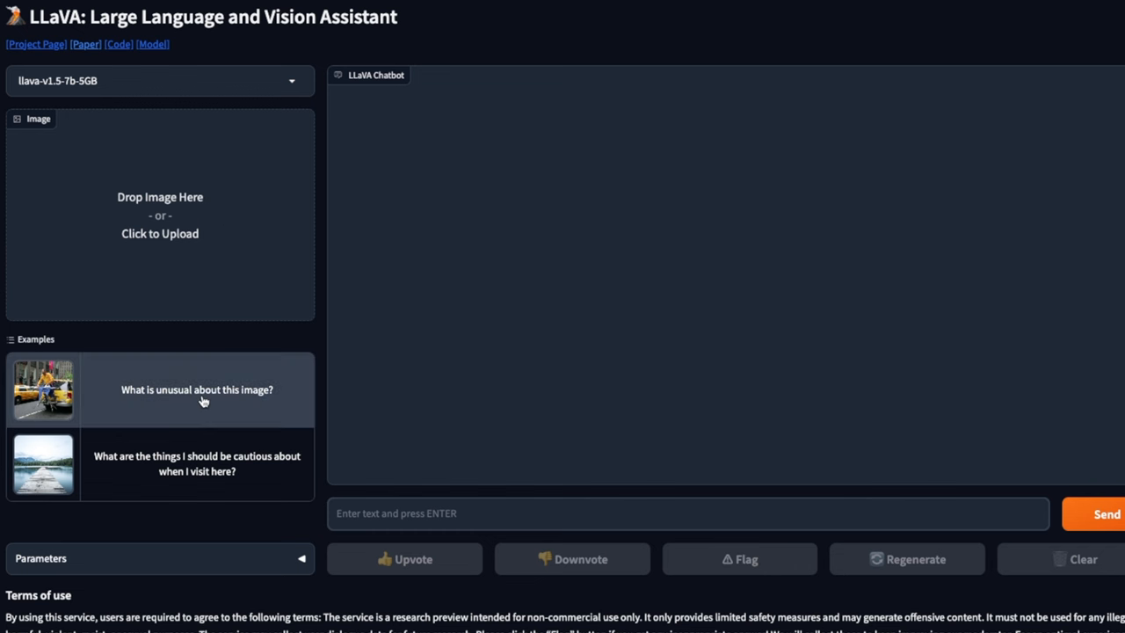
Load the taxi-ironing example with 'What is unusual about this image?' and send it to LLaVA.
{"action": "left_click", "coordinate": [197, 389]}
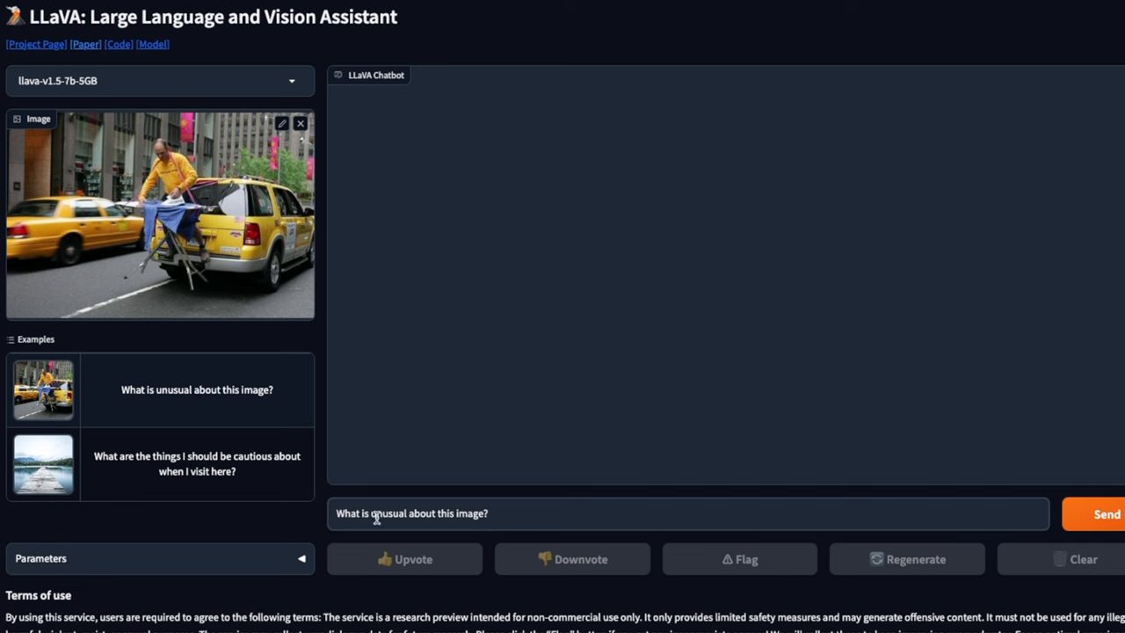
{"action": "triple_click", "coordinate": [411, 513]}
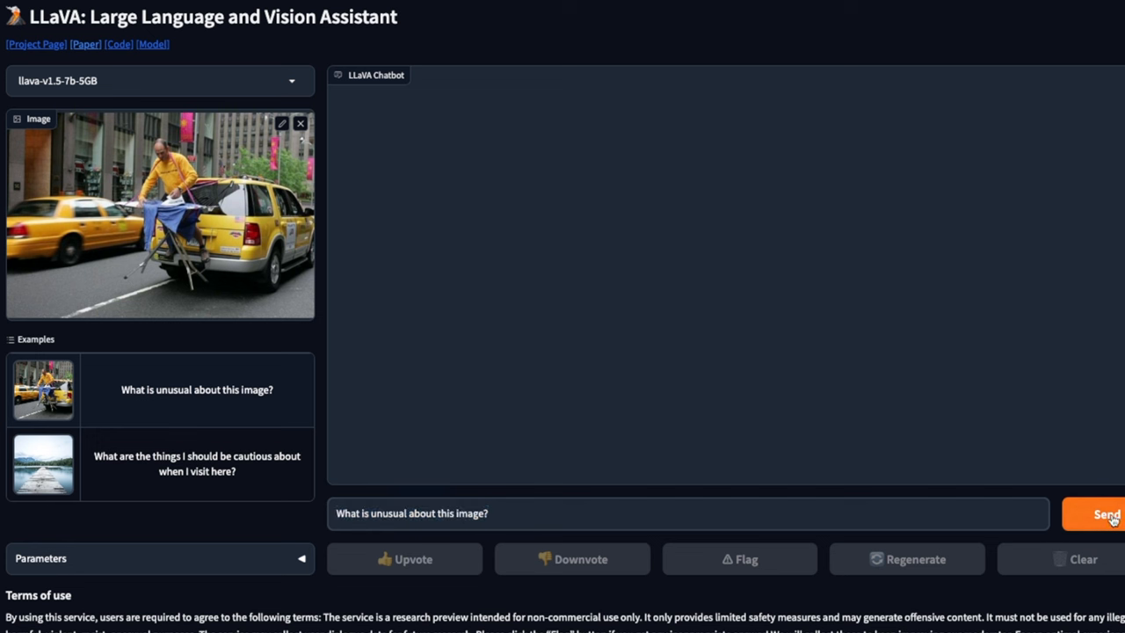
{"action": "left_click", "coordinate": [1106, 513]}
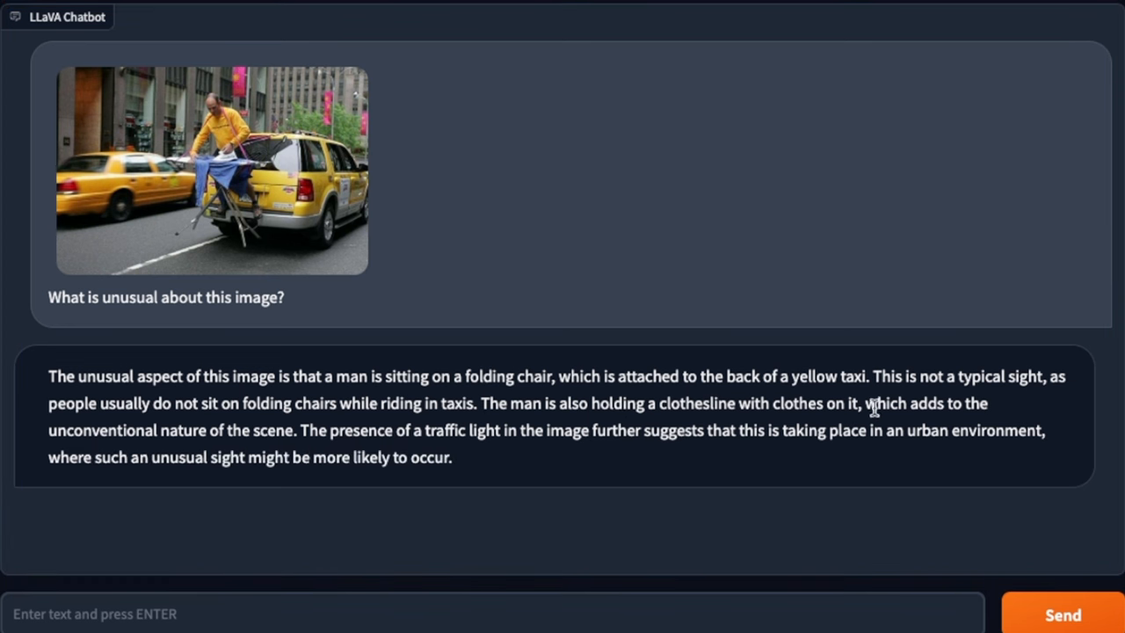
{"action": "mouse_move", "coordinate": [1053, 422]}
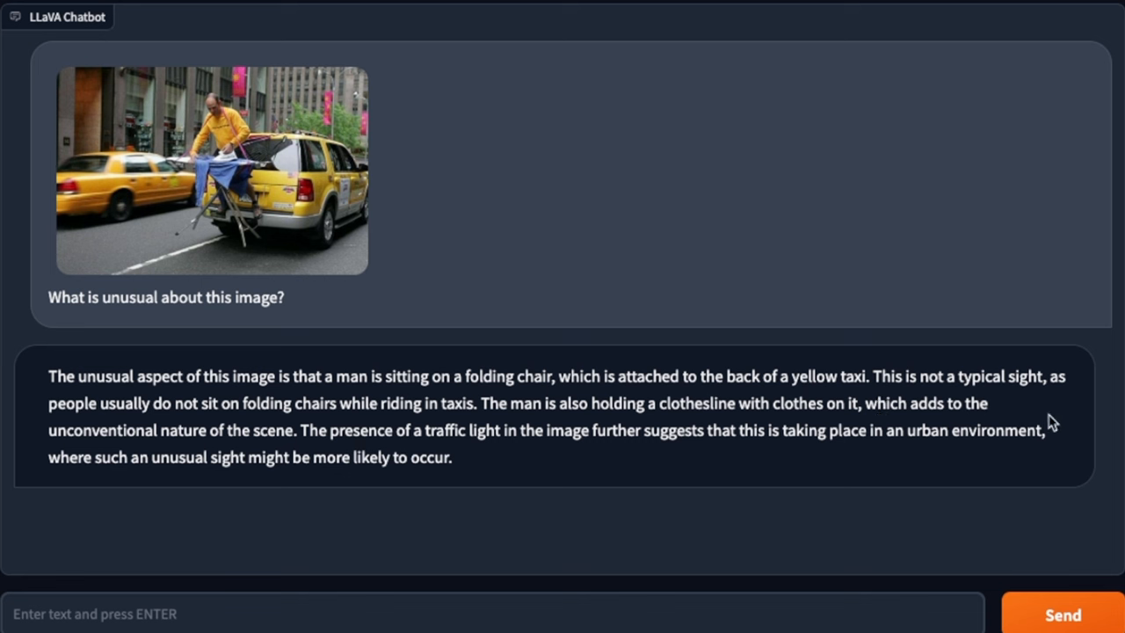
{"action": "mouse_move", "coordinate": [225, 446]}
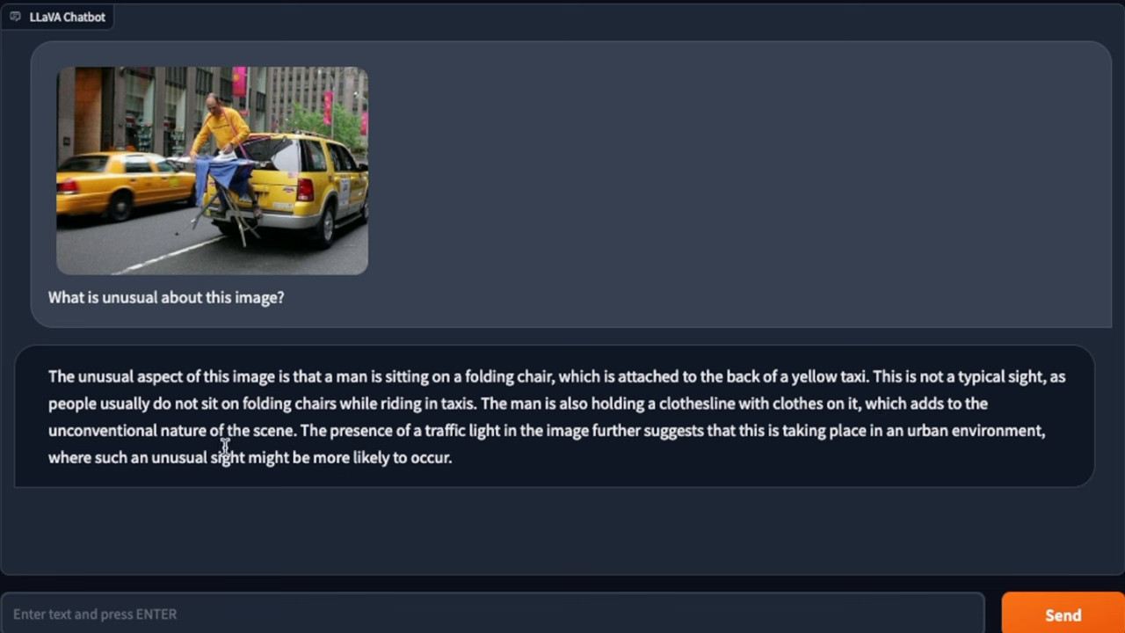
{"action": "mouse_move", "coordinate": [305, 437]}
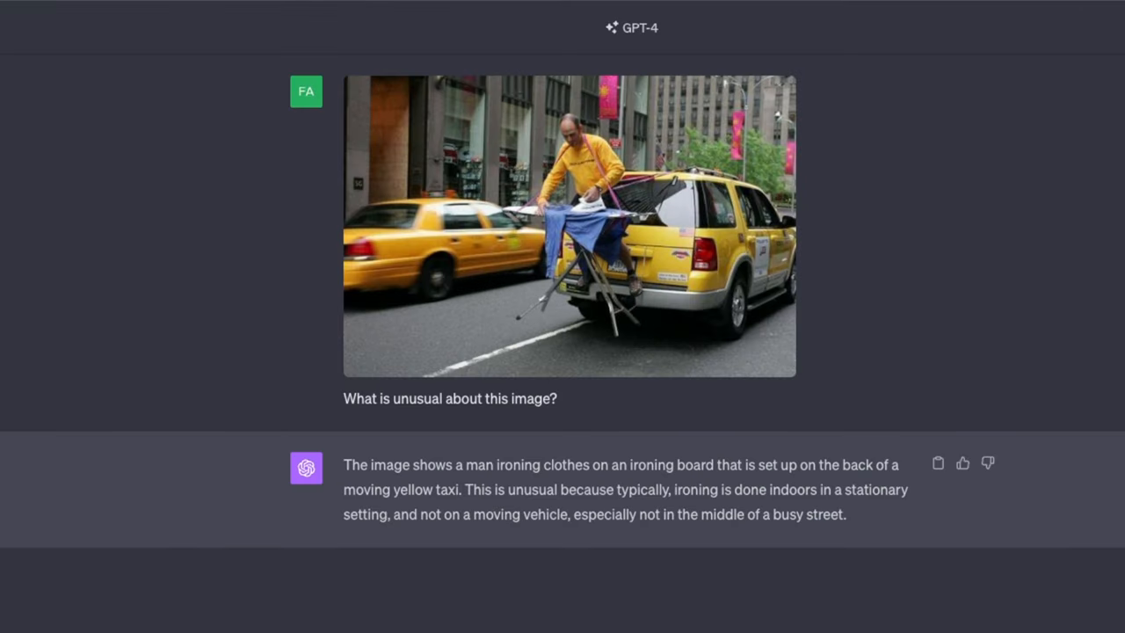
{"action": "mouse_move", "coordinate": [556, 483]}
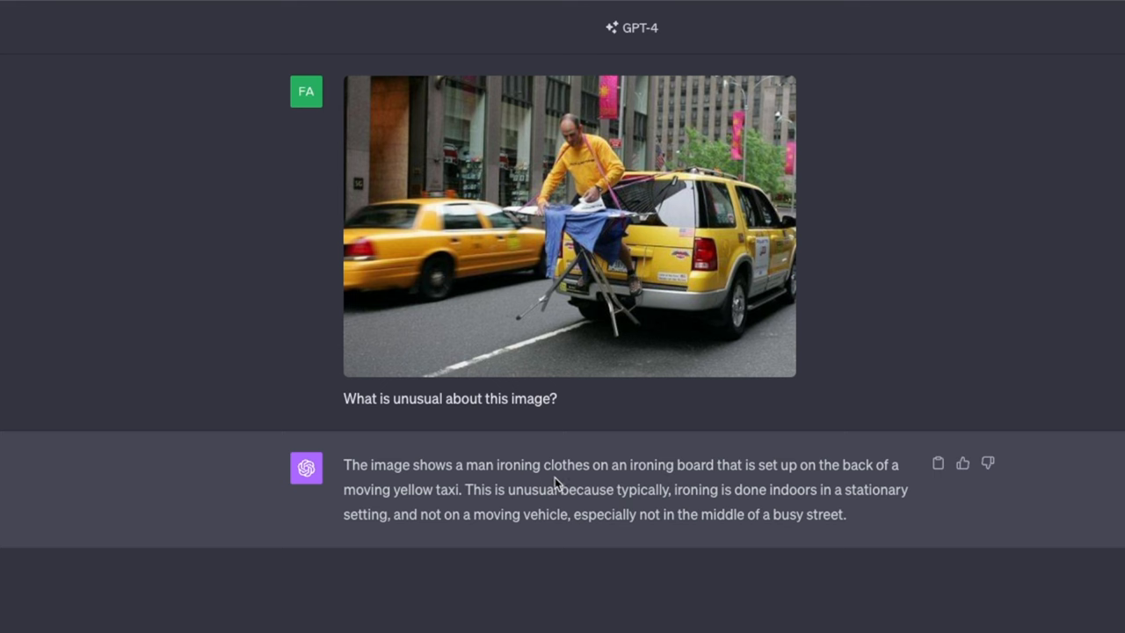
{"action": "mouse_move", "coordinate": [597, 218]}
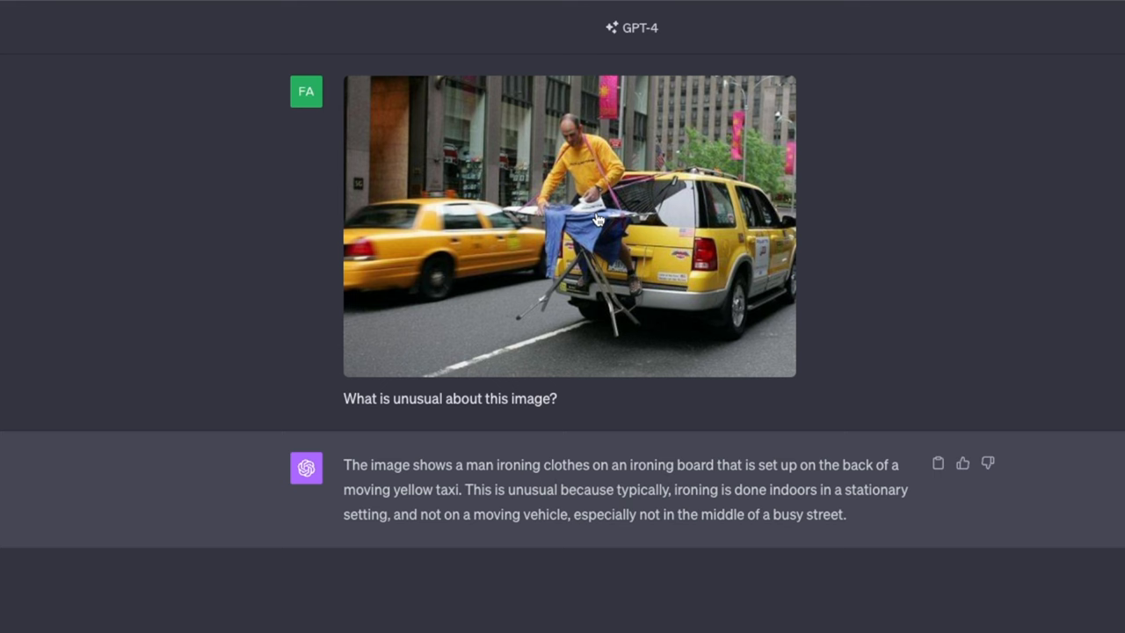
{"action": "scroll", "scroll_direction": "down", "scroll_amount": 3}
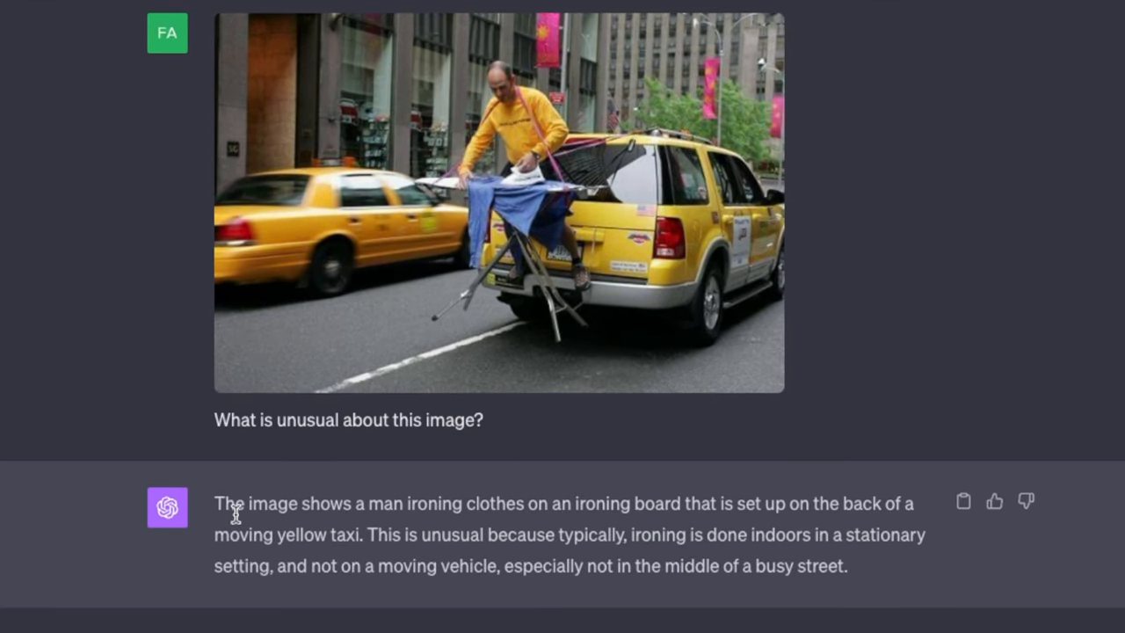
{"action": "mouse_move", "coordinate": [380, 510]}
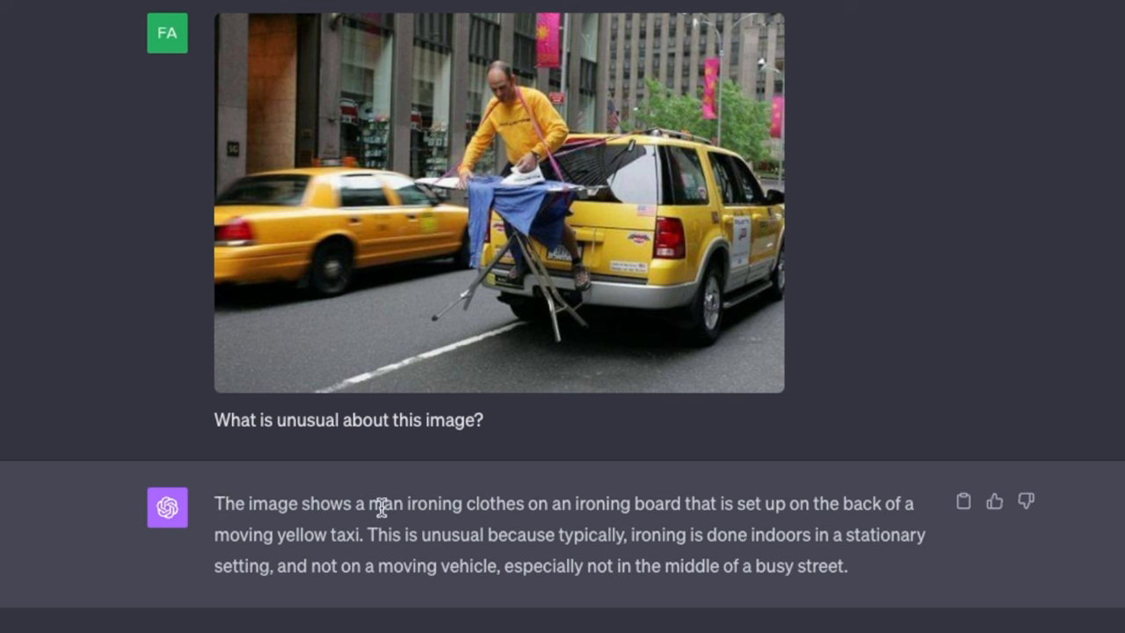
{"action": "mouse_move", "coordinate": [543, 509]}
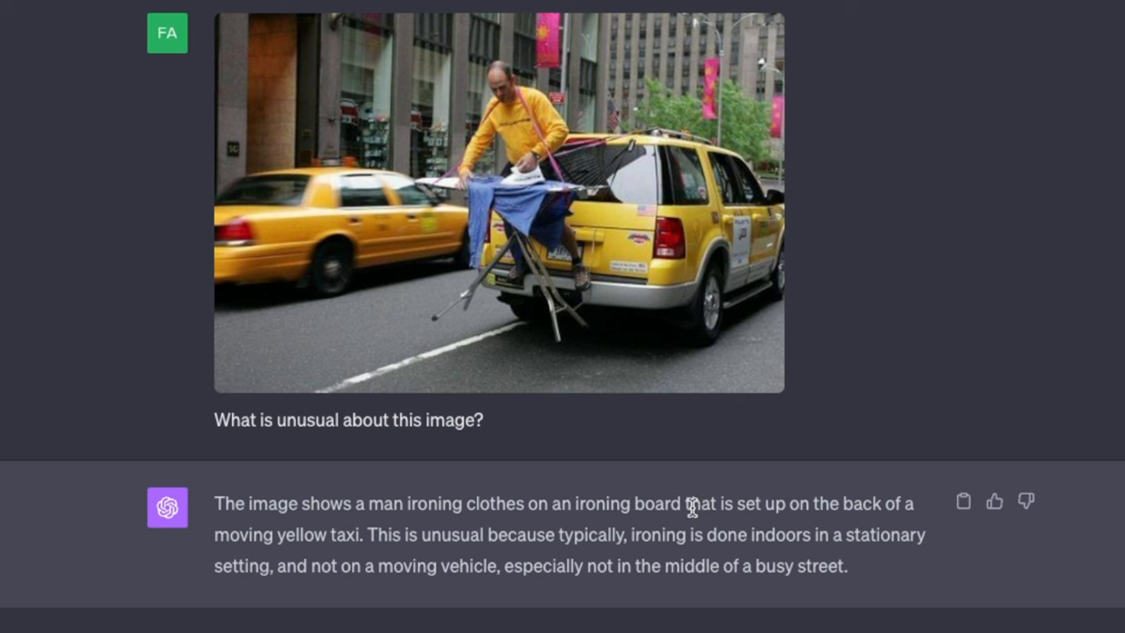
{"action": "left_click_drag", "start_coordinate": [695, 504], "coordinate": [400, 534]}
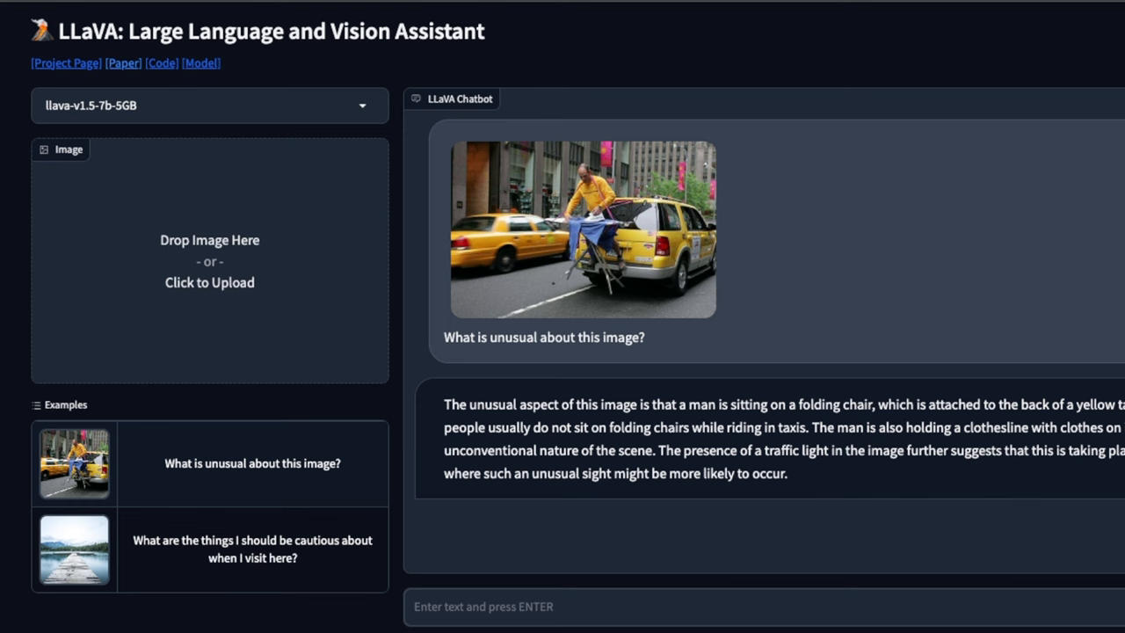
{"action": "scroll", "scroll_direction": "down", "scroll_amount": 3}
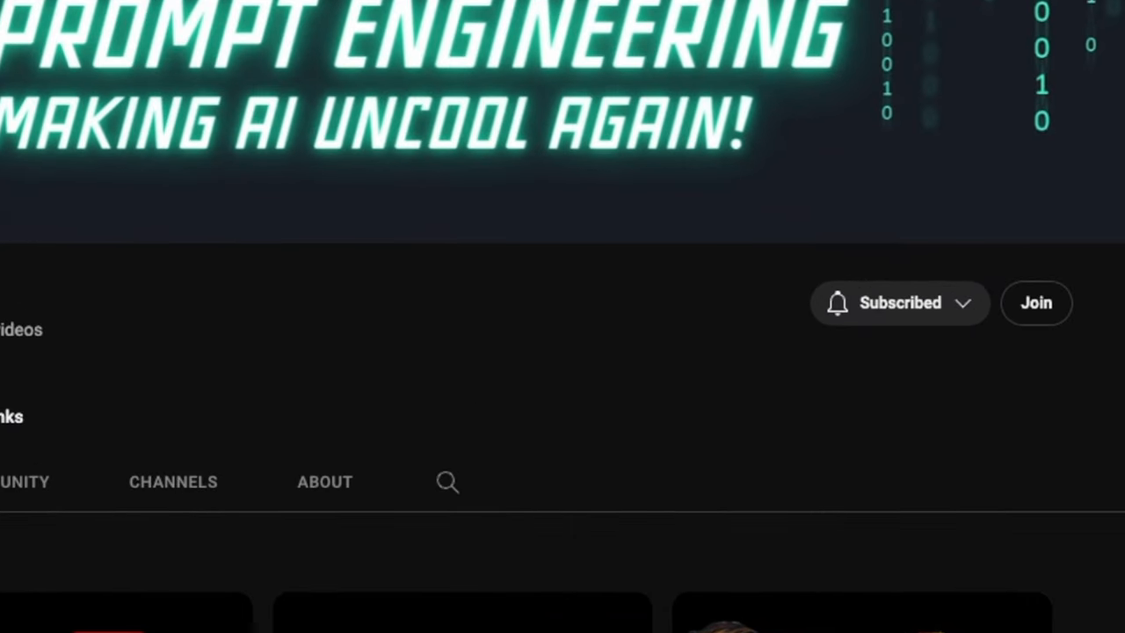
{"action": "mouse_move", "coordinate": [980, 359]}
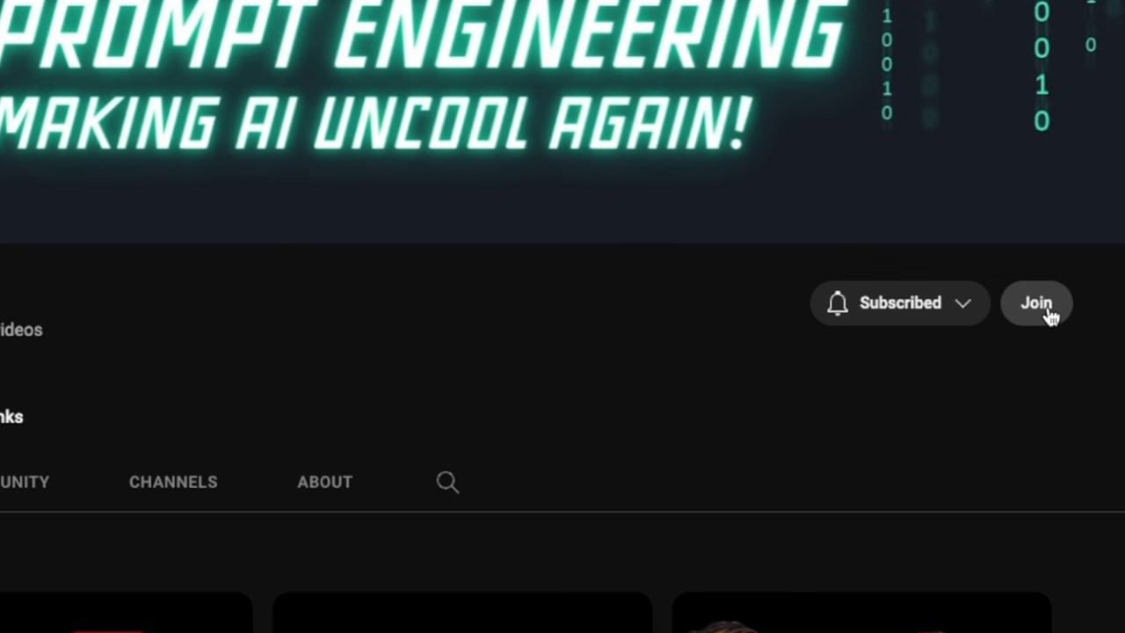
Join the Prompt Engineering channel to view the Explorers $4.99/month membership tier.
{"action": "left_click", "coordinate": [1036, 303]}
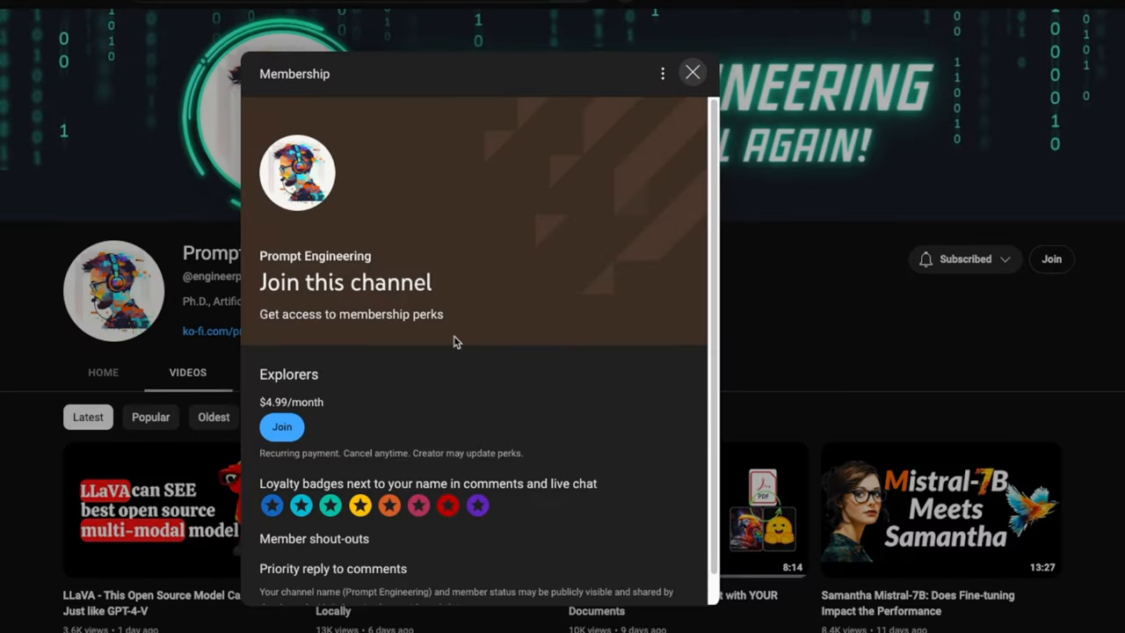
{"action": "scroll", "scroll_direction": "down", "scroll_amount": 3}
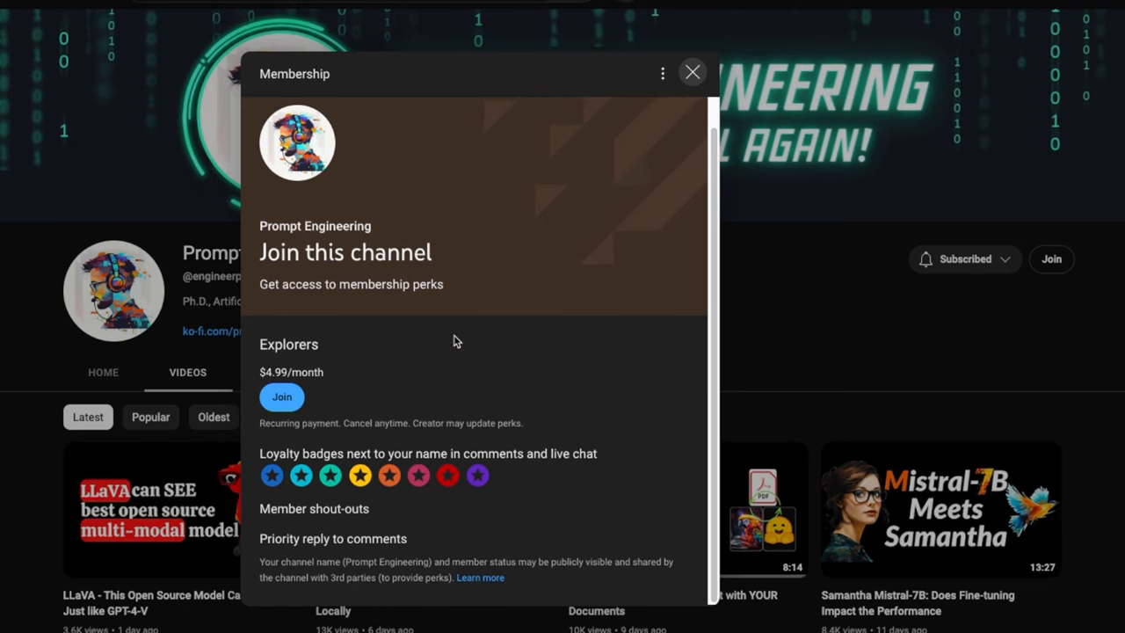